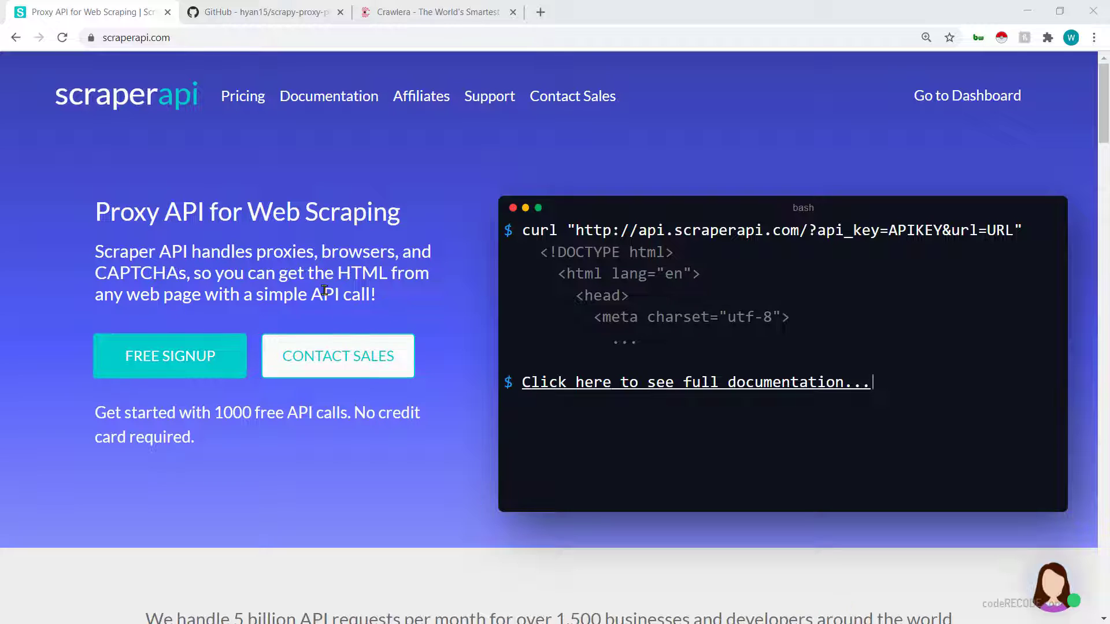
pyautogui.moveTo(48, 124)
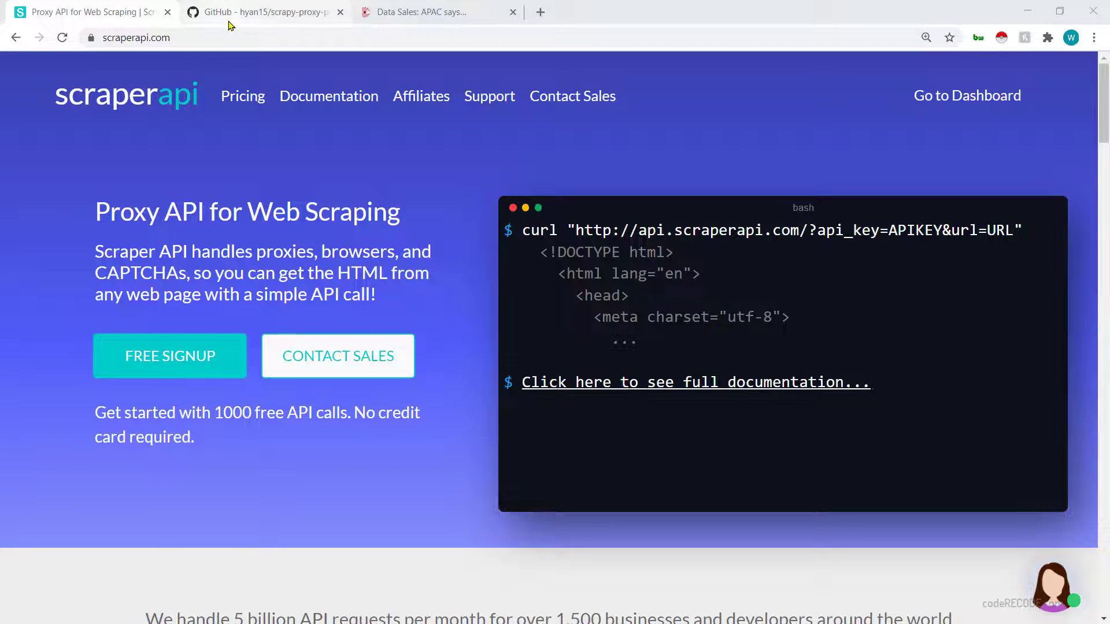
# Step: Switch to the Crawlera smart rotating proxy page on scrapinghub.com
pyautogui.click(265, 11)
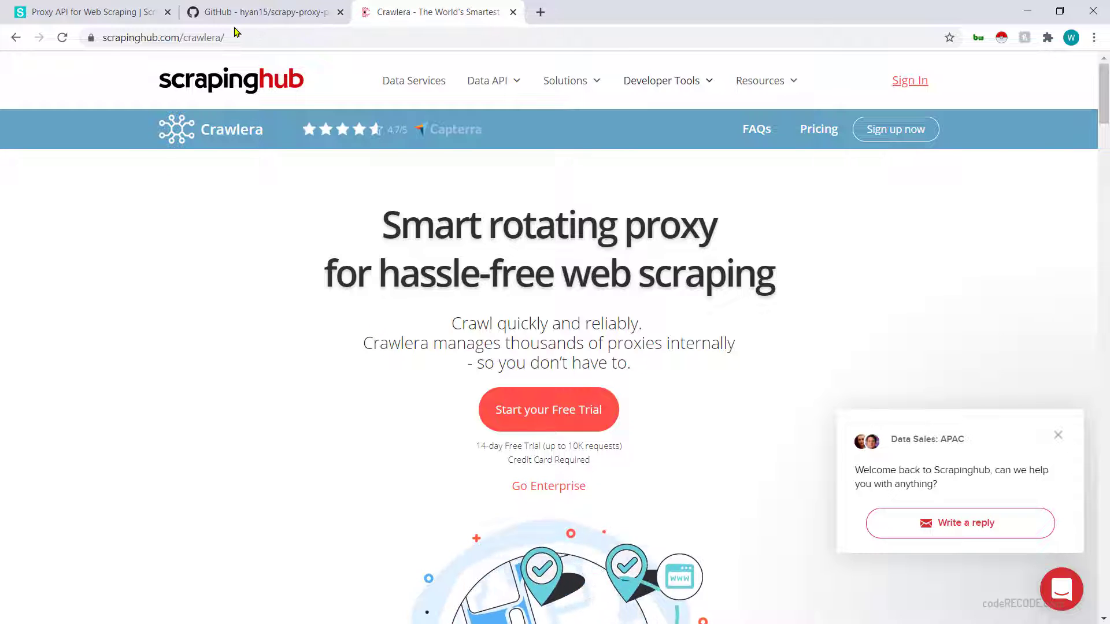
# Step: Review the scrapy-proxy-pool README's pip installation and DOWNLOADER_MIDDLEWARES settings on GitHub
pyautogui.click(261, 12)
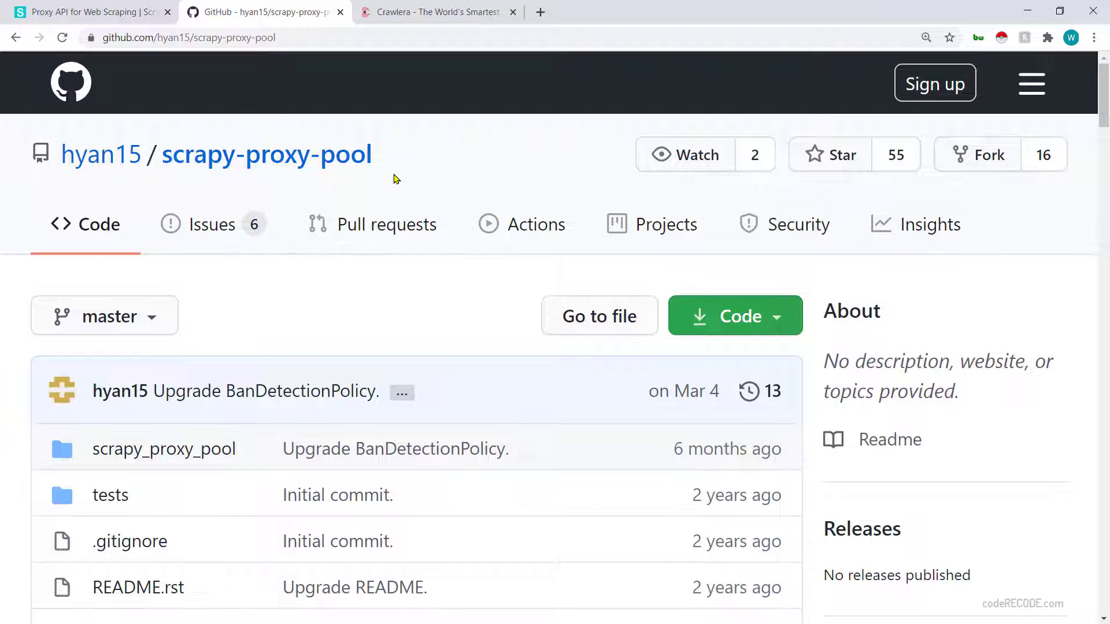
pyautogui.moveTo(462, 178)
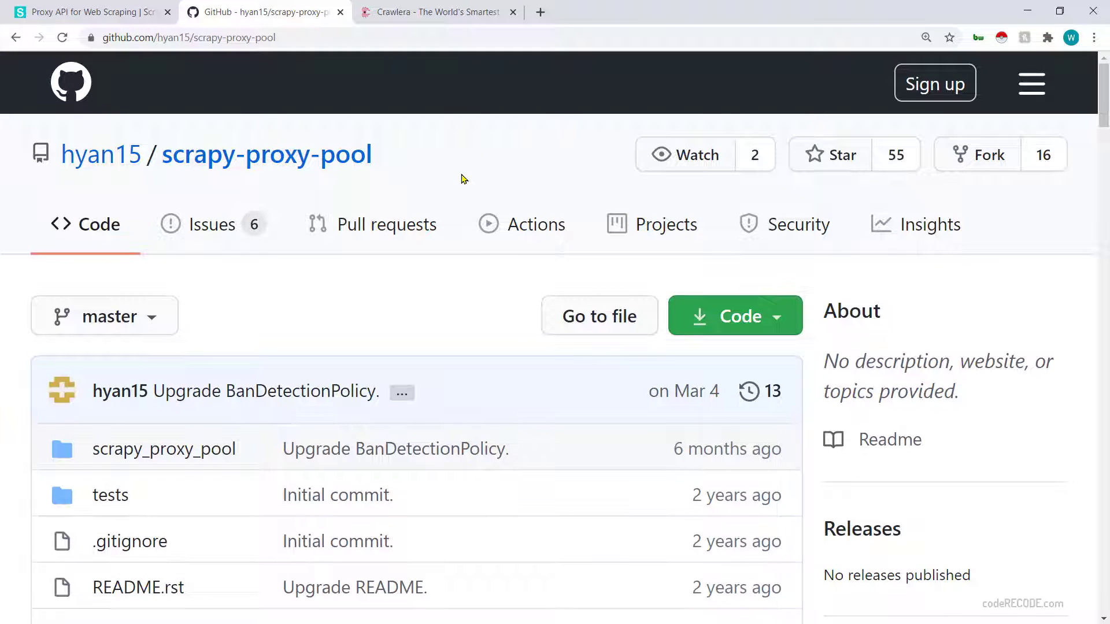
pyautogui.scroll(-3)
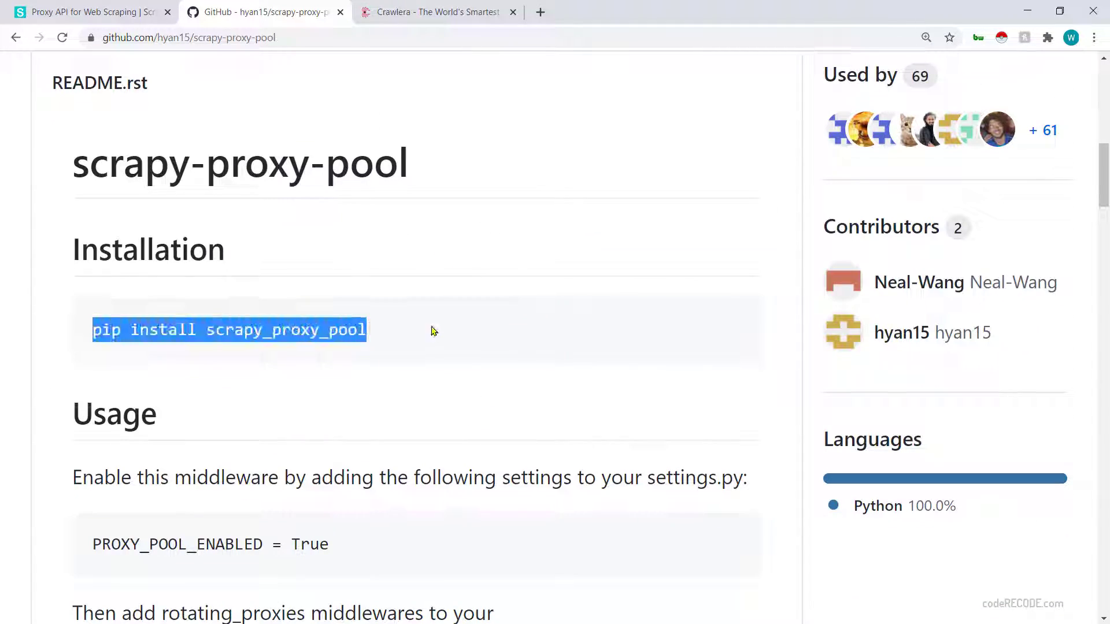
pyautogui.scroll(-3)
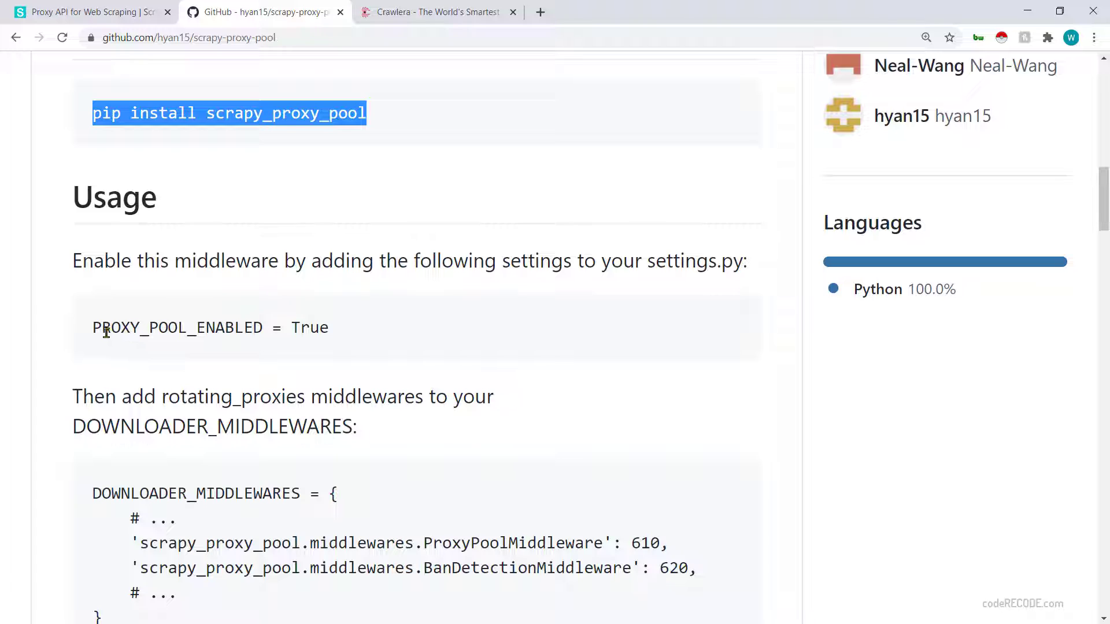
pyautogui.scroll(-3)
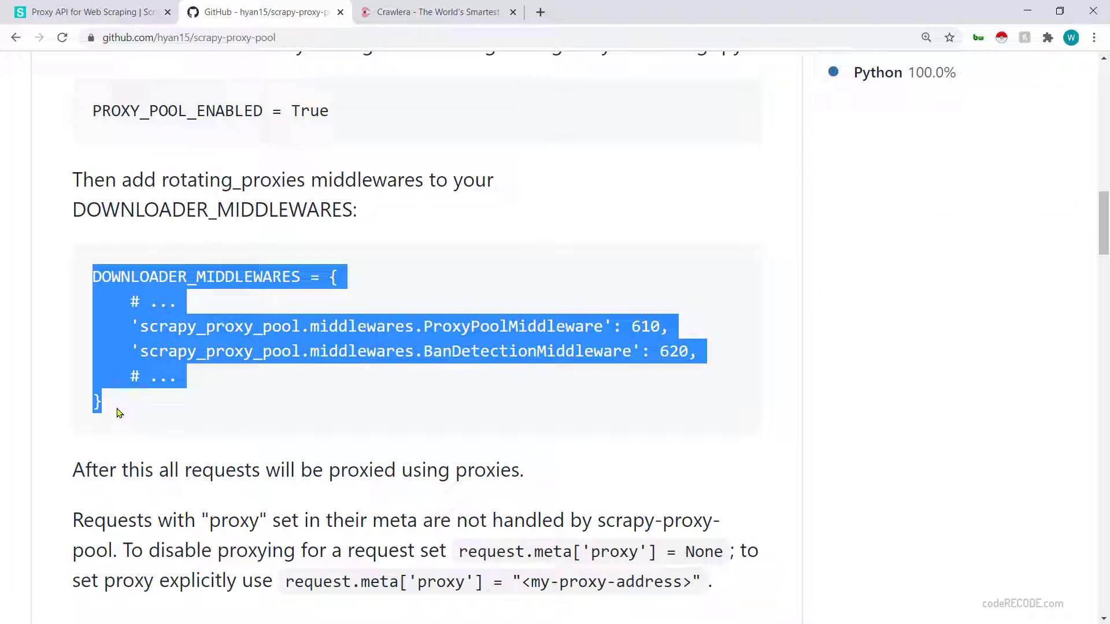
pyautogui.click(212, 388)
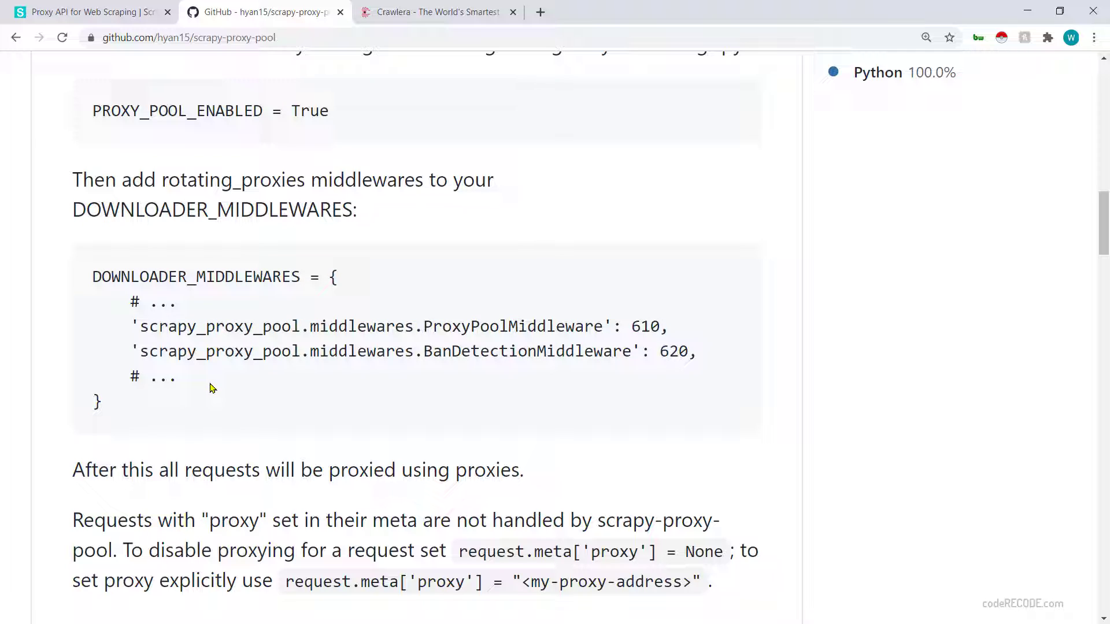
pyautogui.scroll(3)
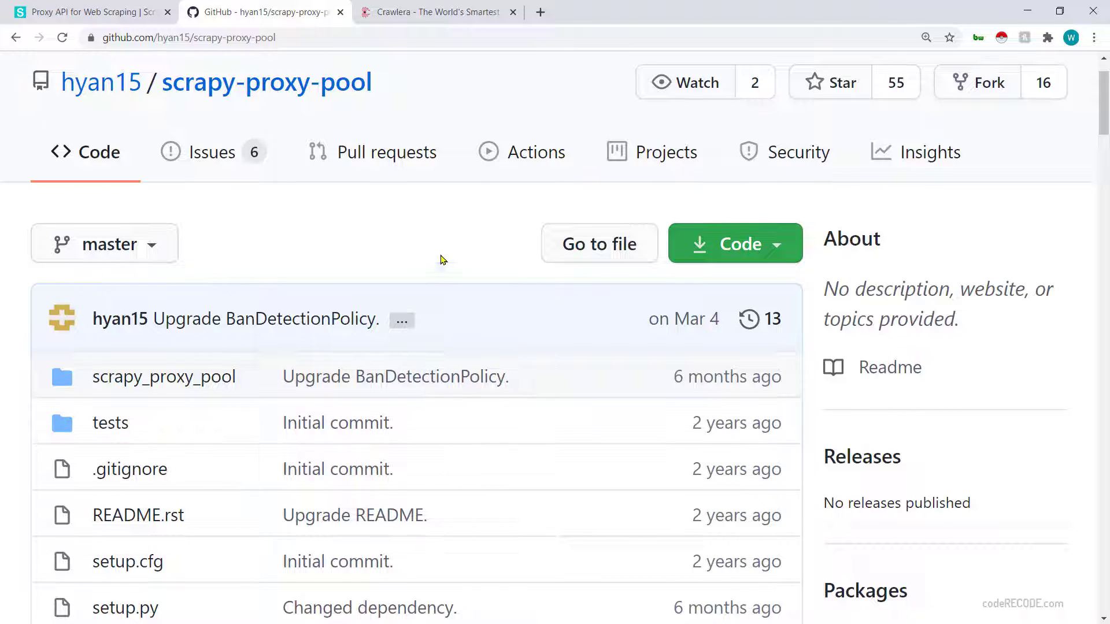
pyautogui.moveTo(860, 164)
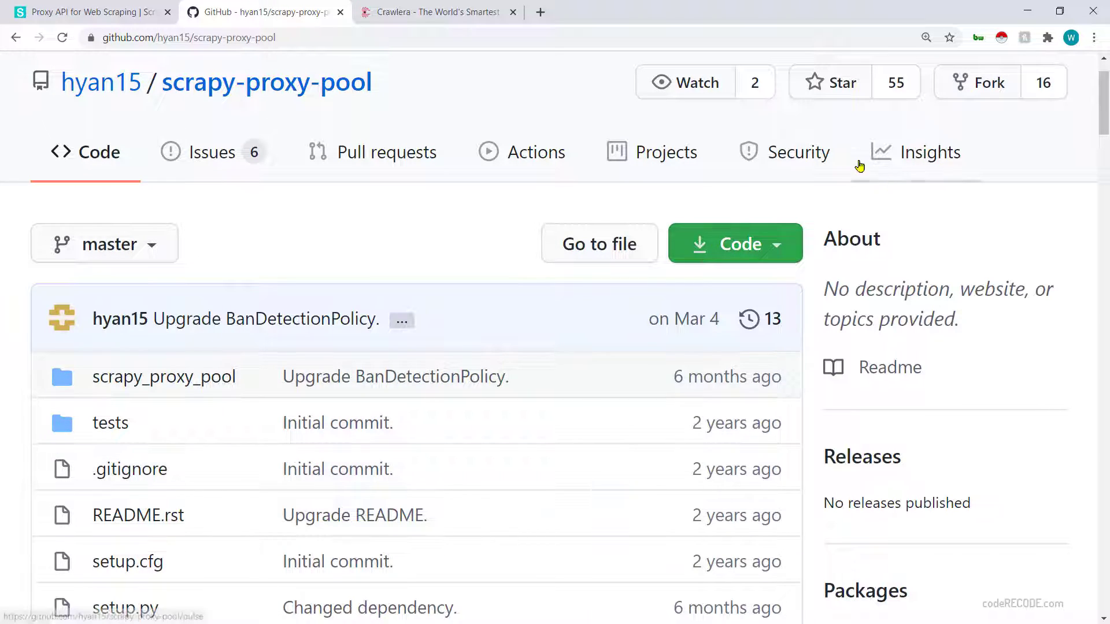
pyautogui.moveTo(476, 206)
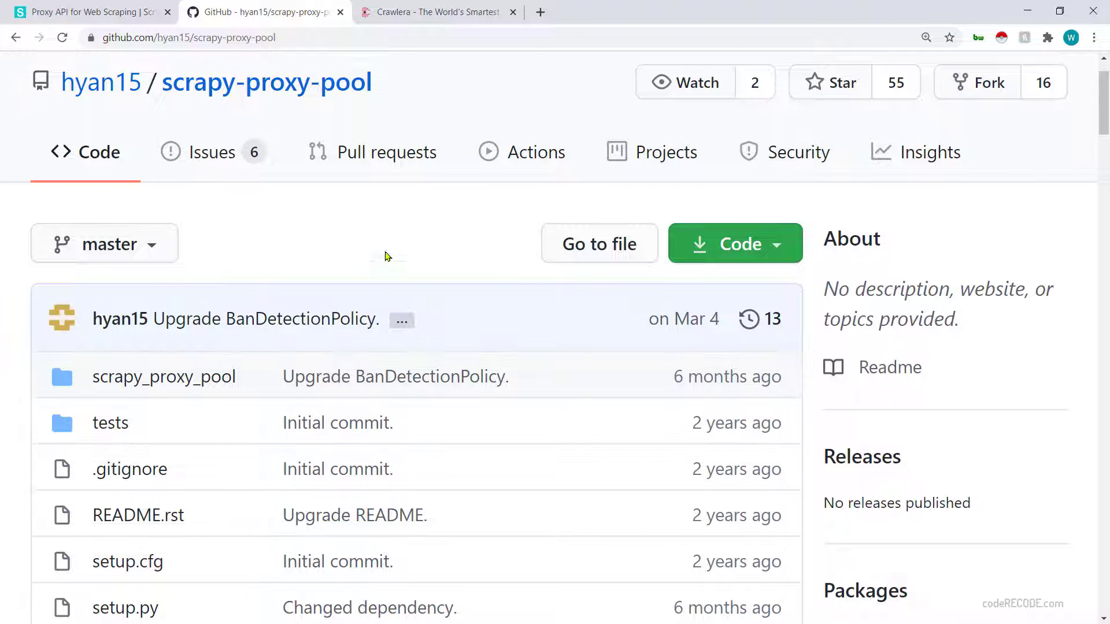
pyautogui.moveTo(379, 208)
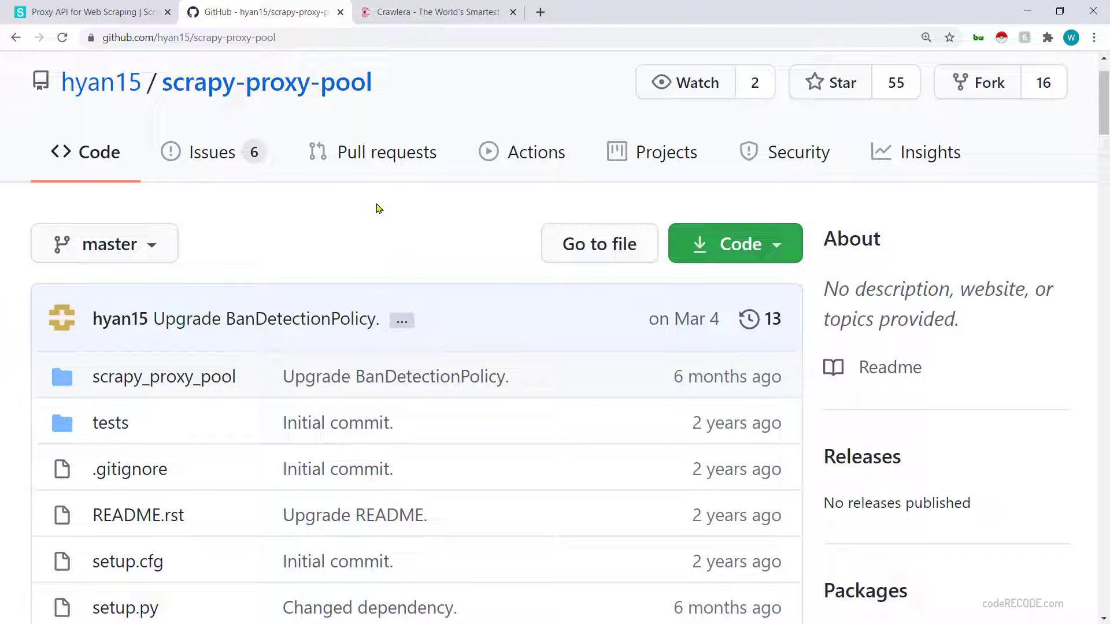
pyautogui.moveTo(302, 199)
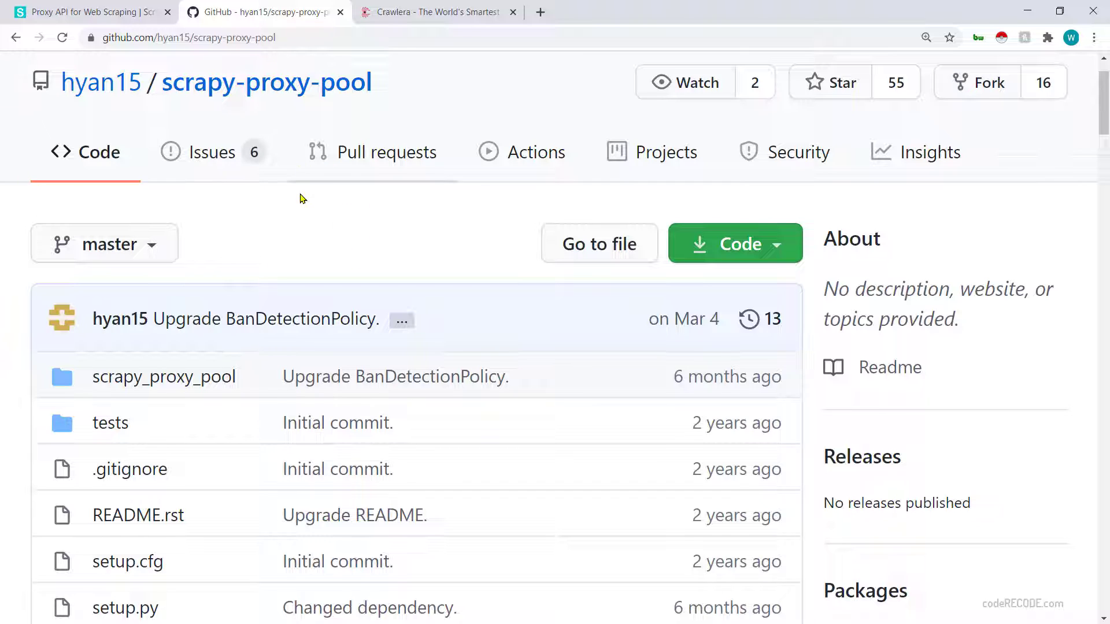
# Step: Show the Scraper API pricing plans: Hobby, Startup, Business and Enterprise
pyautogui.click(86, 12)
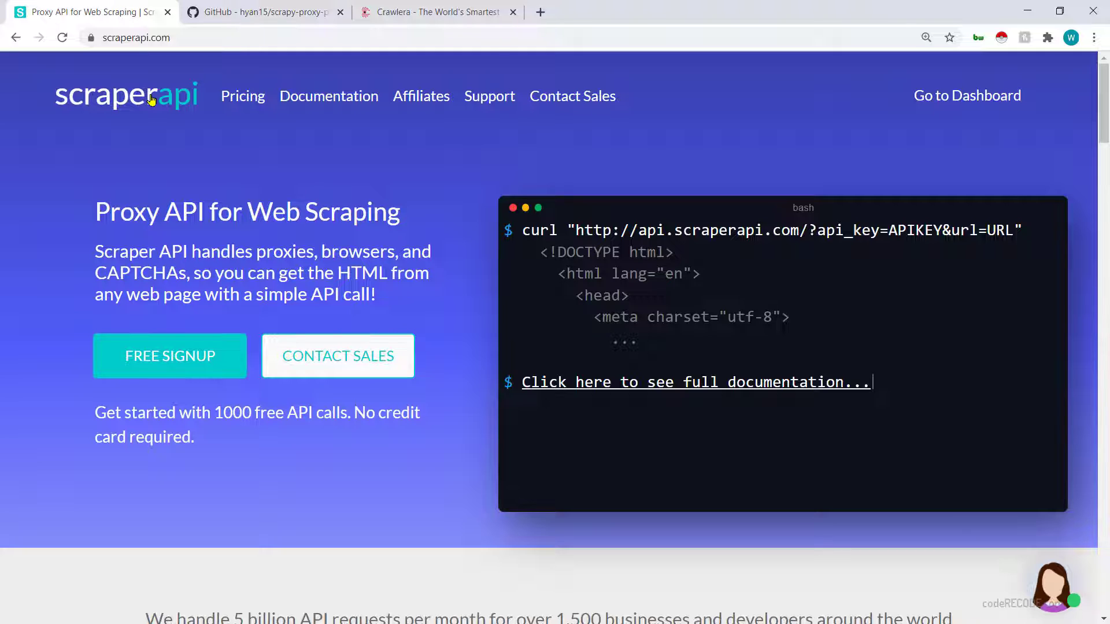
pyautogui.moveTo(319, 263)
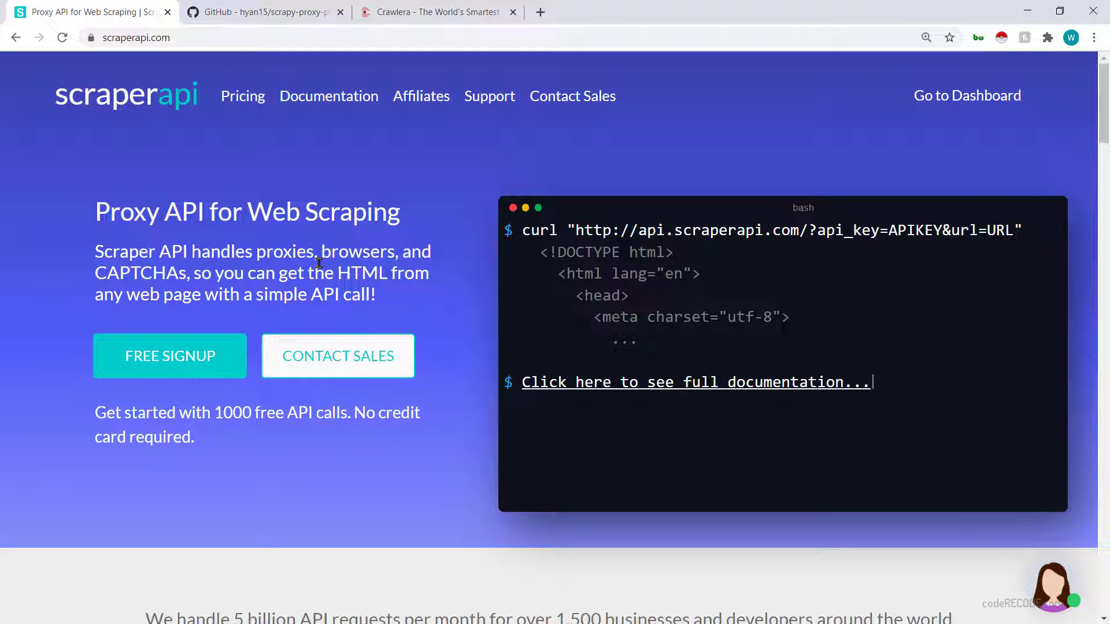
pyautogui.click(242, 96)
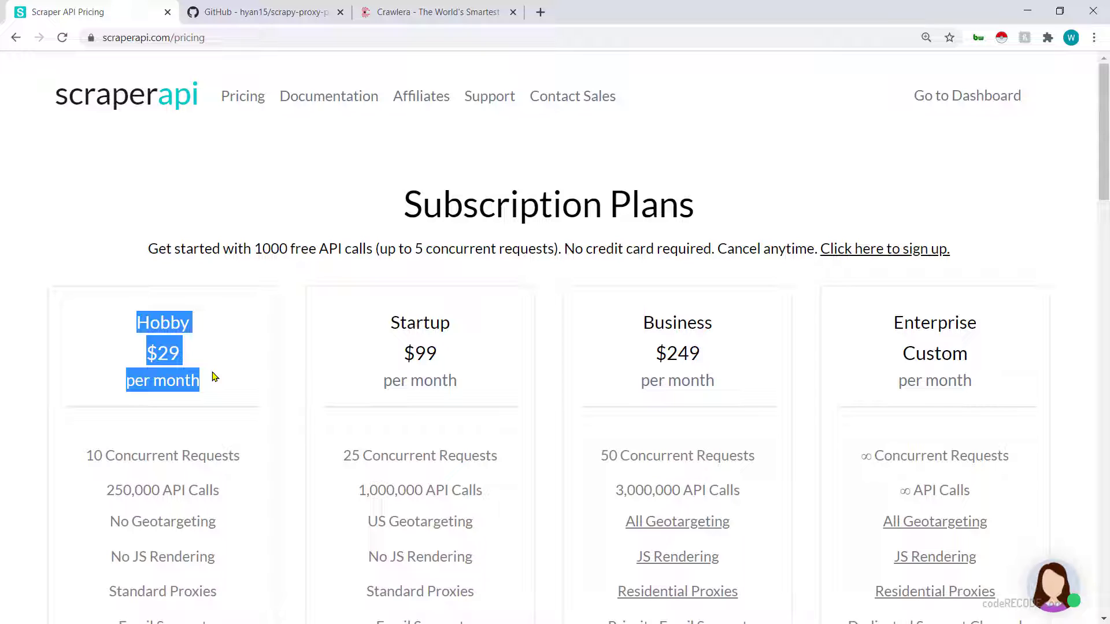
pyautogui.scroll(-3)
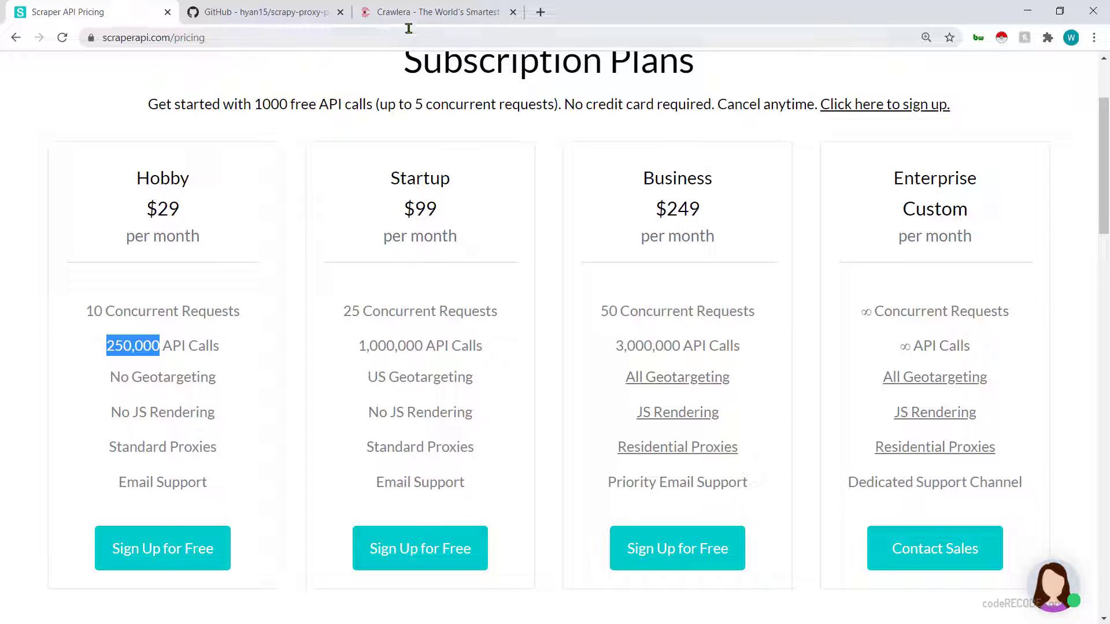
# Step: Highlight the Crawlera Basic plan's $99 price and its 200k included requests
pyautogui.click(437, 12)
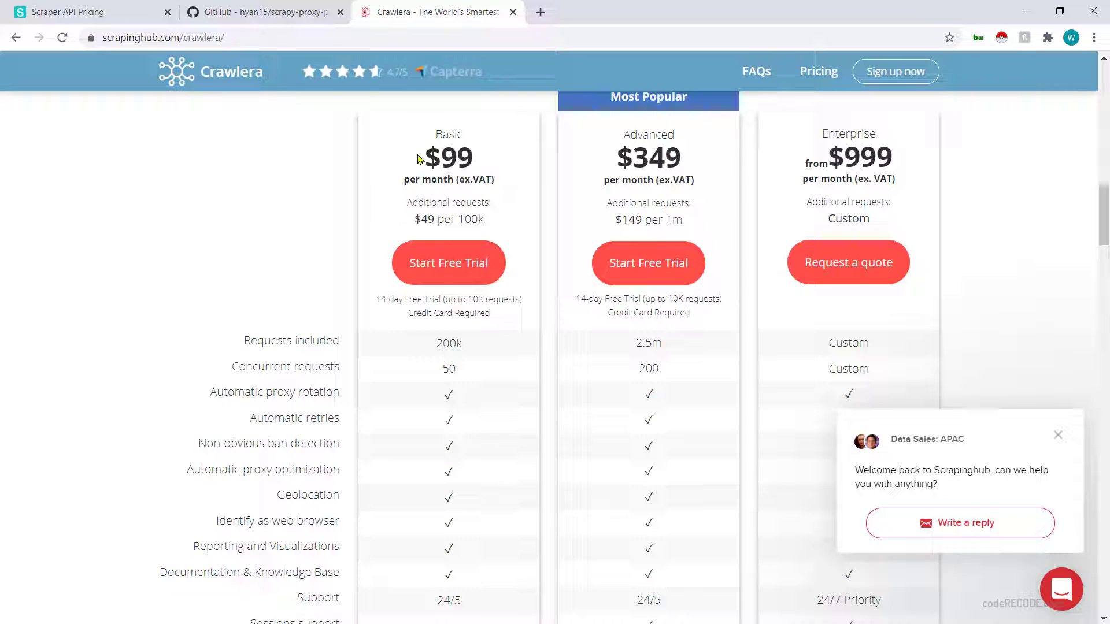
pyautogui.doubleClick(449, 157)
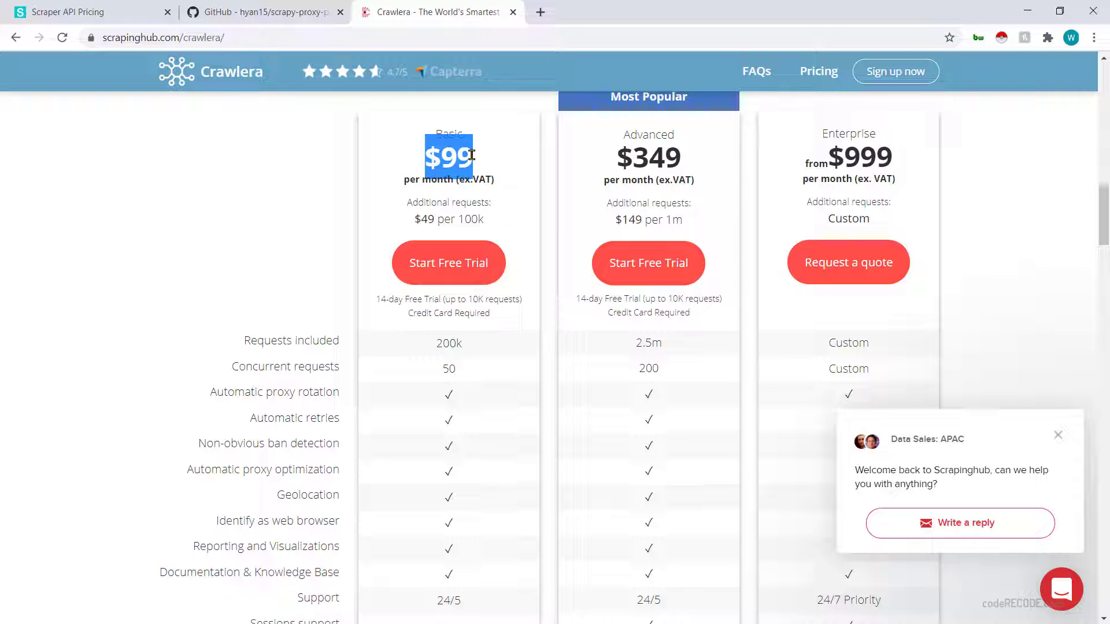
pyautogui.moveTo(467, 380)
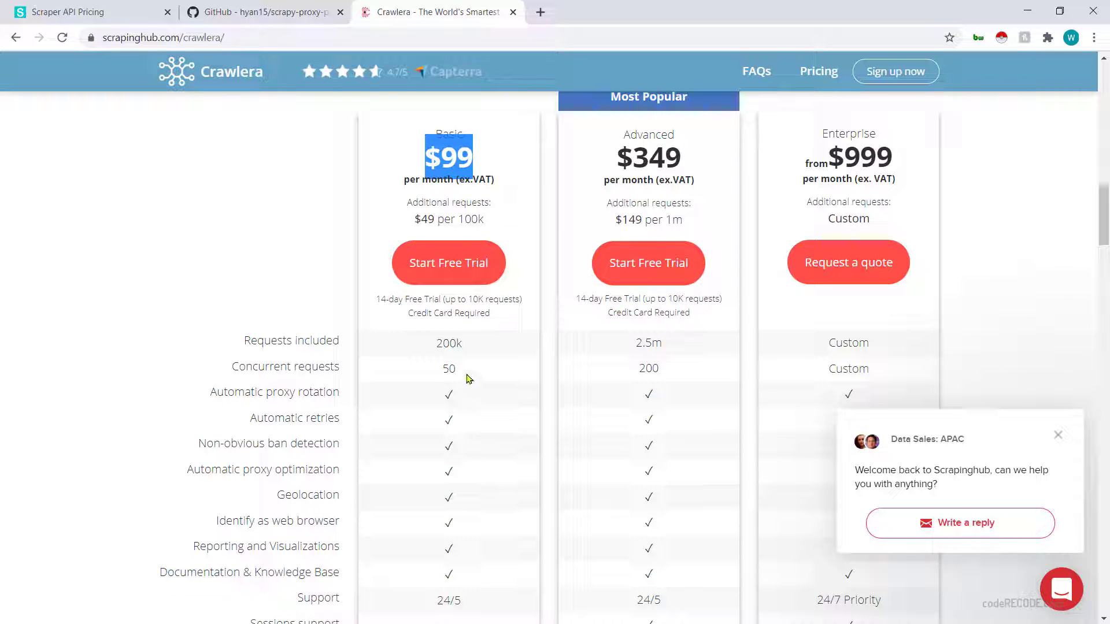
pyautogui.doubleClick(449, 343)
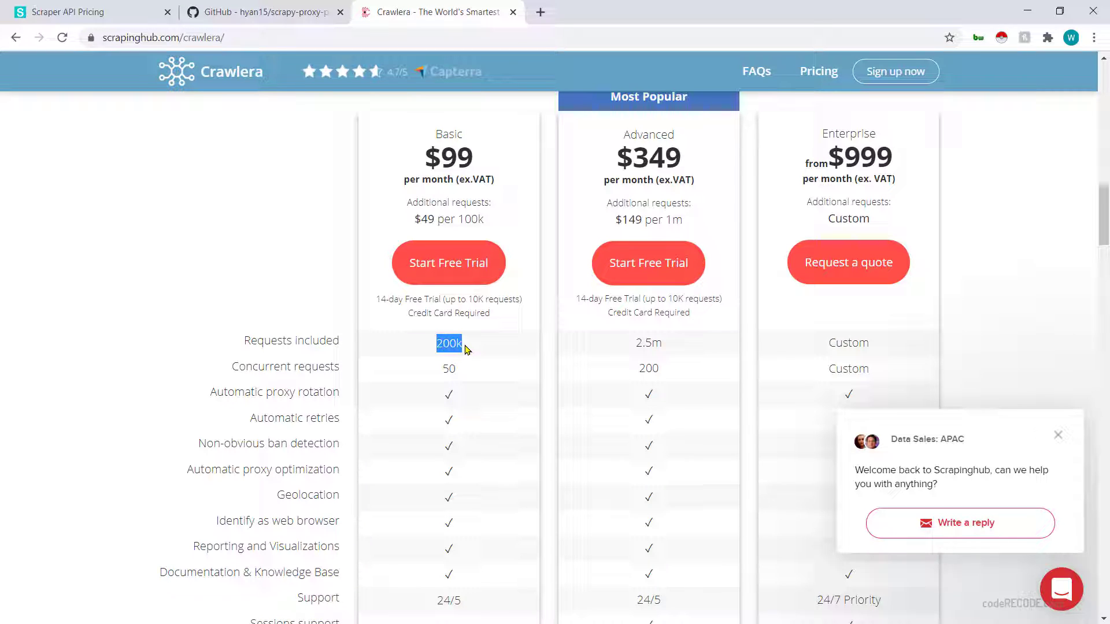
pyautogui.moveTo(111, 10)
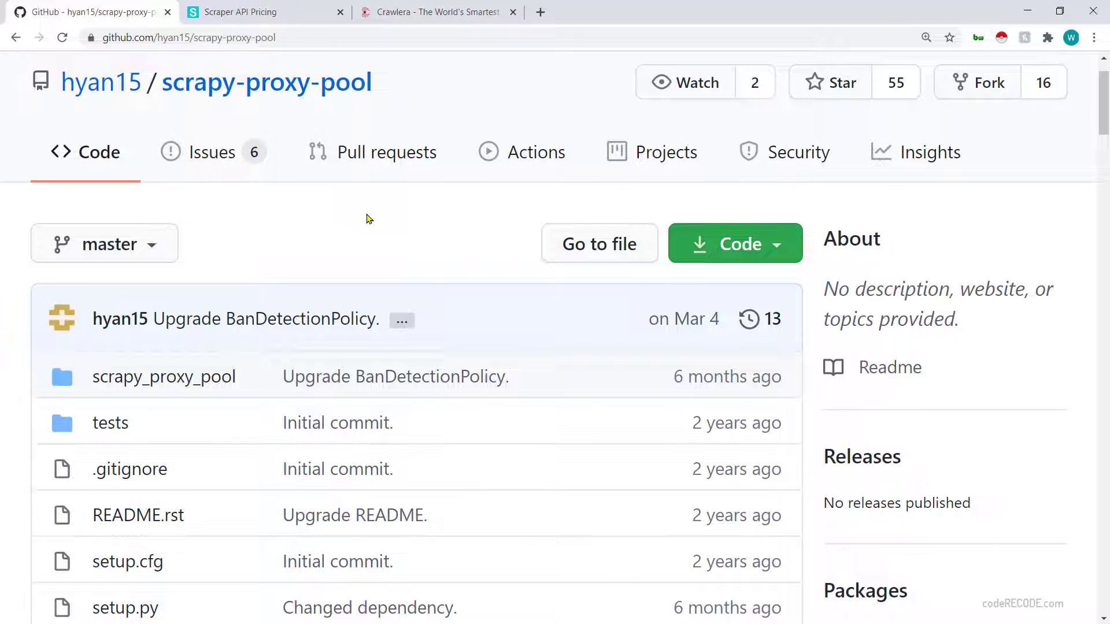
pyautogui.moveTo(293, 99)
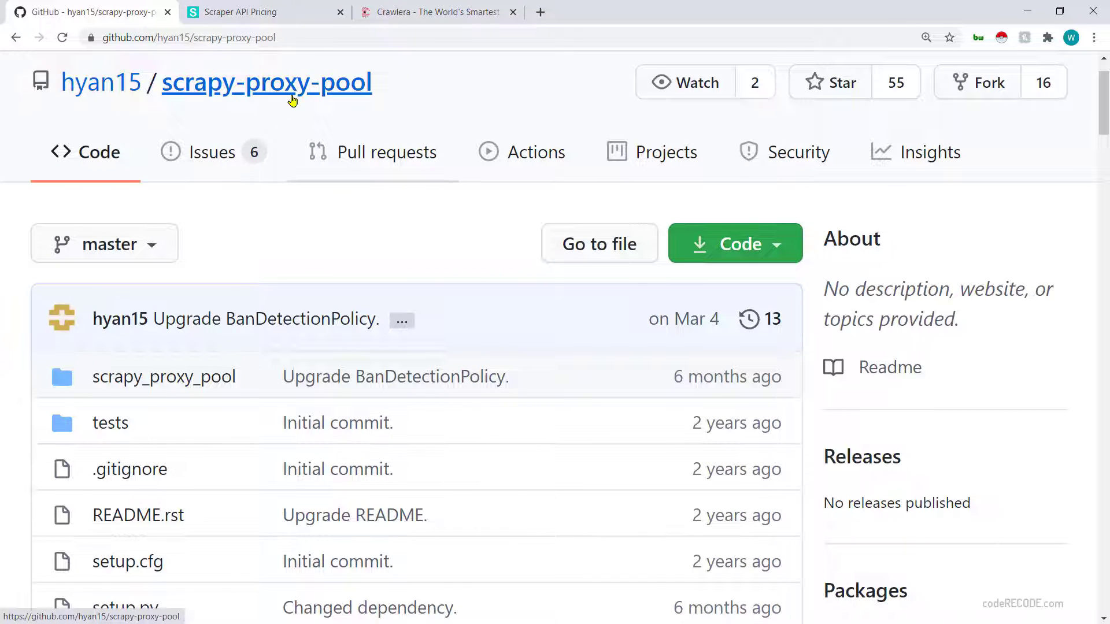
pyautogui.moveTo(490, 303)
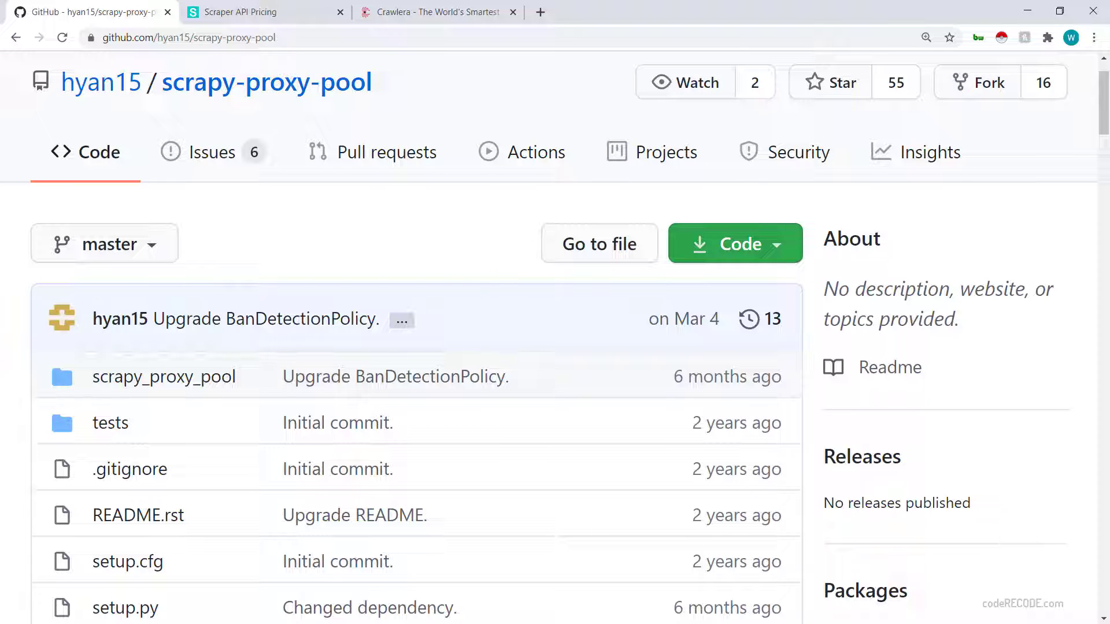
# Step: Scroll to the README's pip install scrapy_proxy_pool command
pyautogui.scroll(-3)
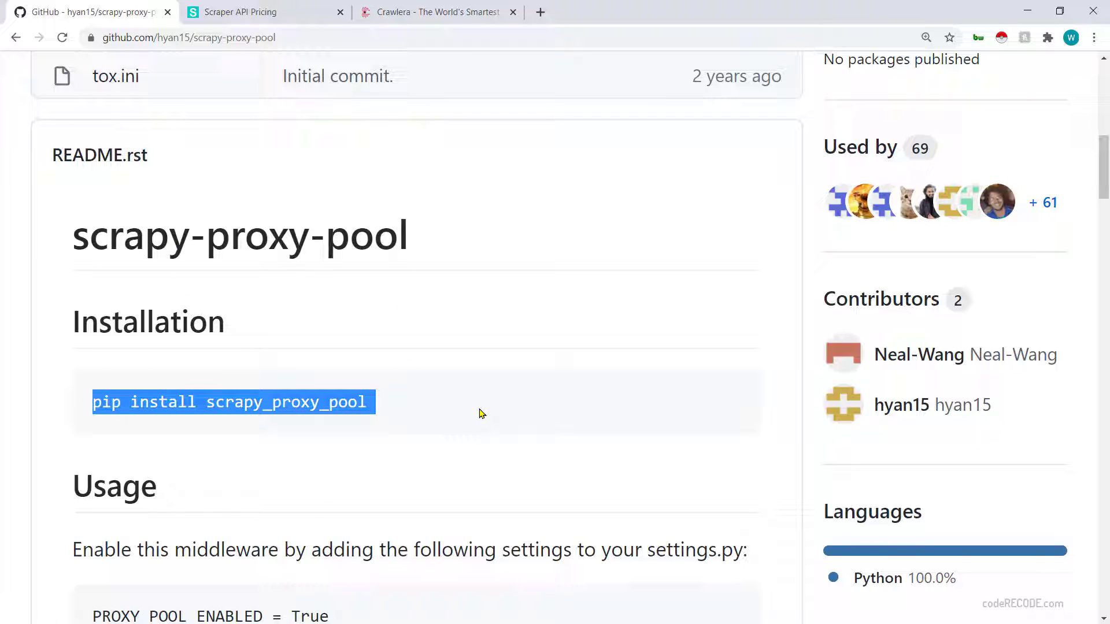
# Step: Run pip install scrapy_proxy_pool, all requirements already satisfied
pyautogui.click(345, 426)
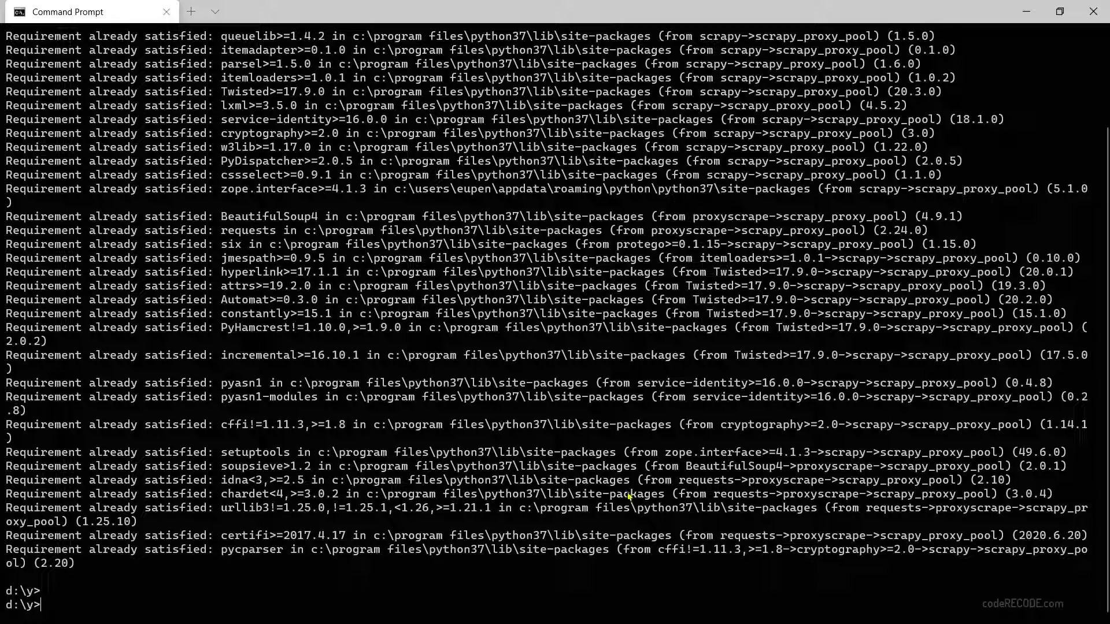
pyautogui.write('pip install scrapy_proxy_pool')
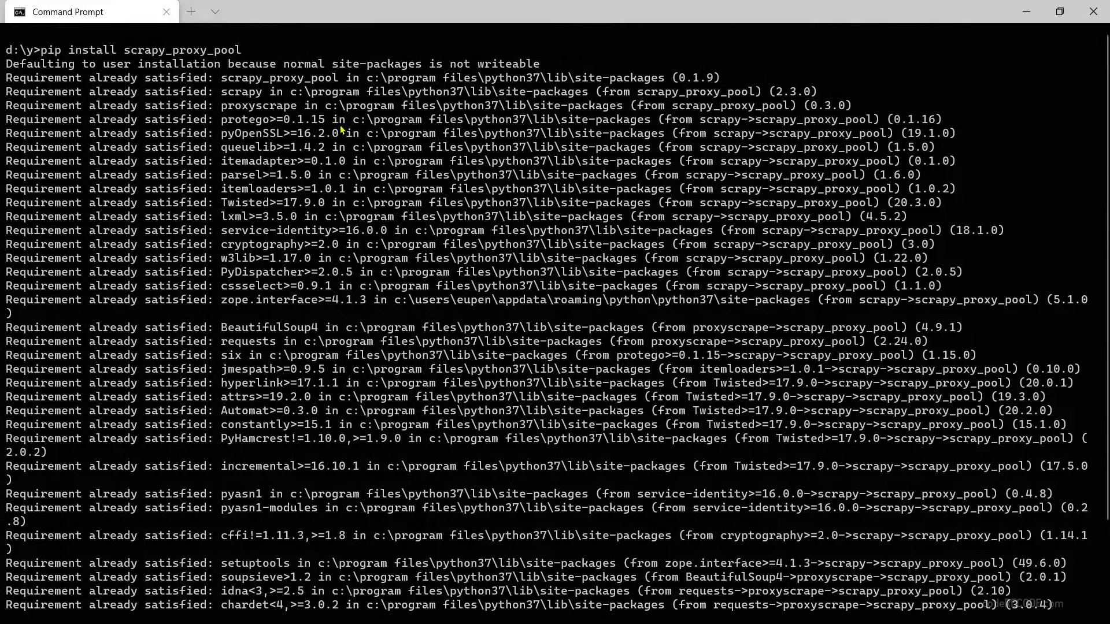
pyautogui.scroll(-3)
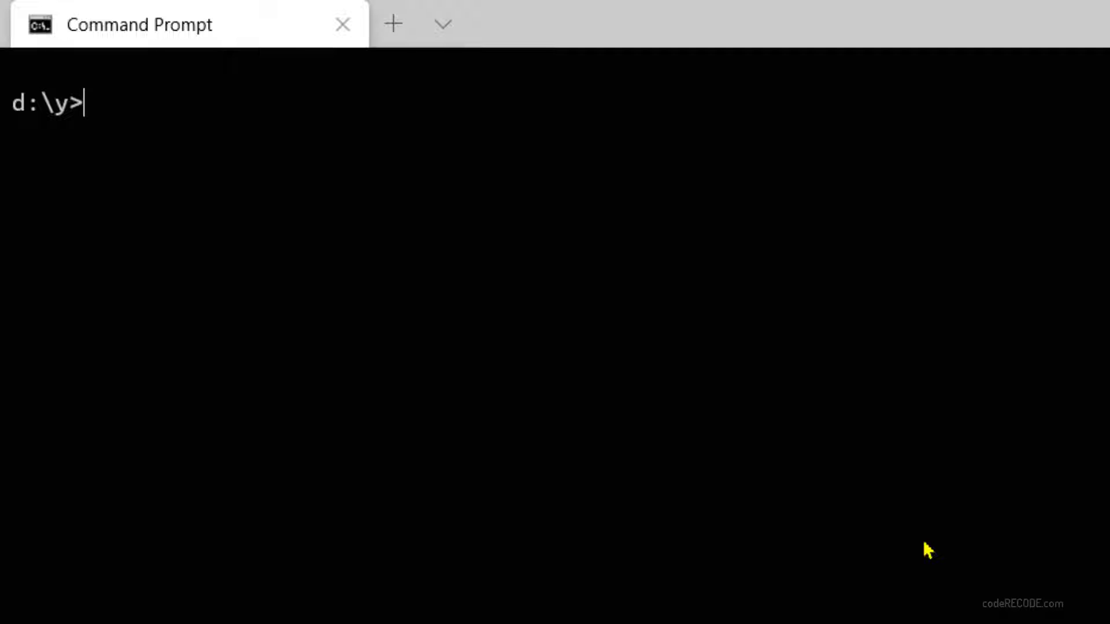
# Step: Create a Scrapy project named proxy with scrapy startproject
pyautogui.write('scrapy')
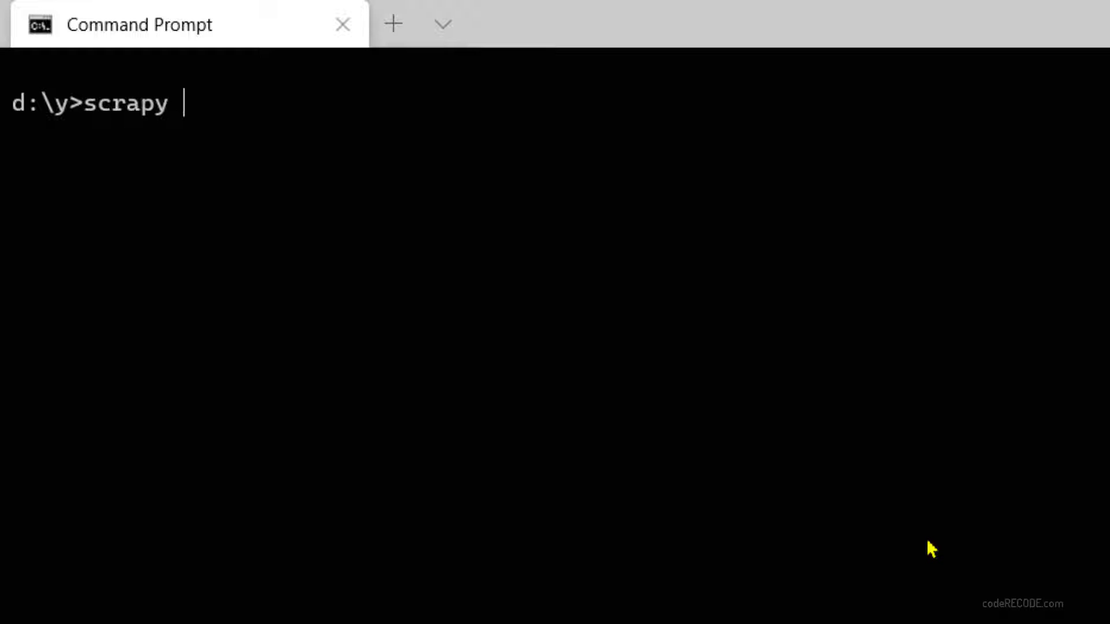
pyautogui.write('startpro')
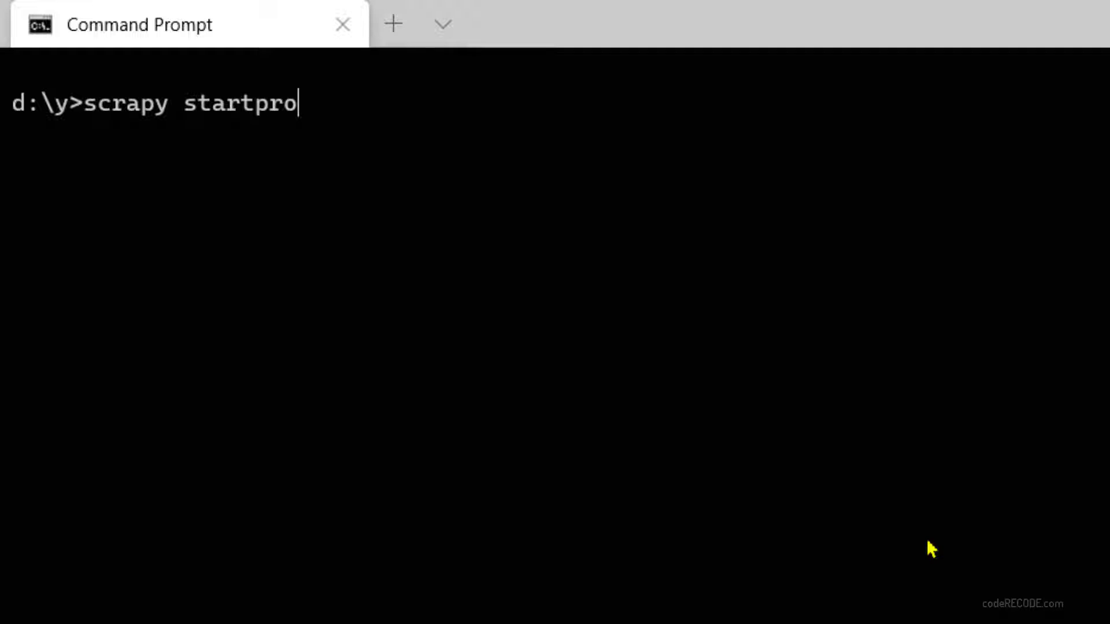
pyautogui.write('ject proxy')
pyautogui.write('s')
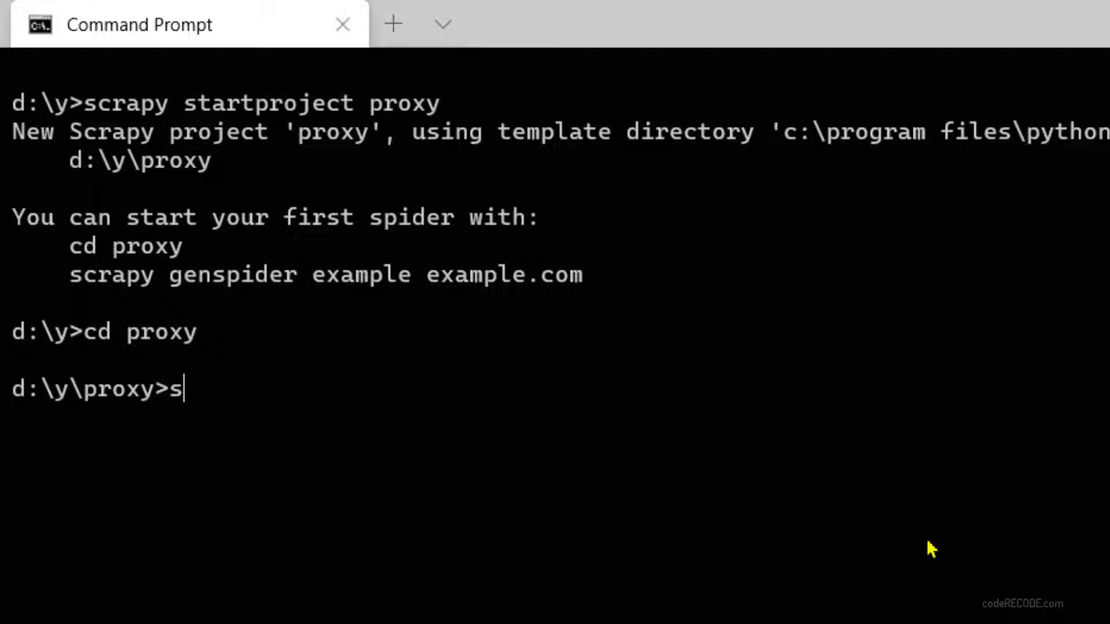
# Step: Generate two basic spiders, free and api, with scrapy genspider
pyautogui.write('crapy gen')
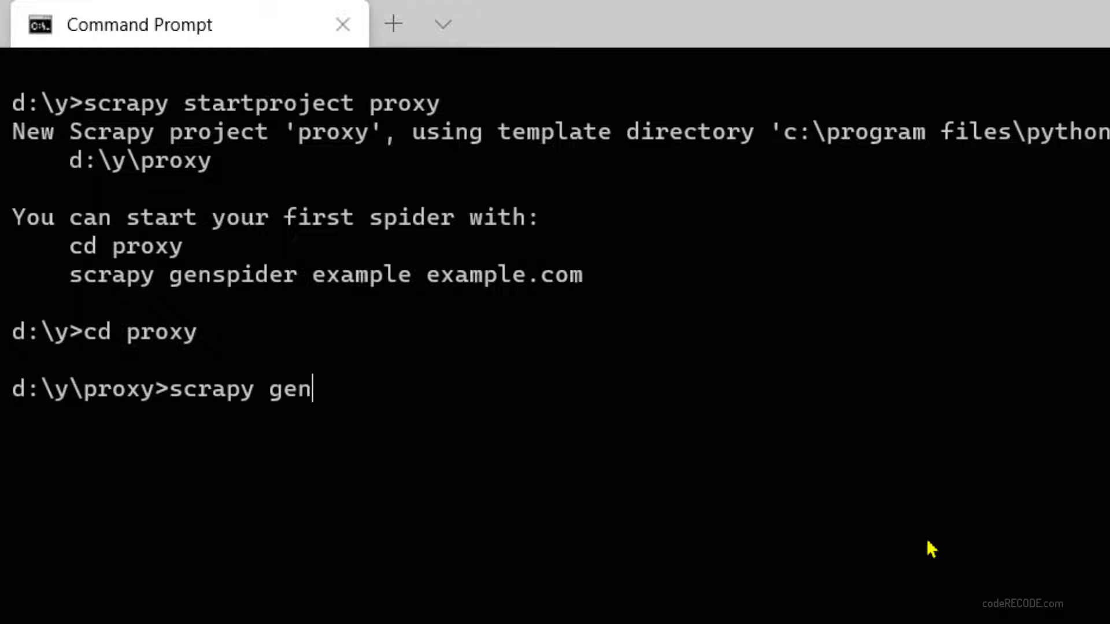
pyautogui.write('spider')
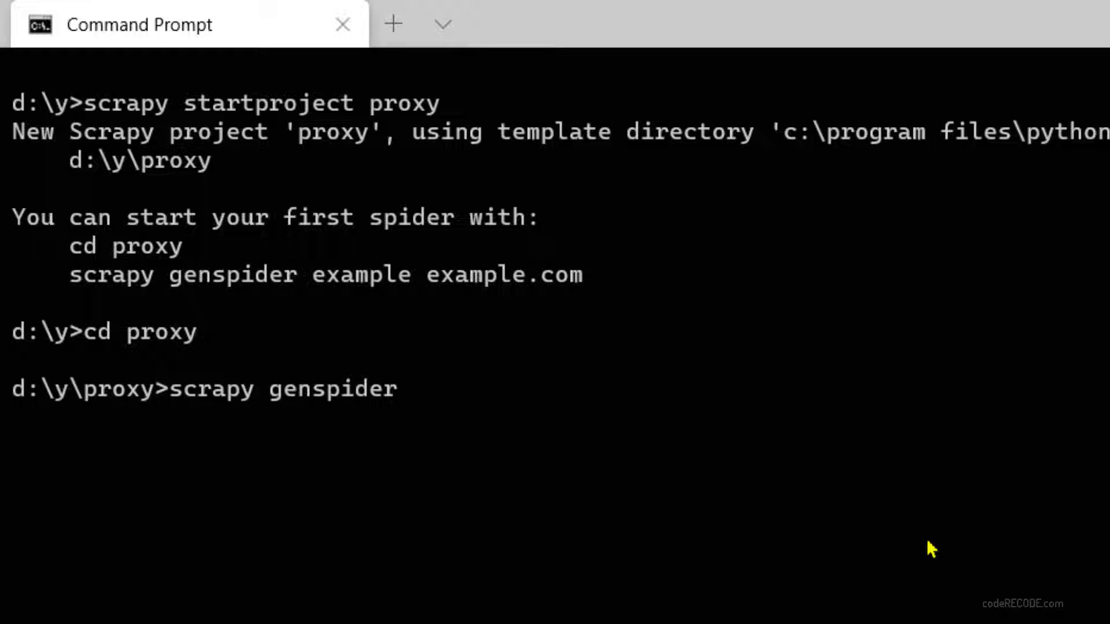
pyautogui.write('free')
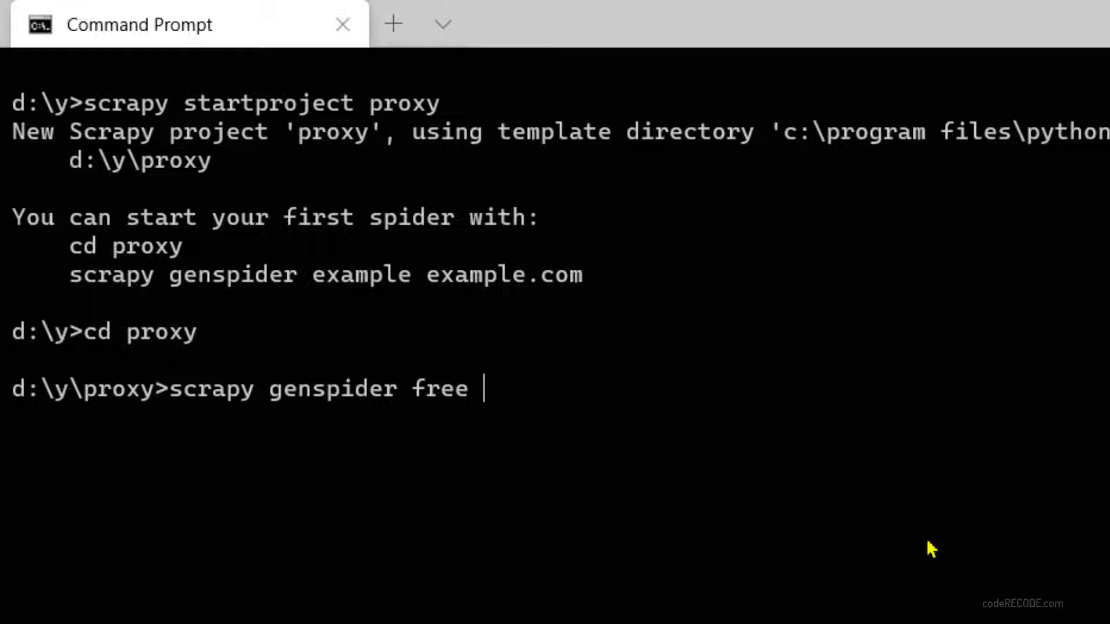
pyautogui.write('x')
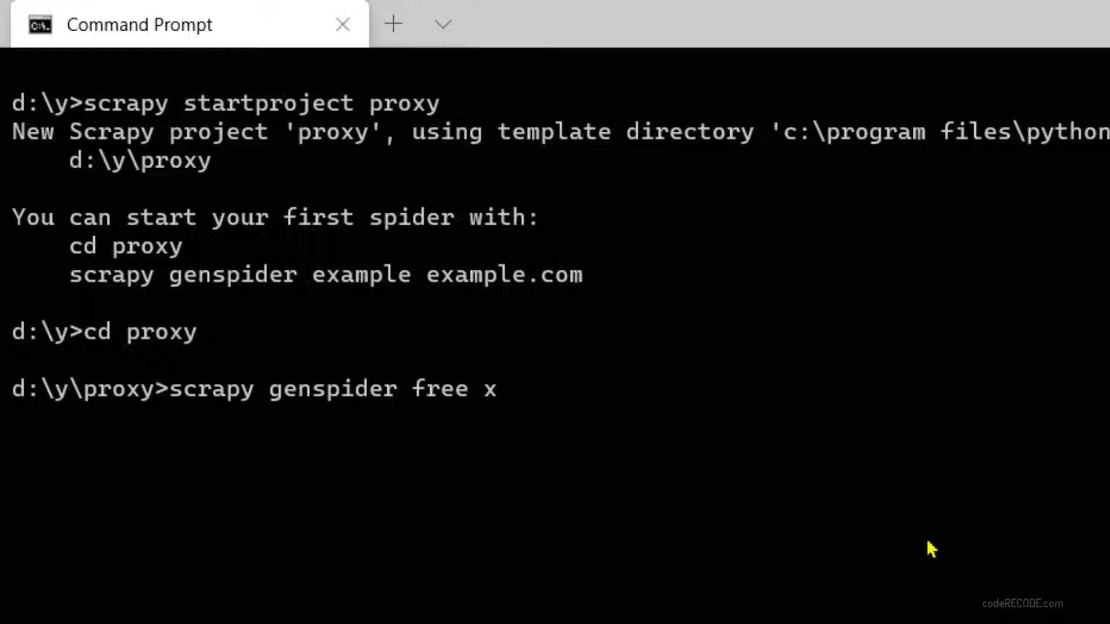
pyautogui.press('Enter')
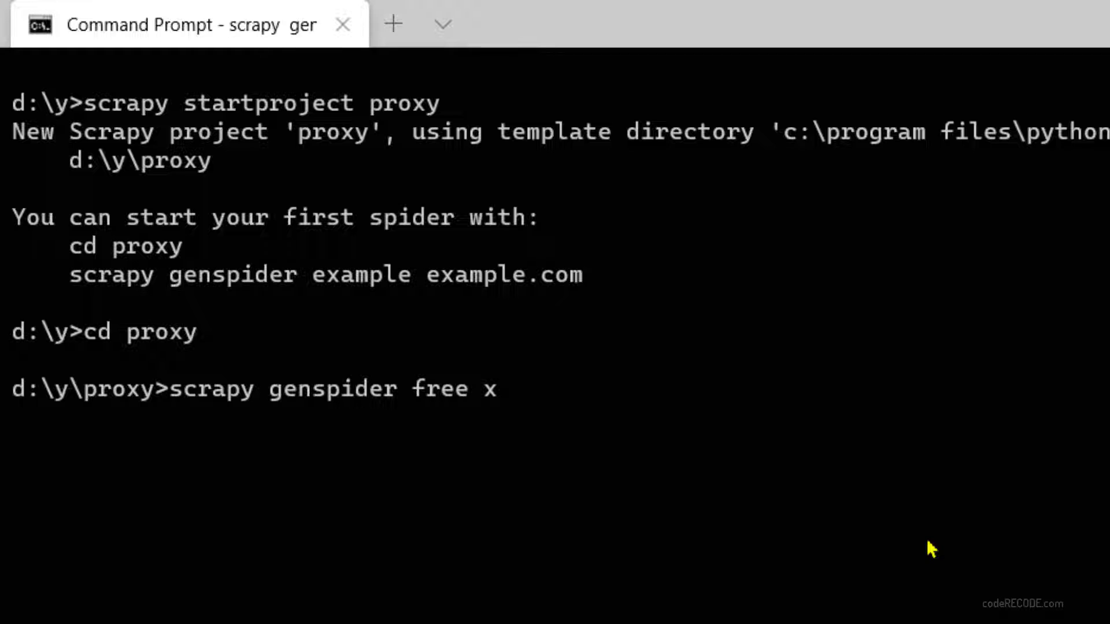
pyautogui.press('Enter')
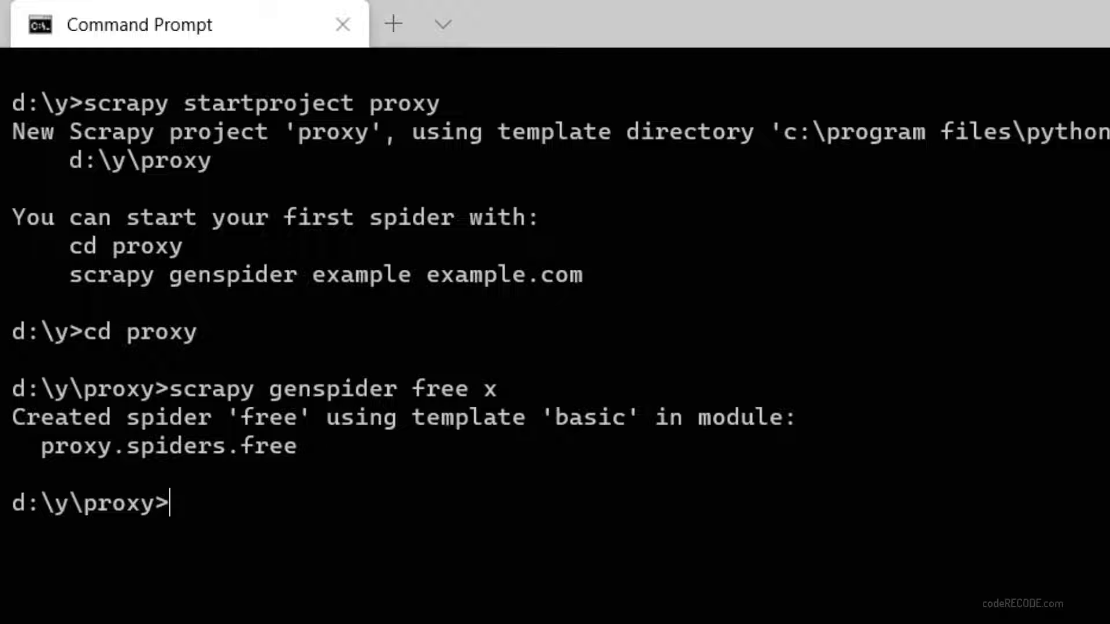
pyautogui.write('scrapy genspider  x')
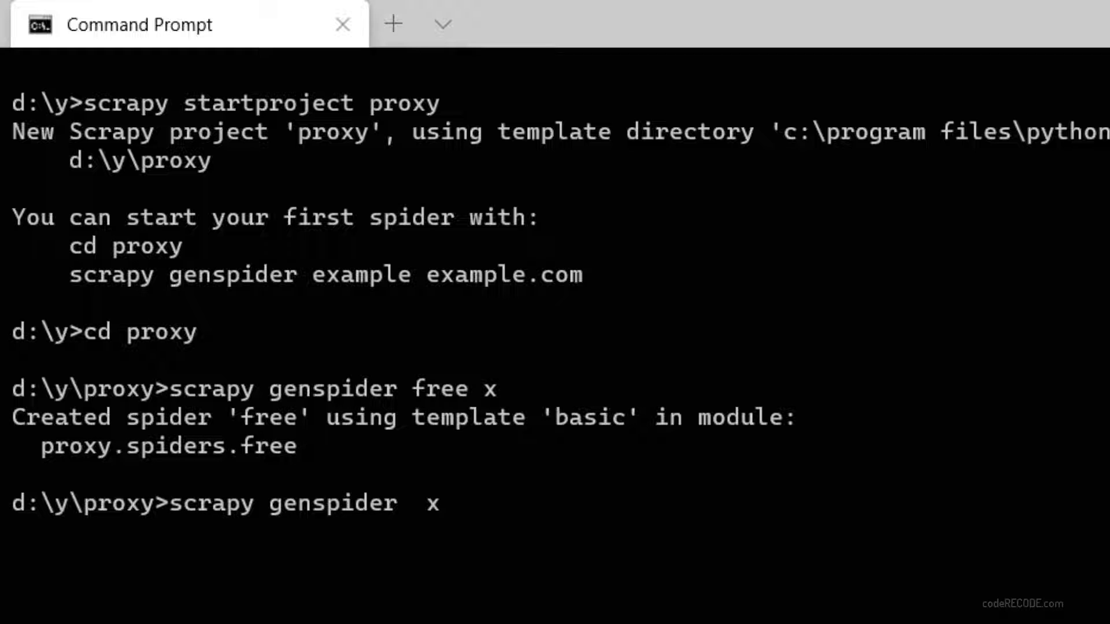
pyautogui.write('api')
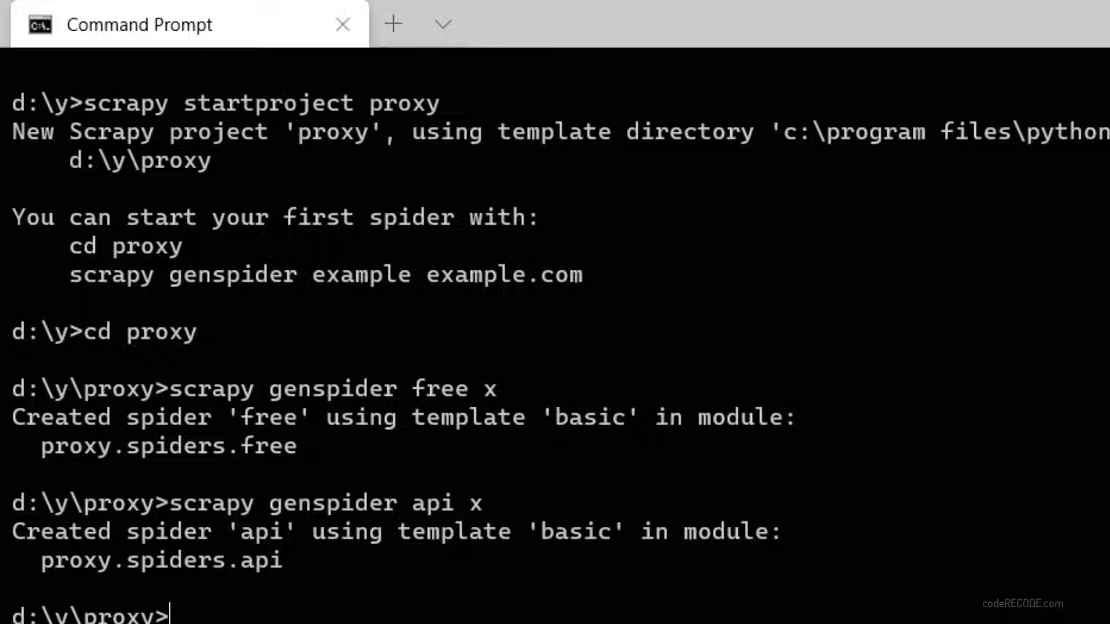
# Step: Open the proxy project in VS Code and its spiders free.py and api.py
pyautogui.write('code .')
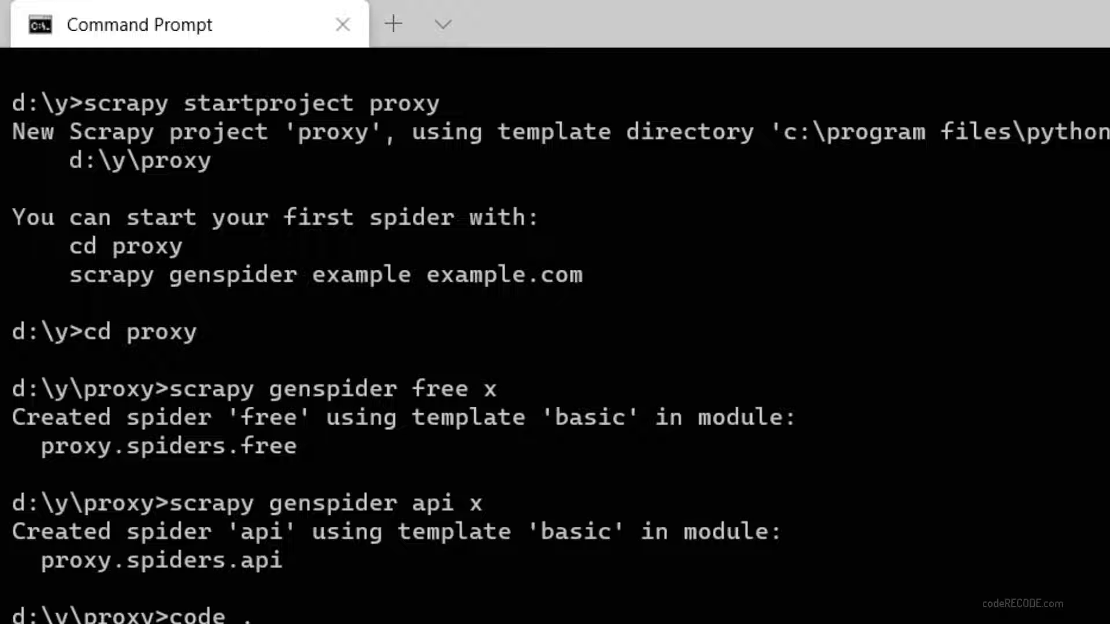
pyautogui.press('Enter')
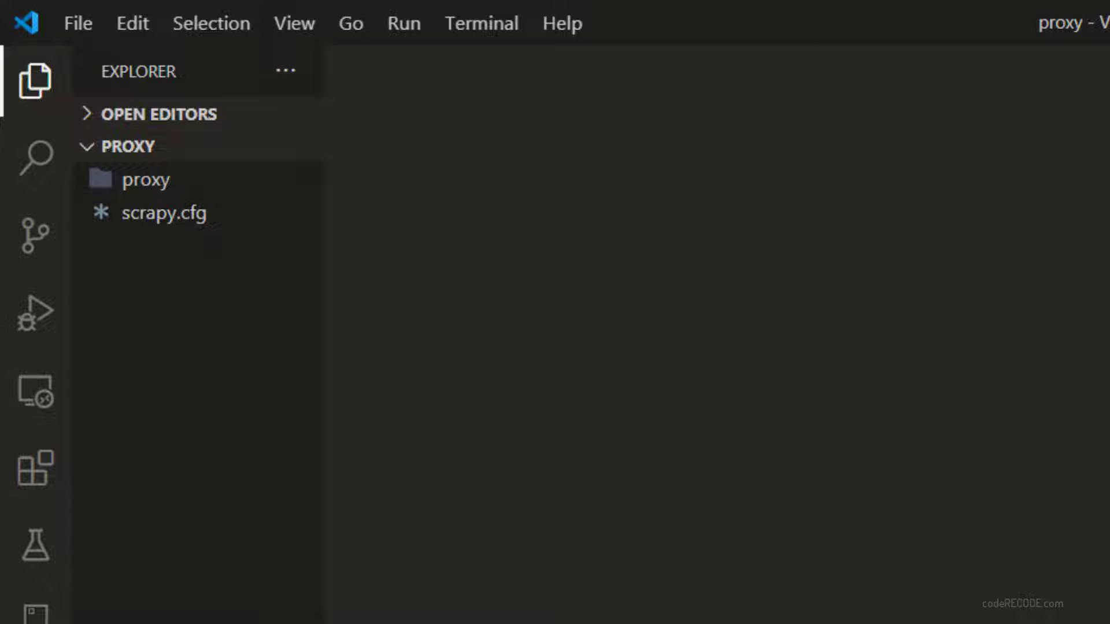
pyautogui.click(146, 178)
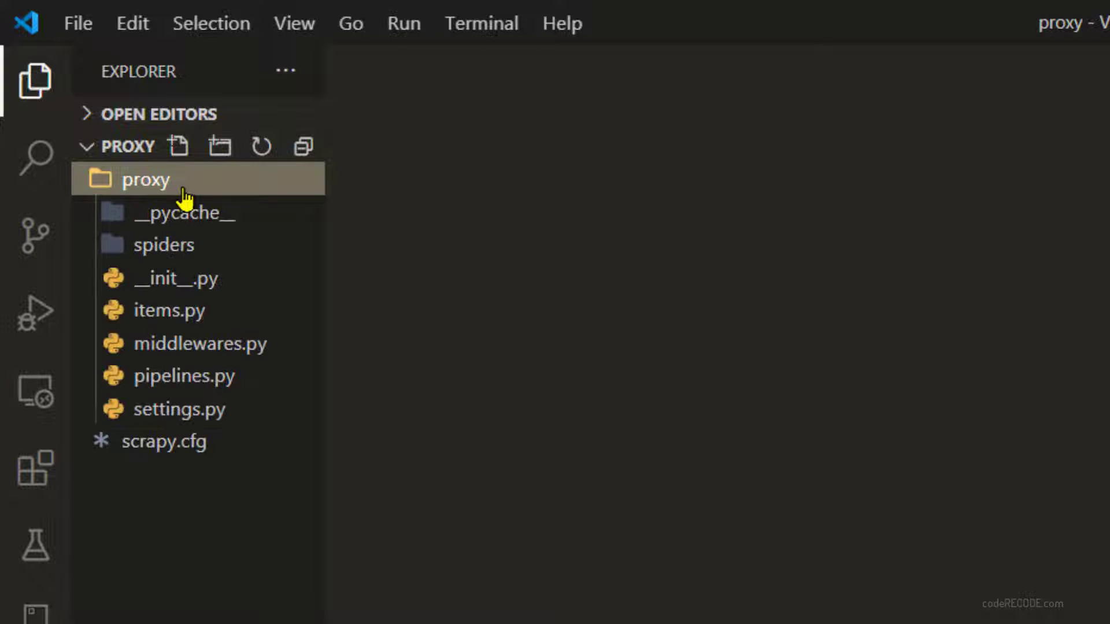
pyautogui.click(164, 245)
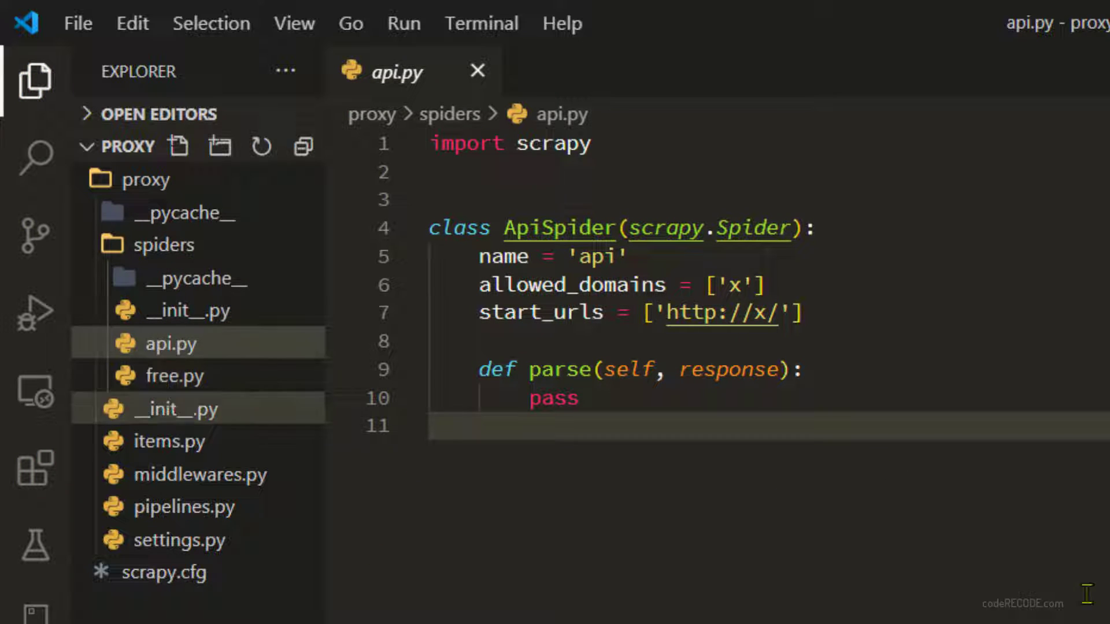
pyautogui.click(173, 376)
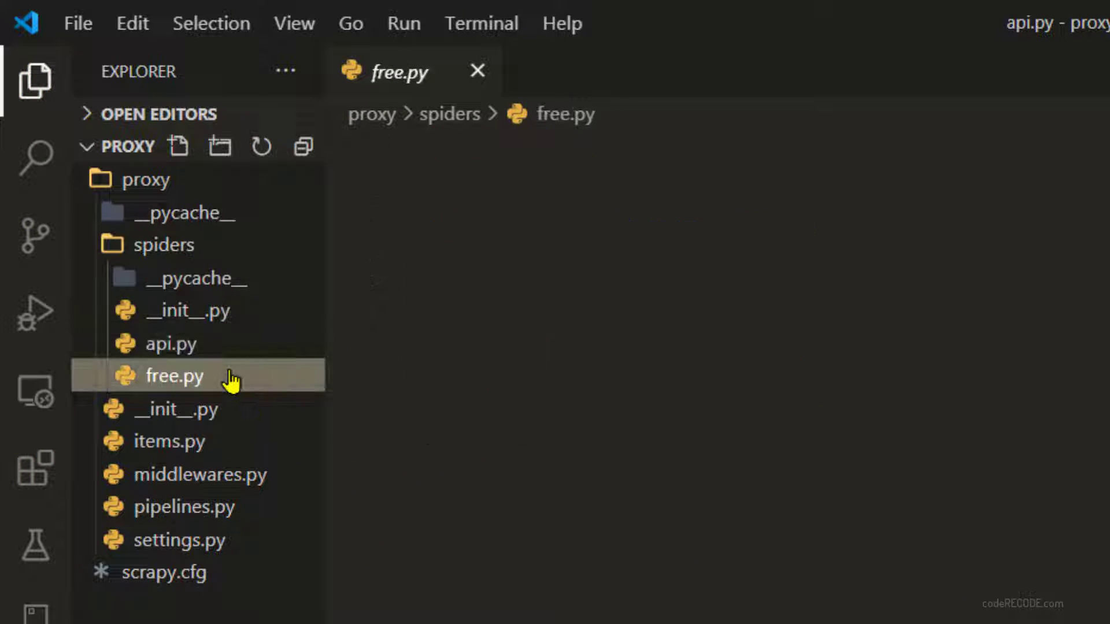
pyautogui.click(171, 345)
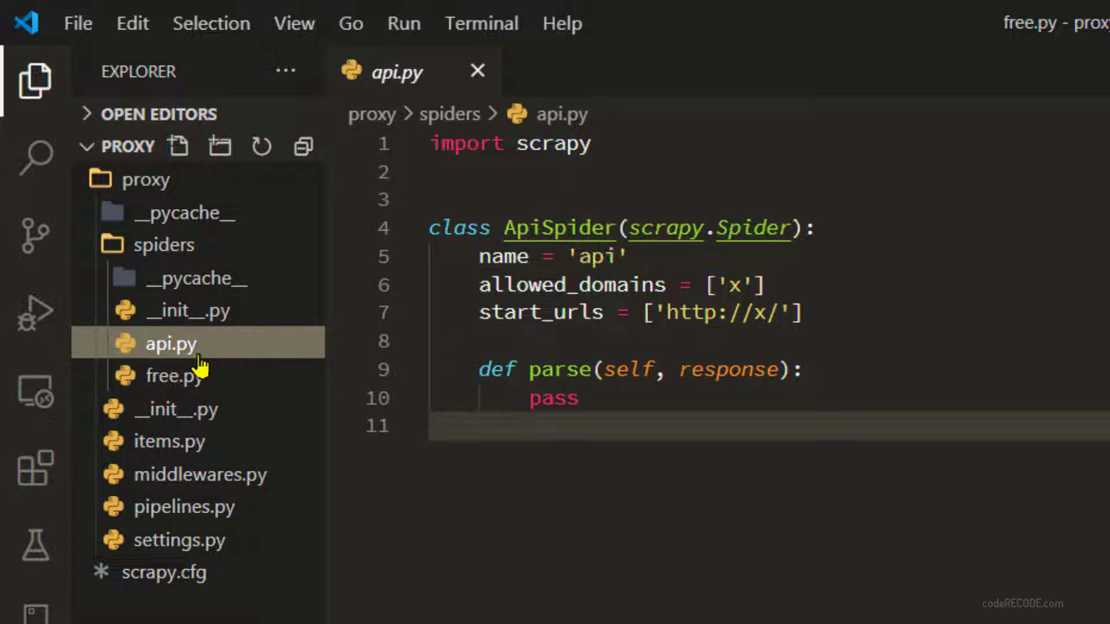
pyautogui.click(174, 375)
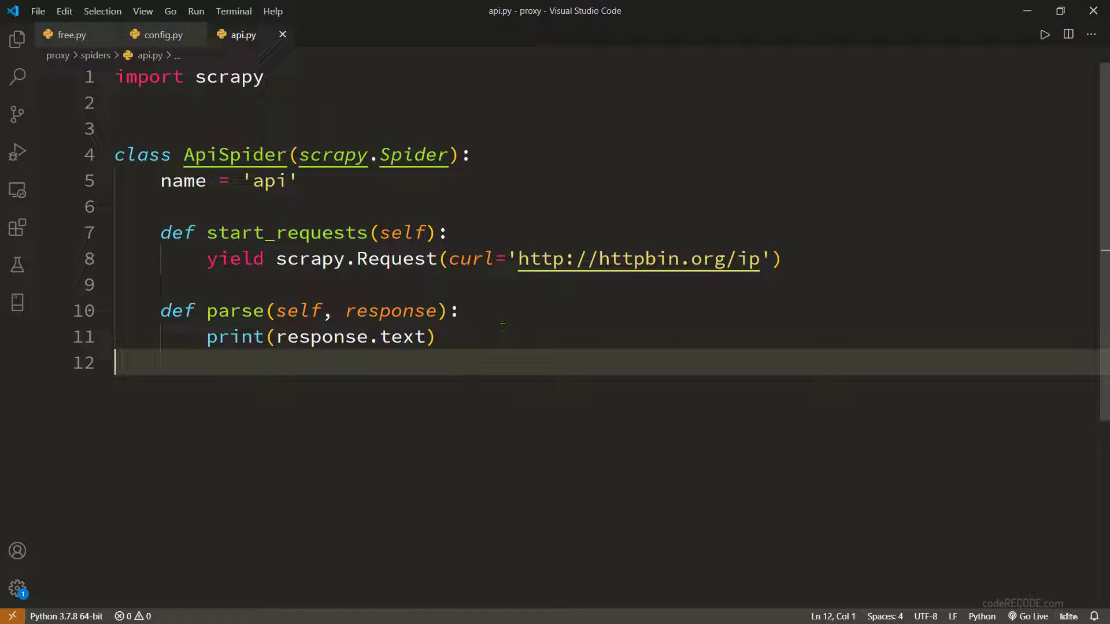
pyautogui.doubleClick(285, 232)
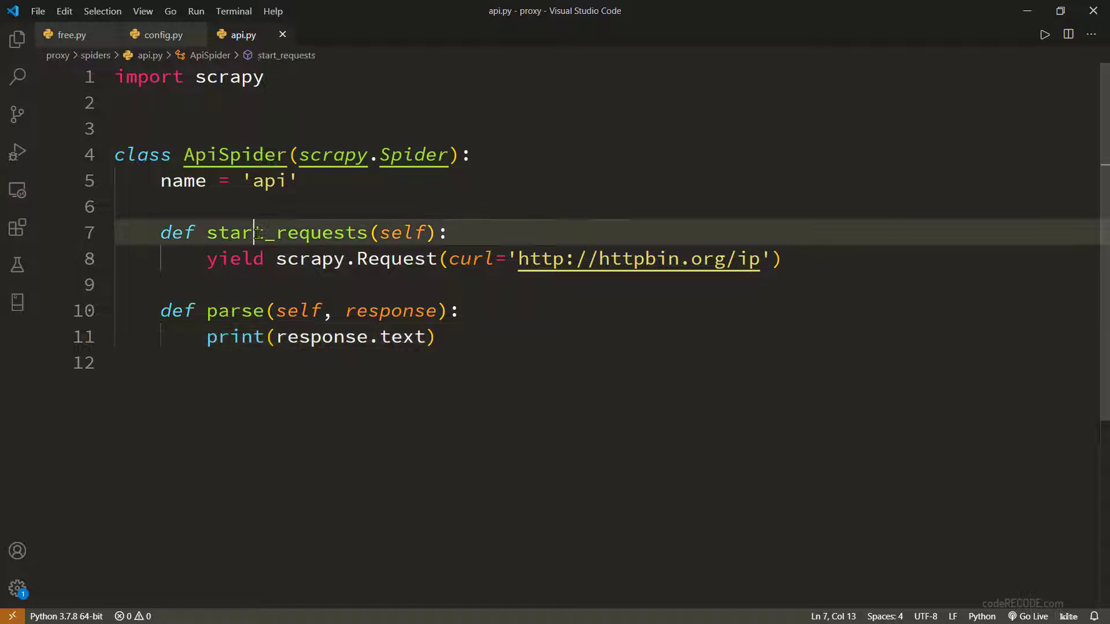
pyautogui.doubleClick(286, 232)
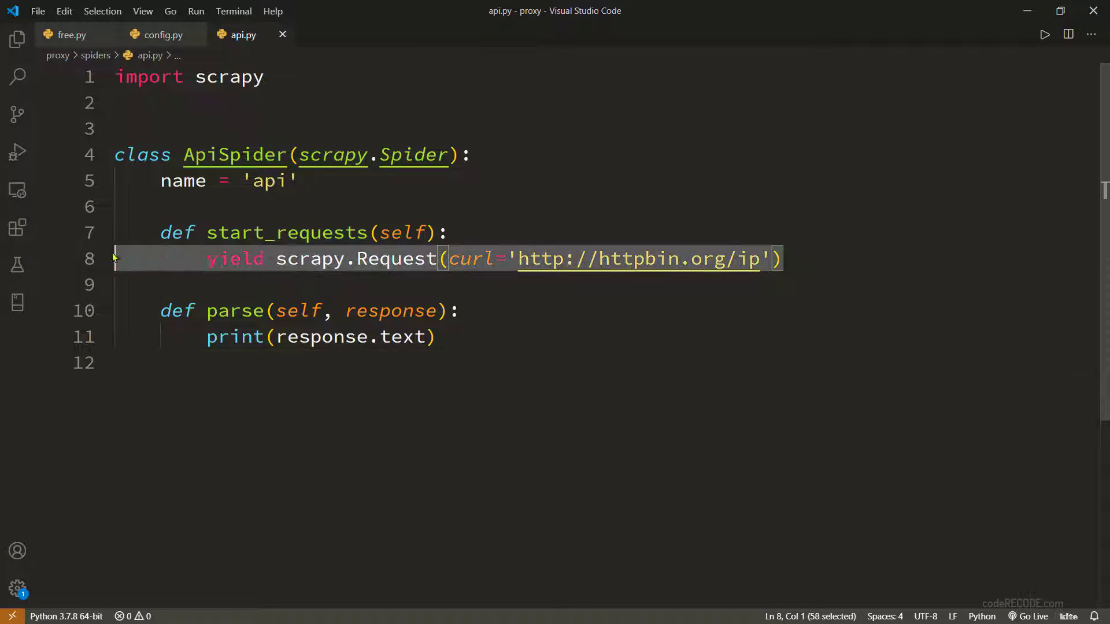
pyautogui.click(230, 362)
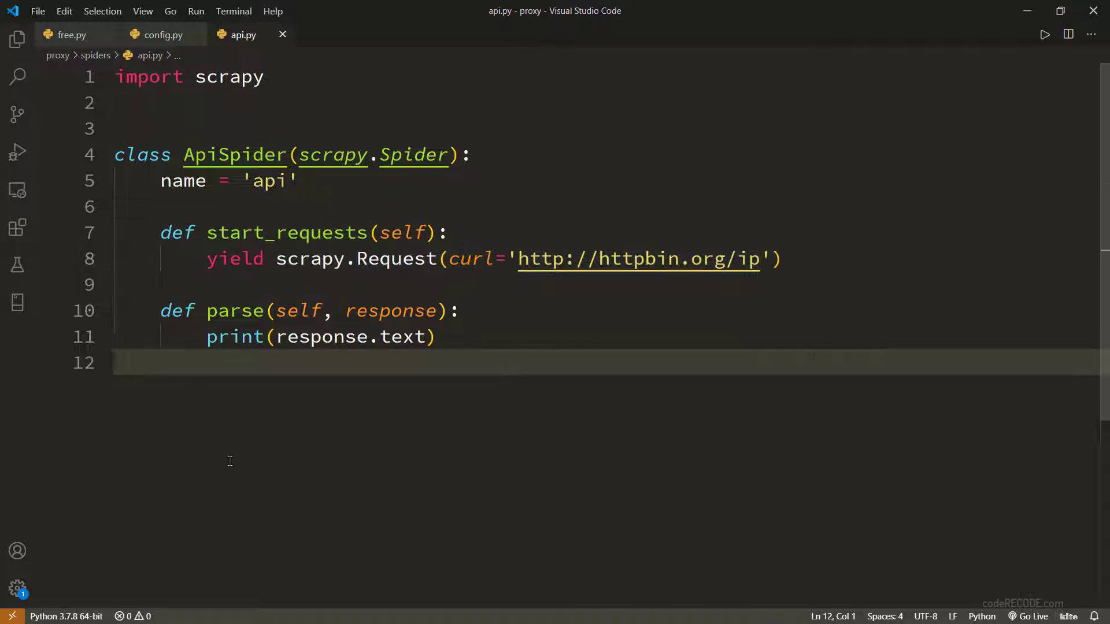
pyautogui.moveTo(309, 474)
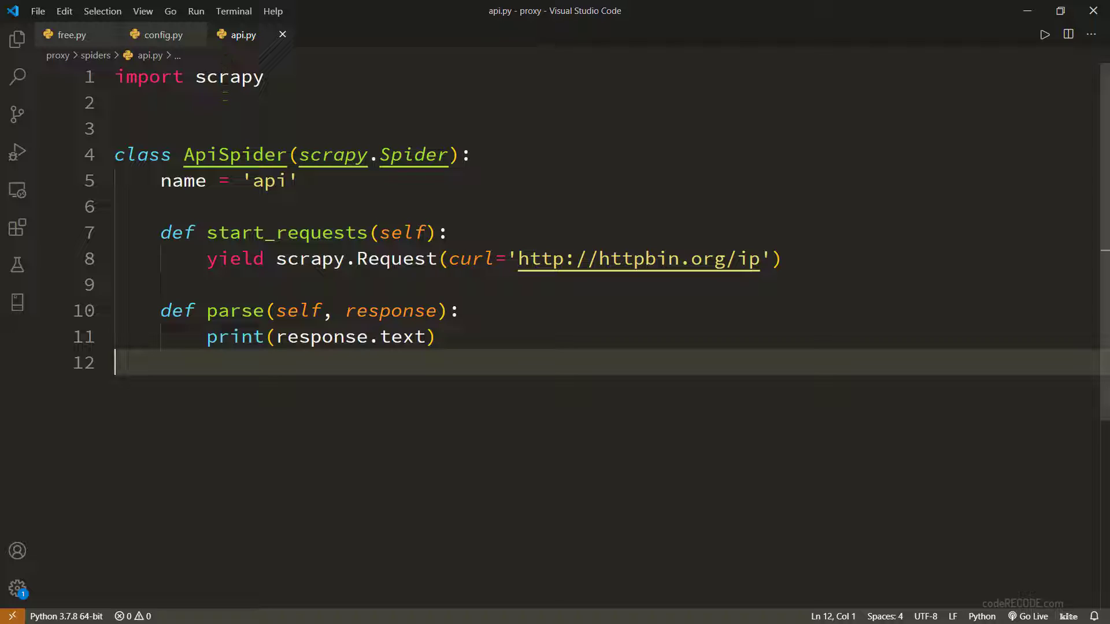
pyautogui.moveTo(194, 455)
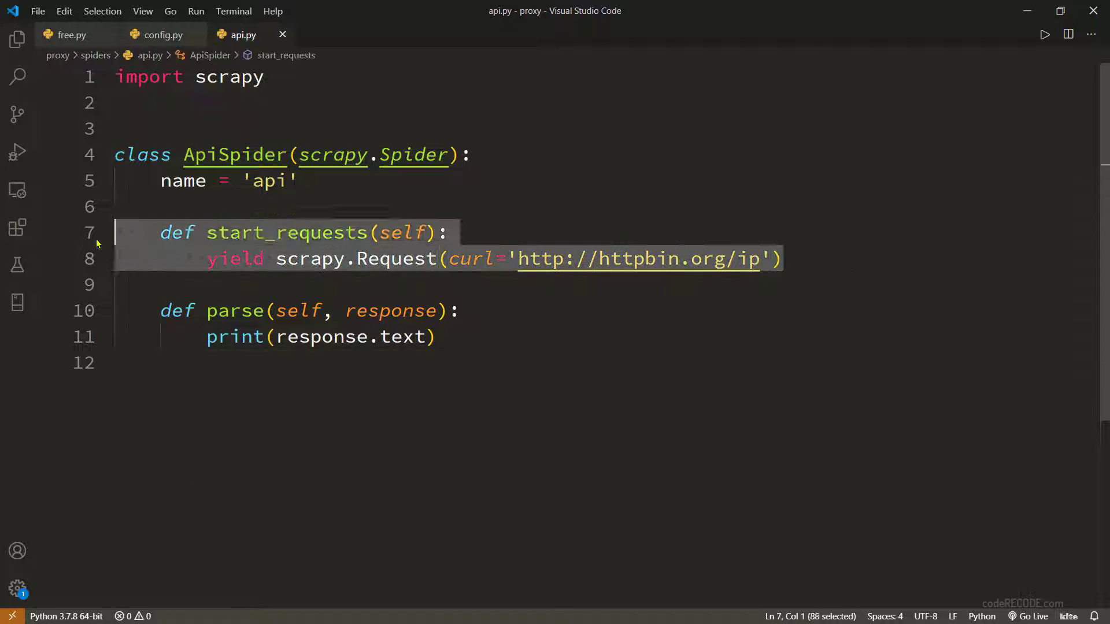
pyautogui.click(67, 34)
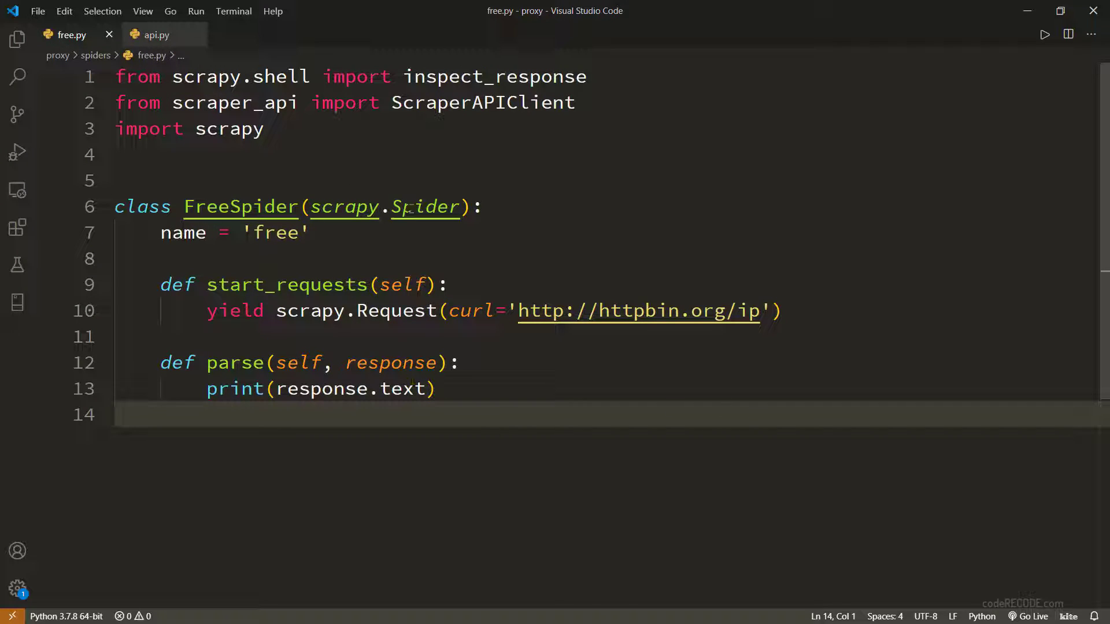
pyautogui.moveTo(474, 384)
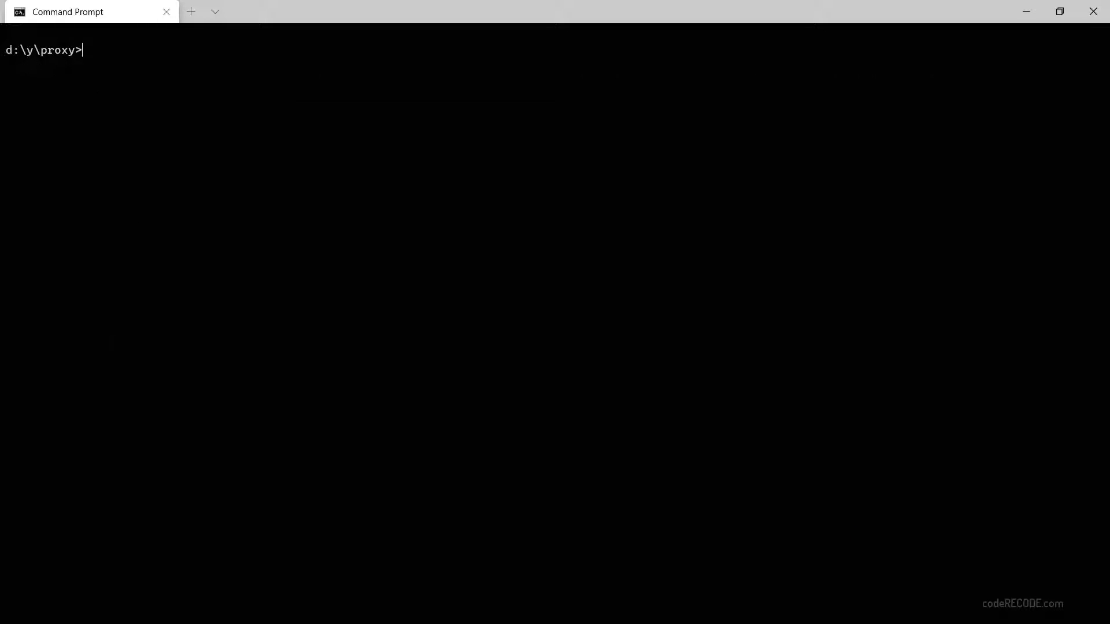
# Step: List the project's spiders with scrapy list
pyautogui.write('scrapy list')
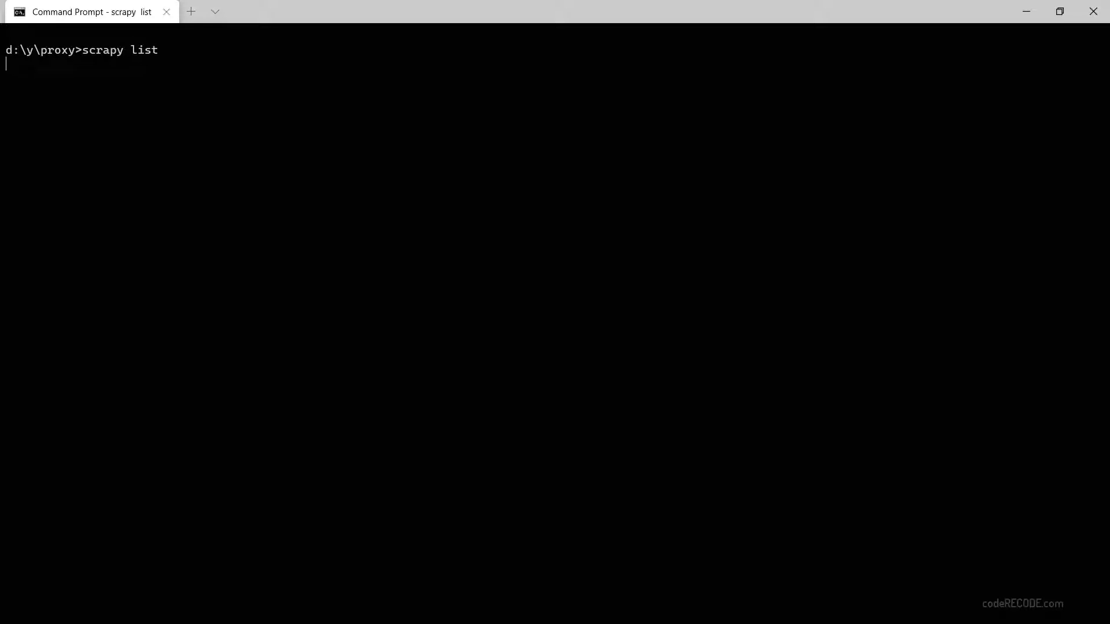
pyautogui.press('Enter')
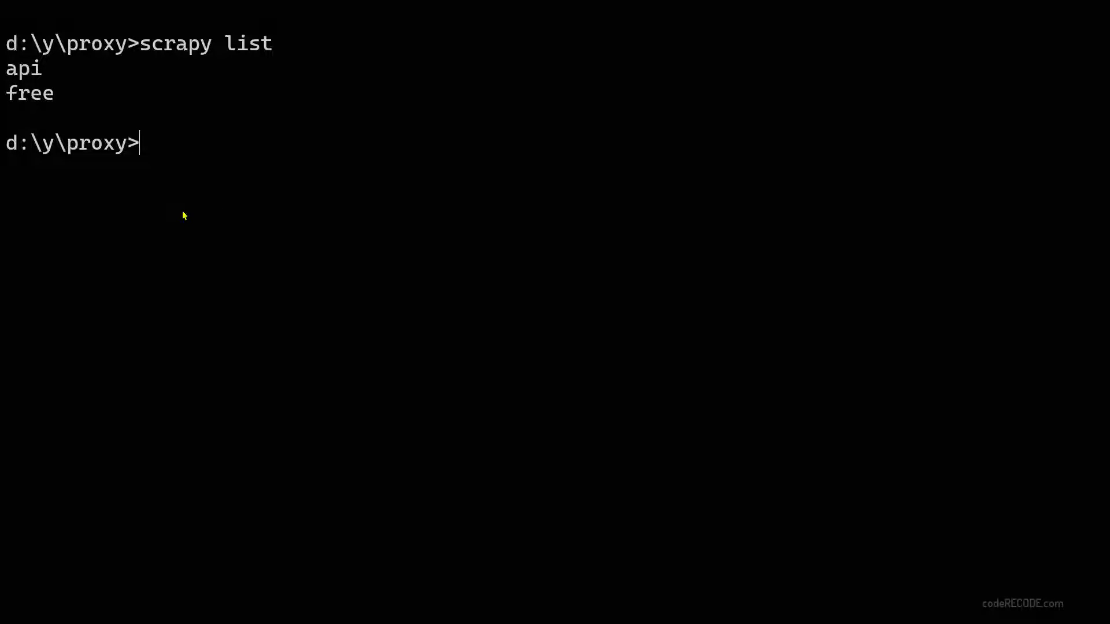
# Step: Run scrapy crawl api -L WARN and highlight the origin IP reported by httpbin.org
pyautogui.write('scrap')
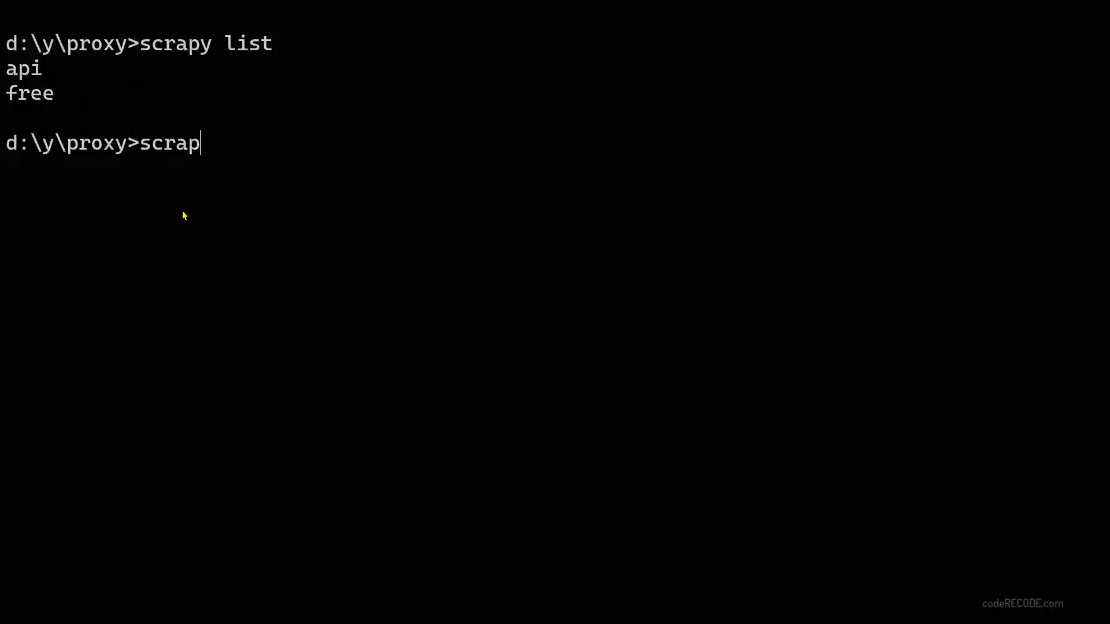
pyautogui.write('y')
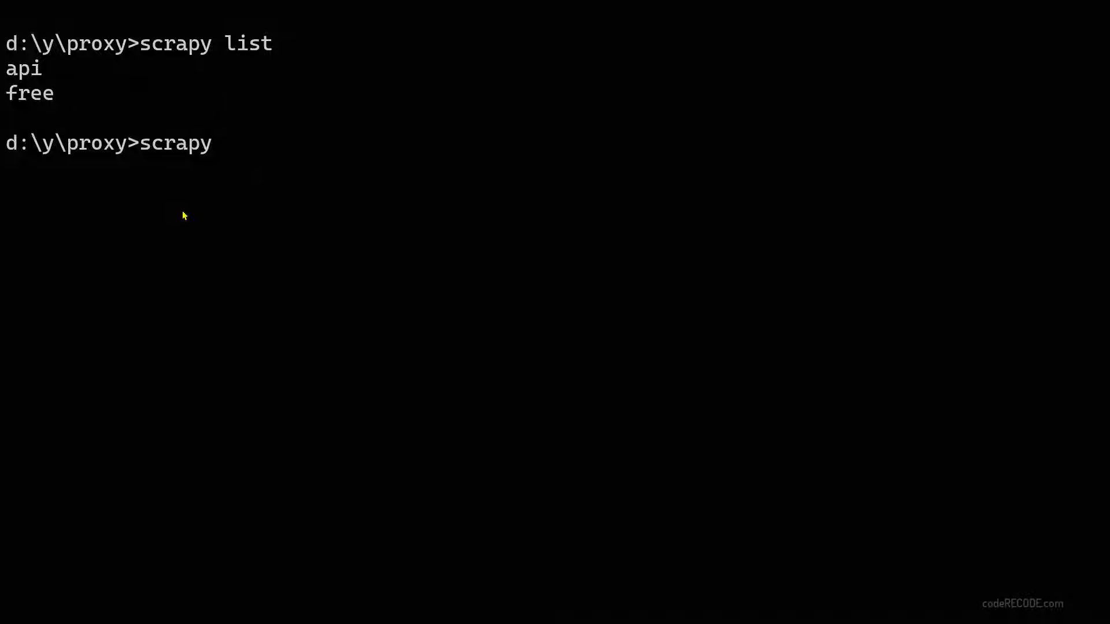
pyautogui.write('c')
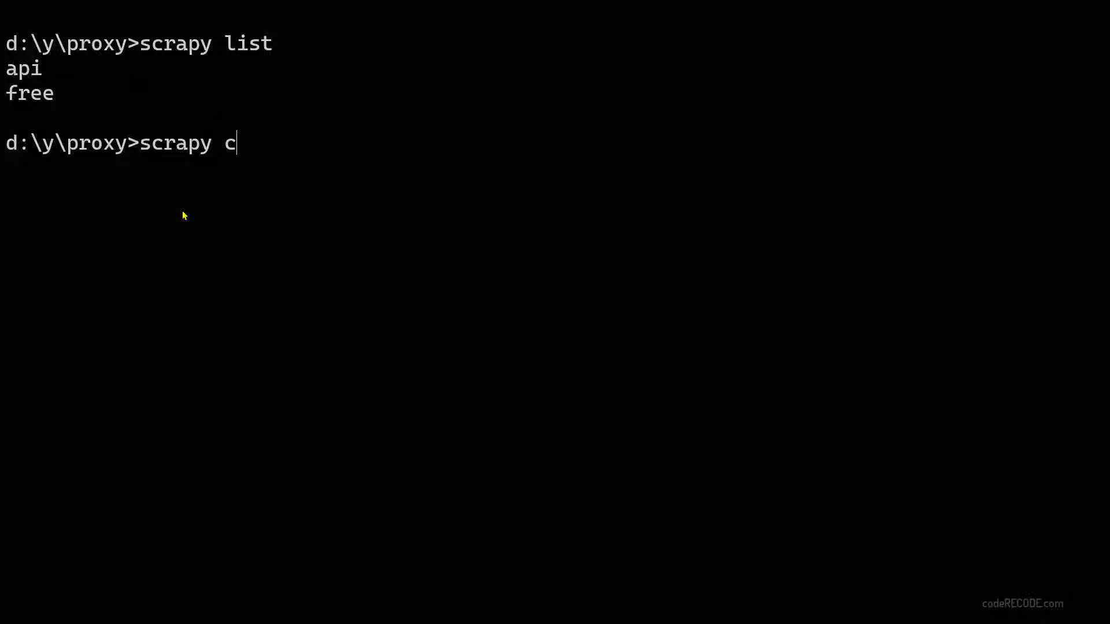
pyautogui.write('rawl')
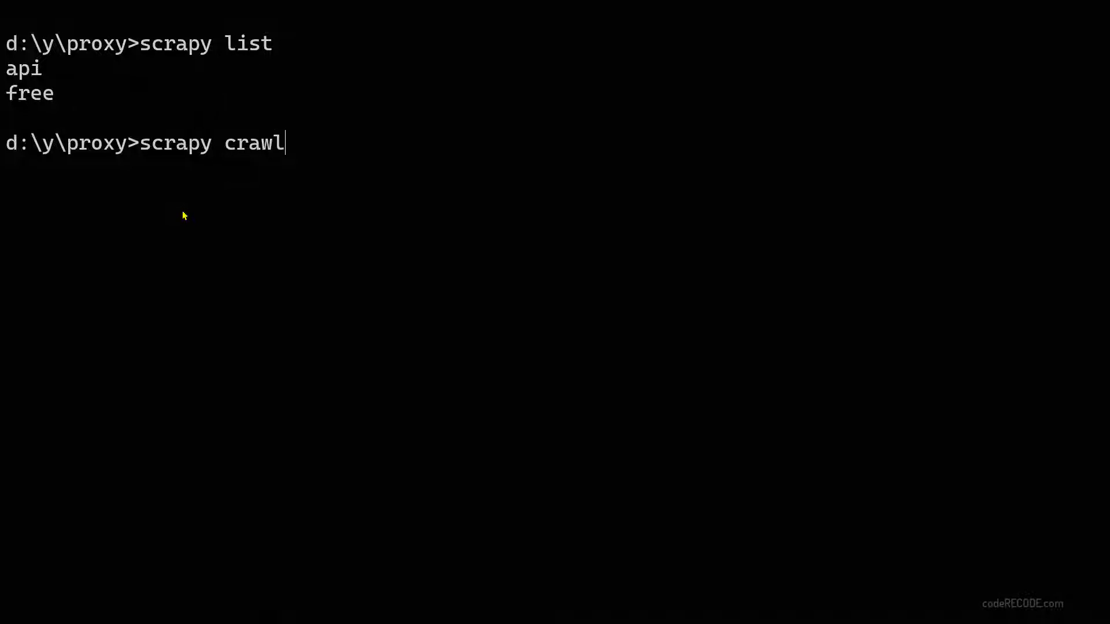
pyautogui.write('api')
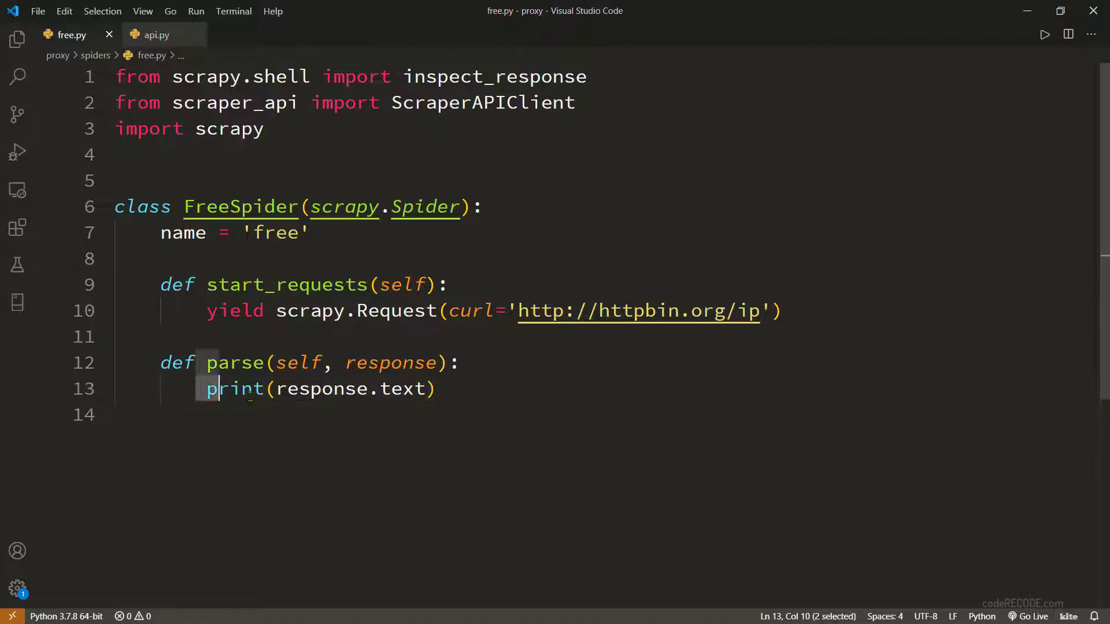
pyautogui.click(460, 388)
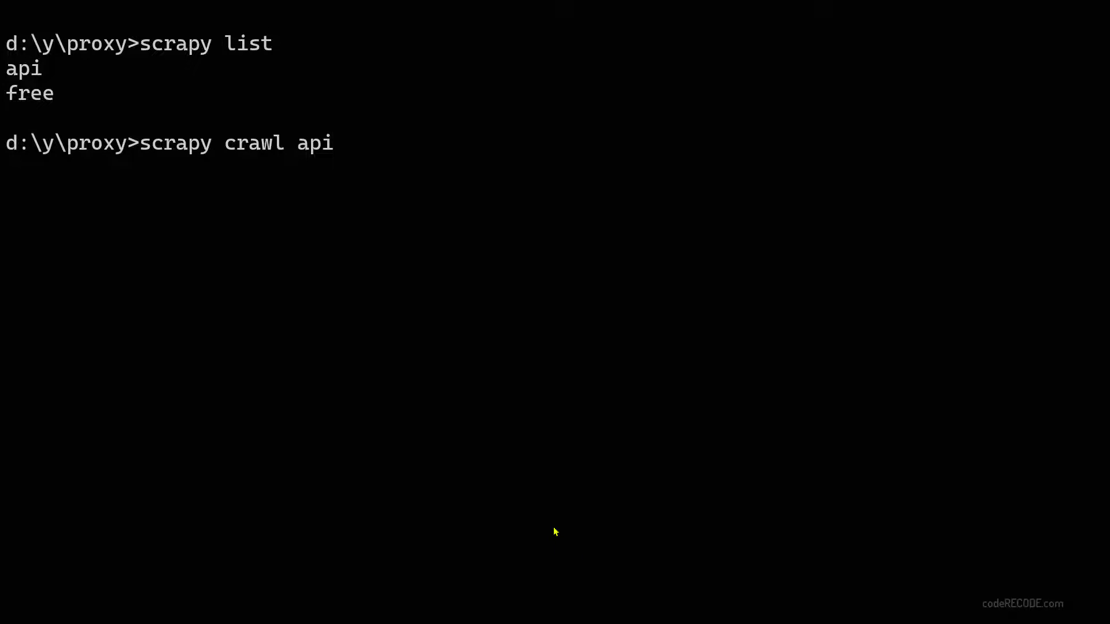
pyautogui.write('_L')
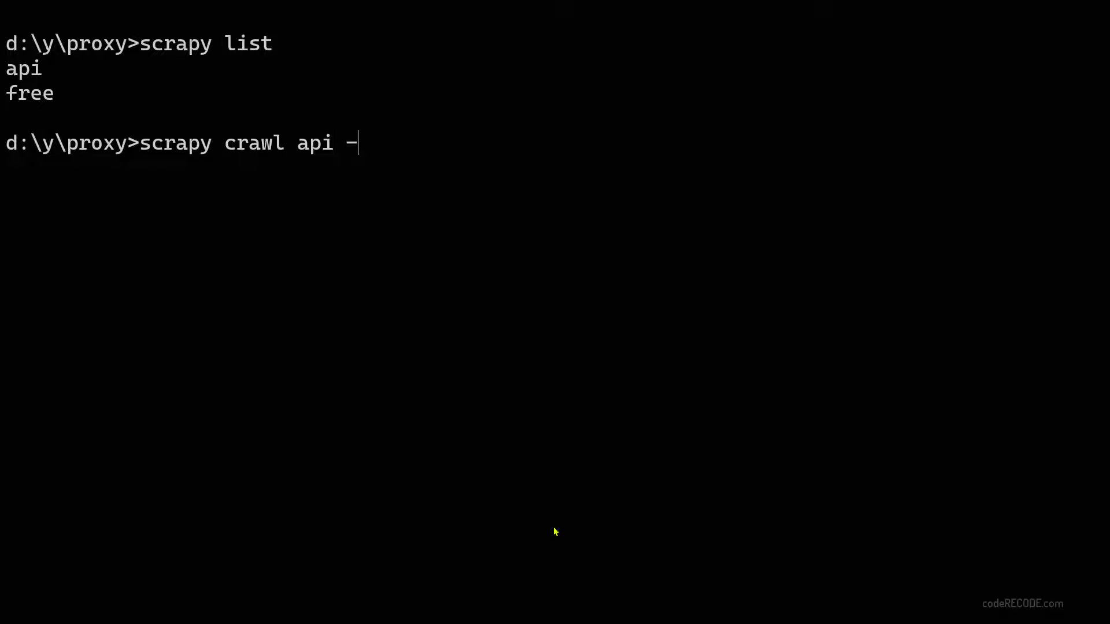
pyautogui.write('L WARN')
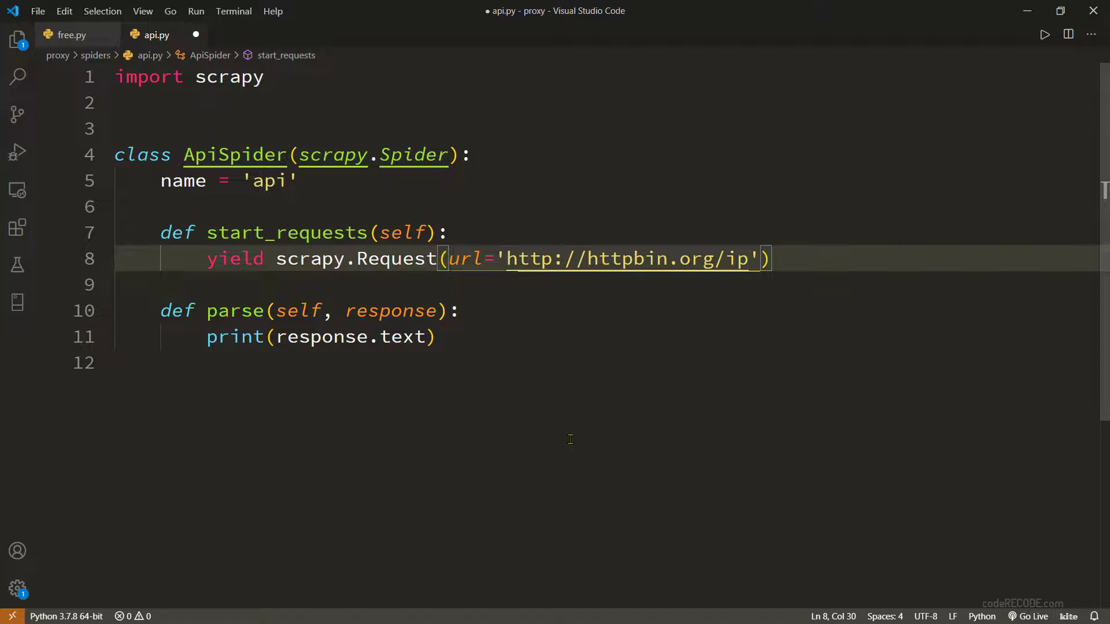
pyautogui.press('ctrl+s')
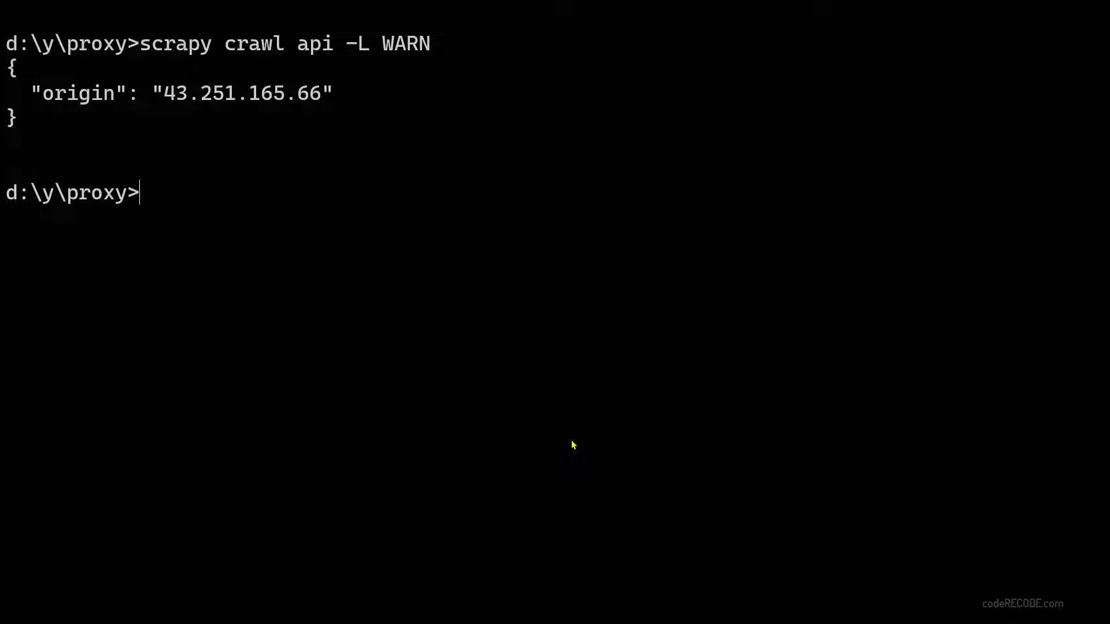
pyautogui.doubleClick(175, 94)
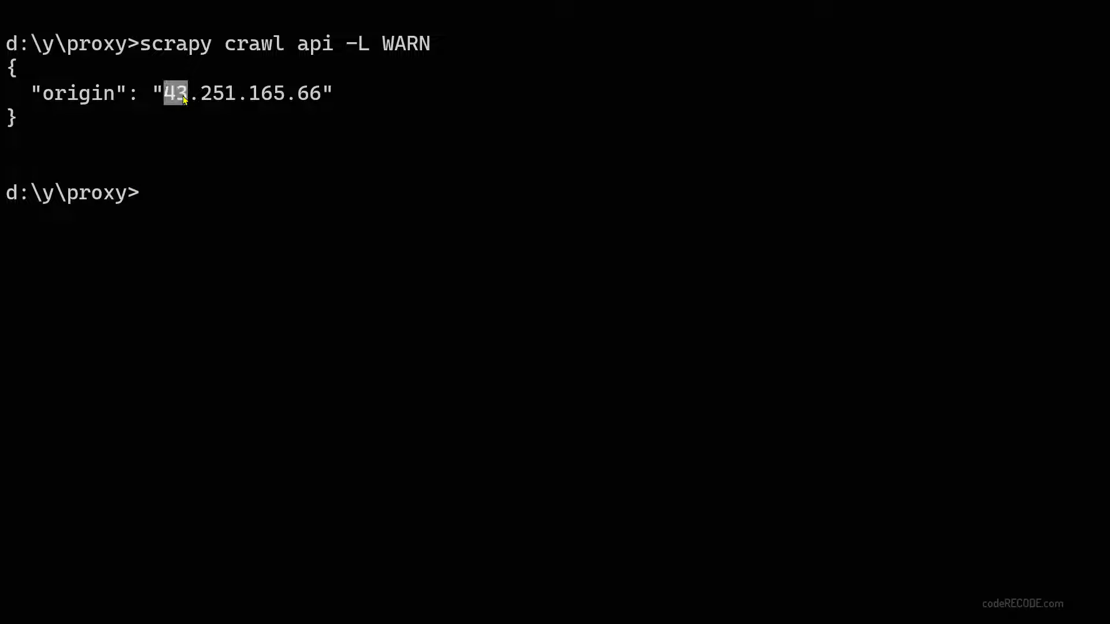
pyautogui.moveTo(167, 93); pyautogui.dragTo(319, 92)
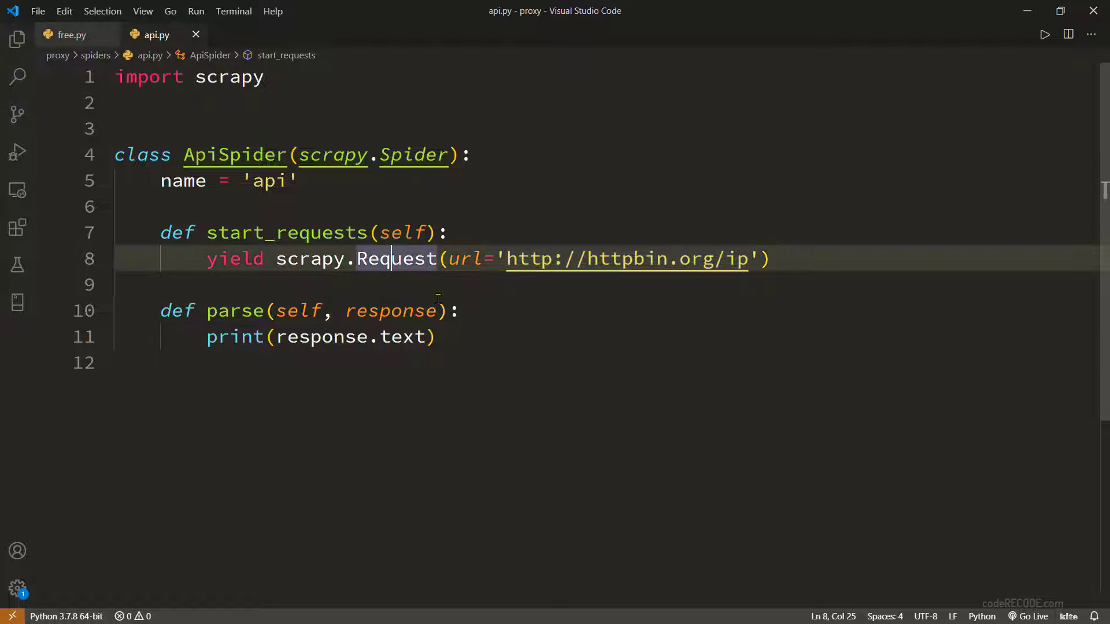
# Step: Wrap the free spider's yield in for i in range(5): and add a dont_filter argument
pyautogui.click(70, 35)
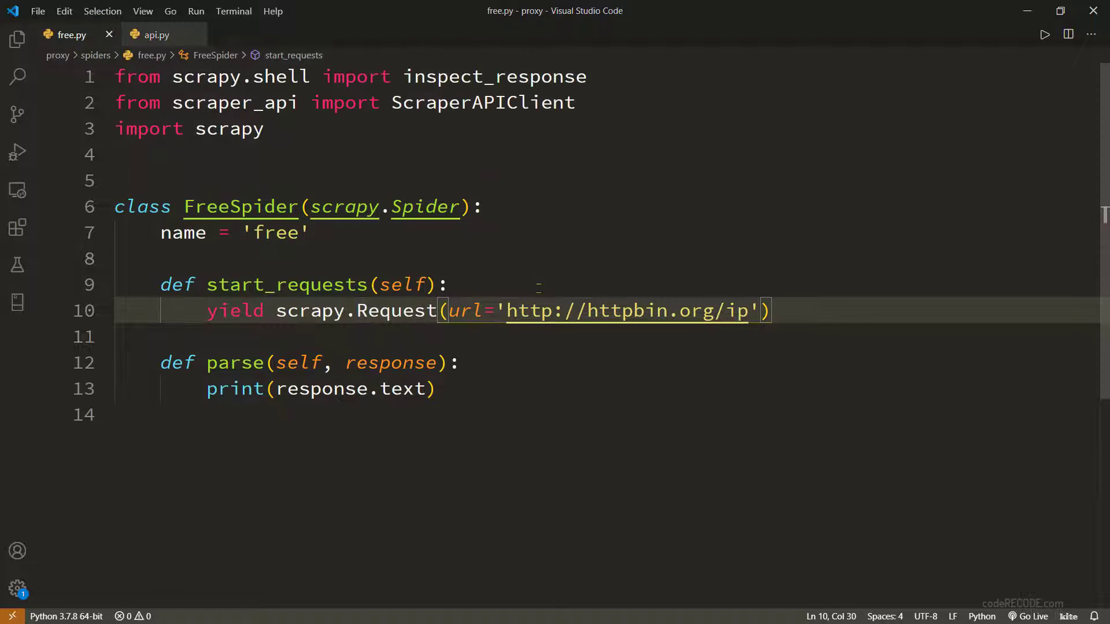
pyautogui.press('Enter')
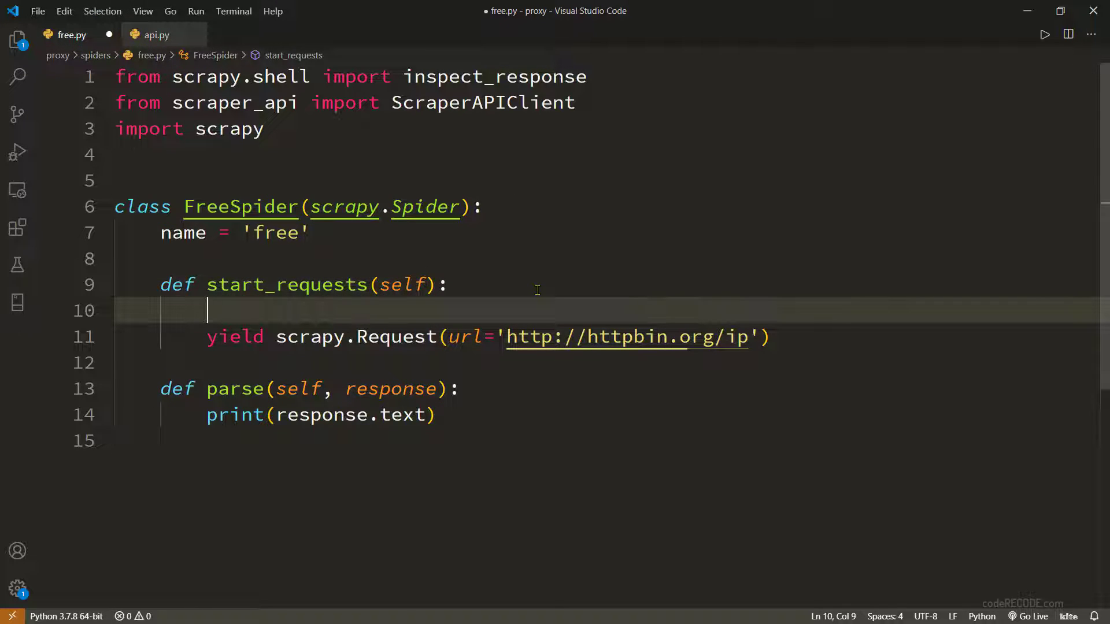
pyautogui.write('for i inr')
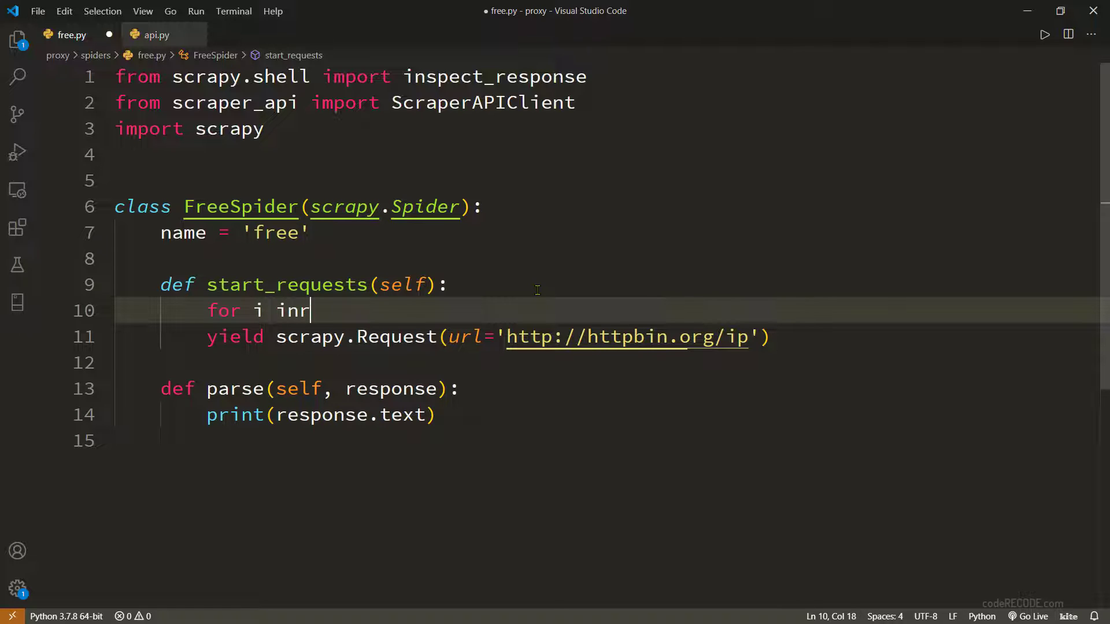
pyautogui.write('range()')
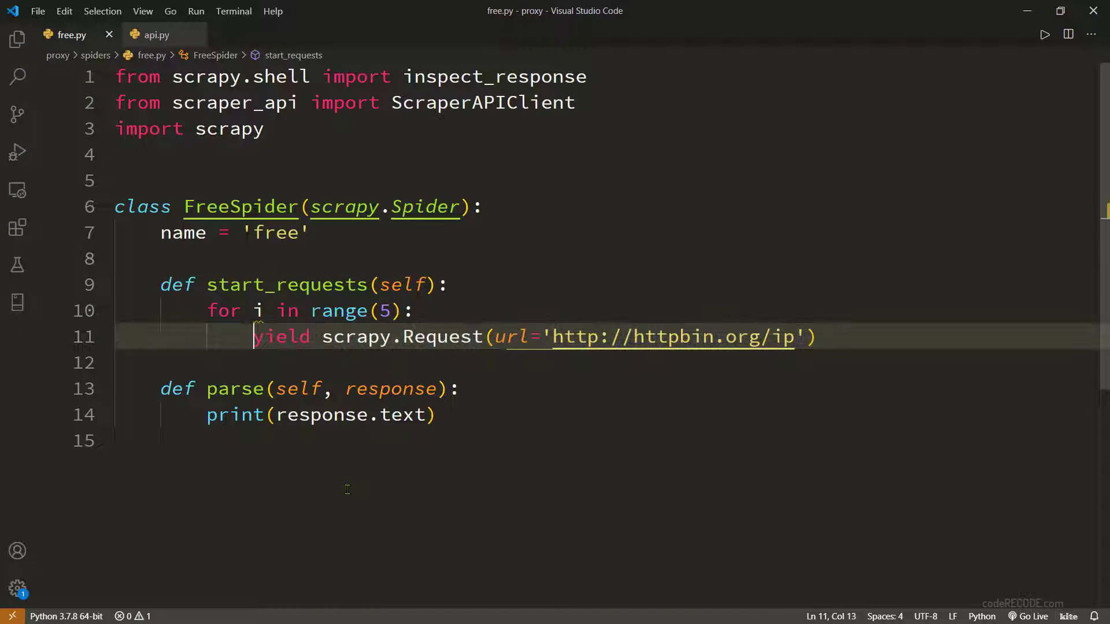
pyautogui.moveTo(253, 336); pyautogui.dragTo(814, 336)
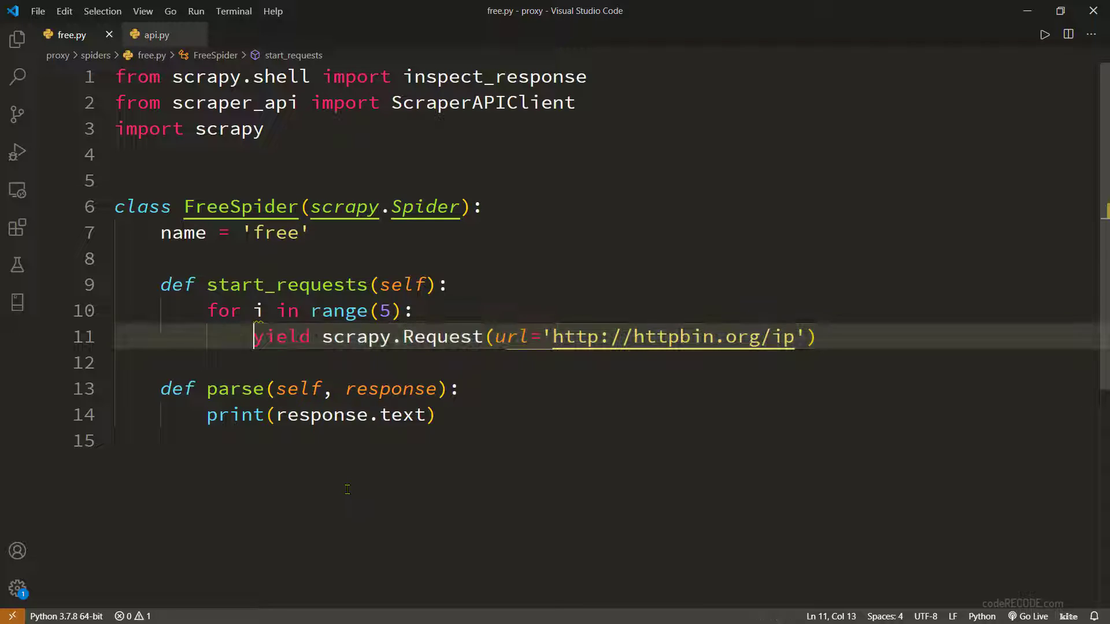
pyautogui.click(805, 337)
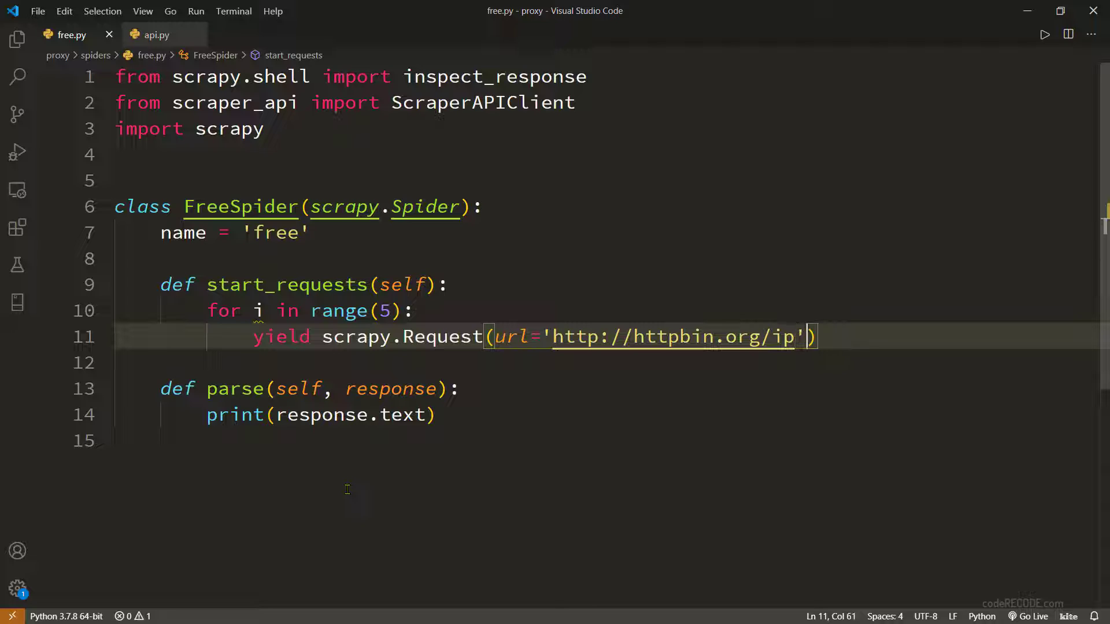
pyautogui.write(', dont')
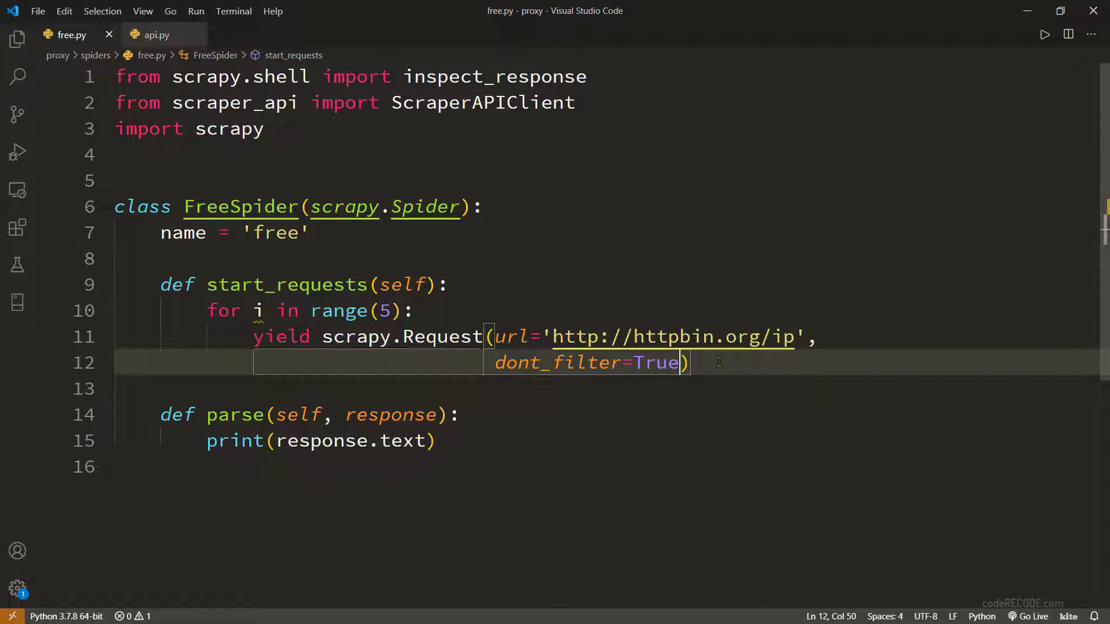
# Step: Append '?i='+str(i) to the httpbin.org/ip url and remove the dont_filter argument
pyautogui.click(795, 337)
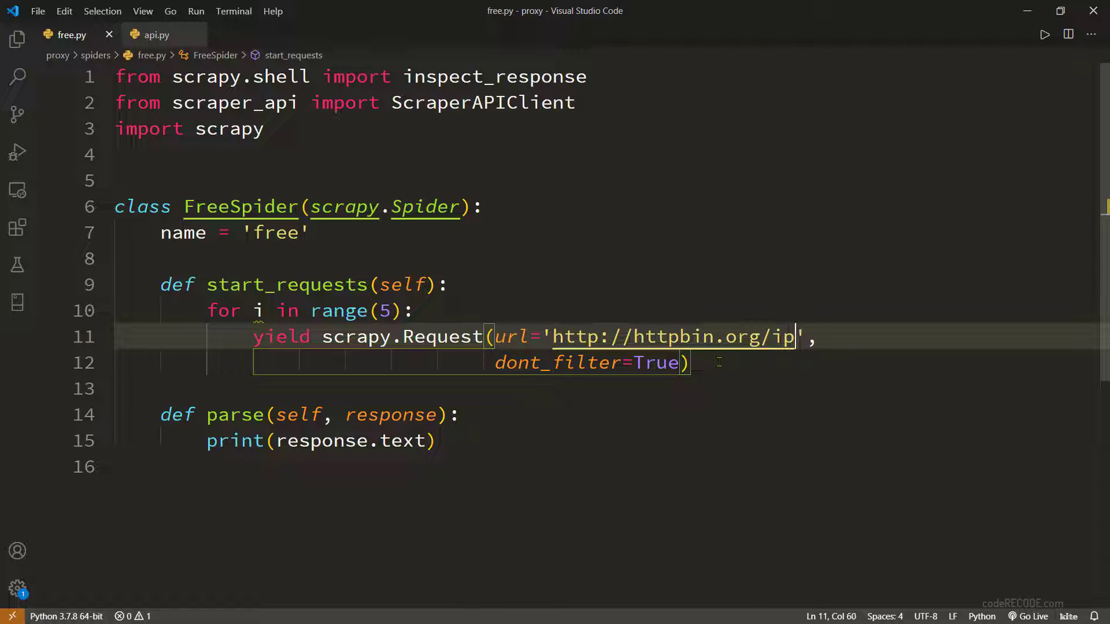
pyautogui.write('?')
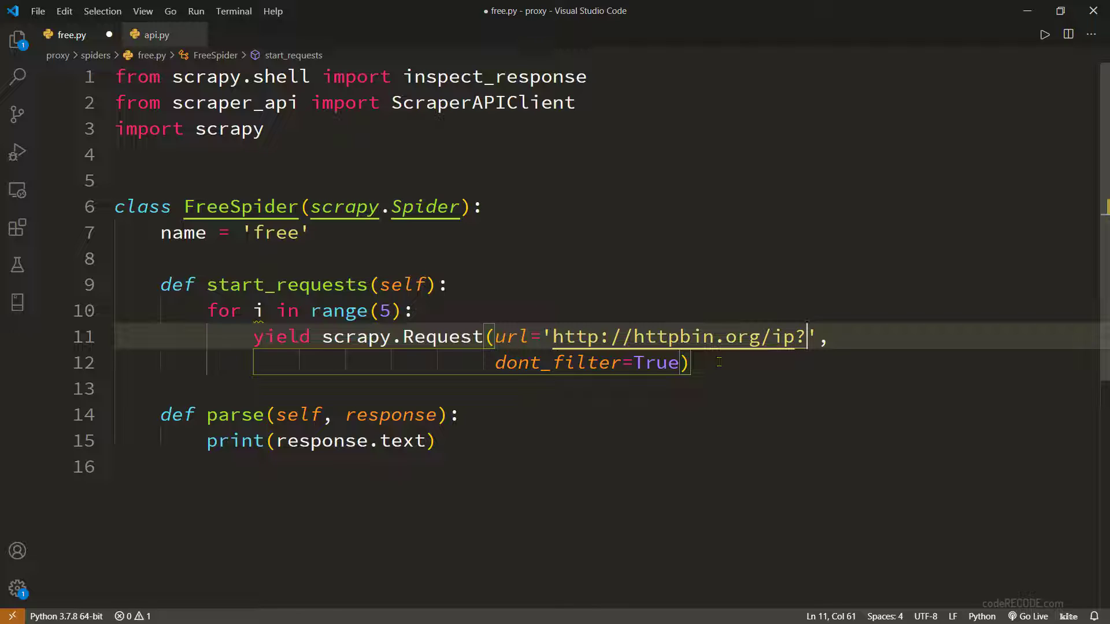
pyautogui.write('i')
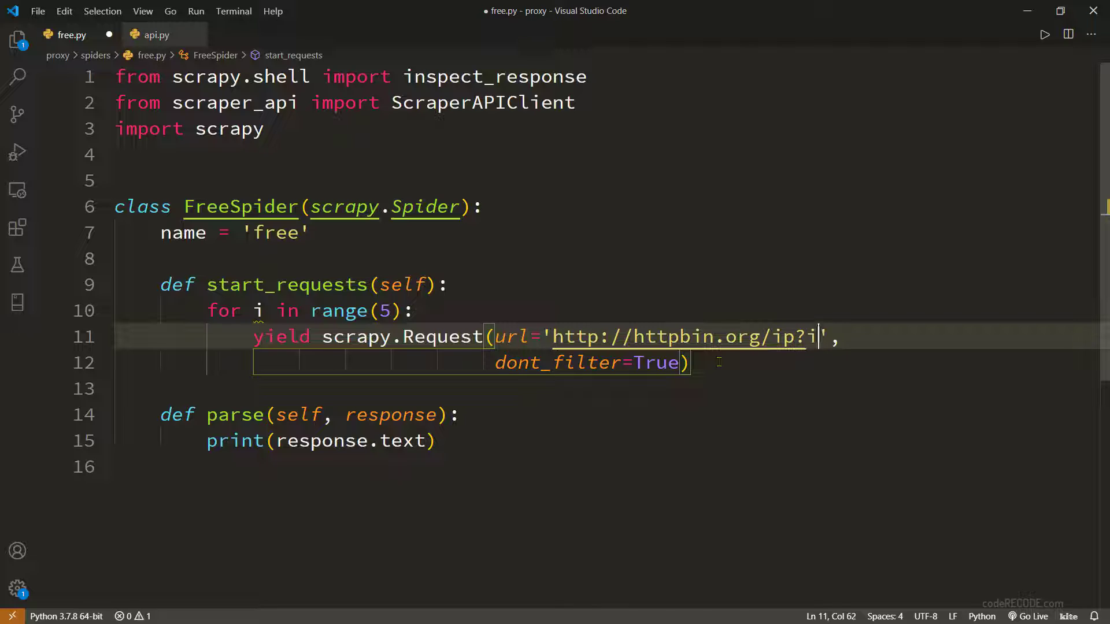
pyautogui.write('=')
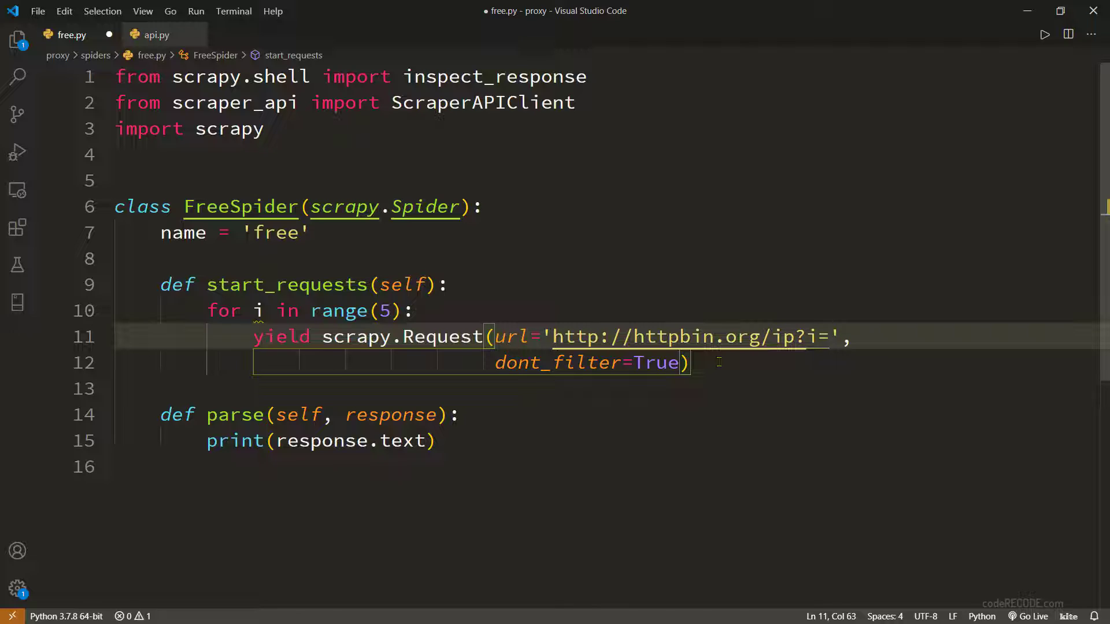
pyautogui.moveTo(837, 336); pyautogui.dragTo(791, 336)
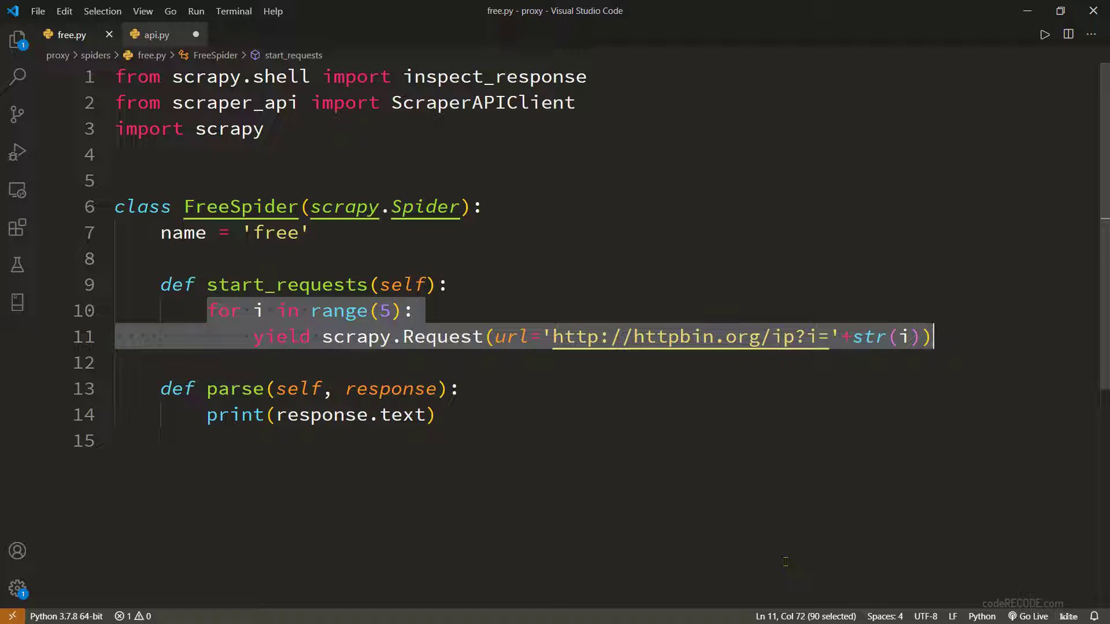
# Step: Select the PROXY_POOL_ENABLED = True setting in the scrapy-proxy-pool README usage section
pyautogui.click(156, 34)
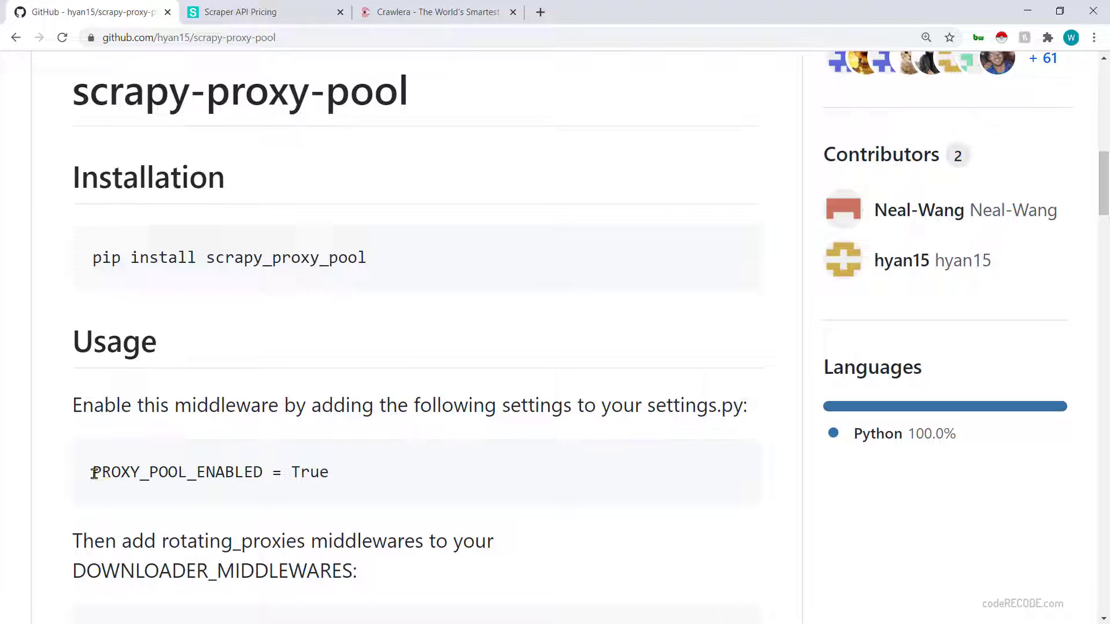
pyautogui.moveTo(92, 472); pyautogui.dragTo(353, 471)
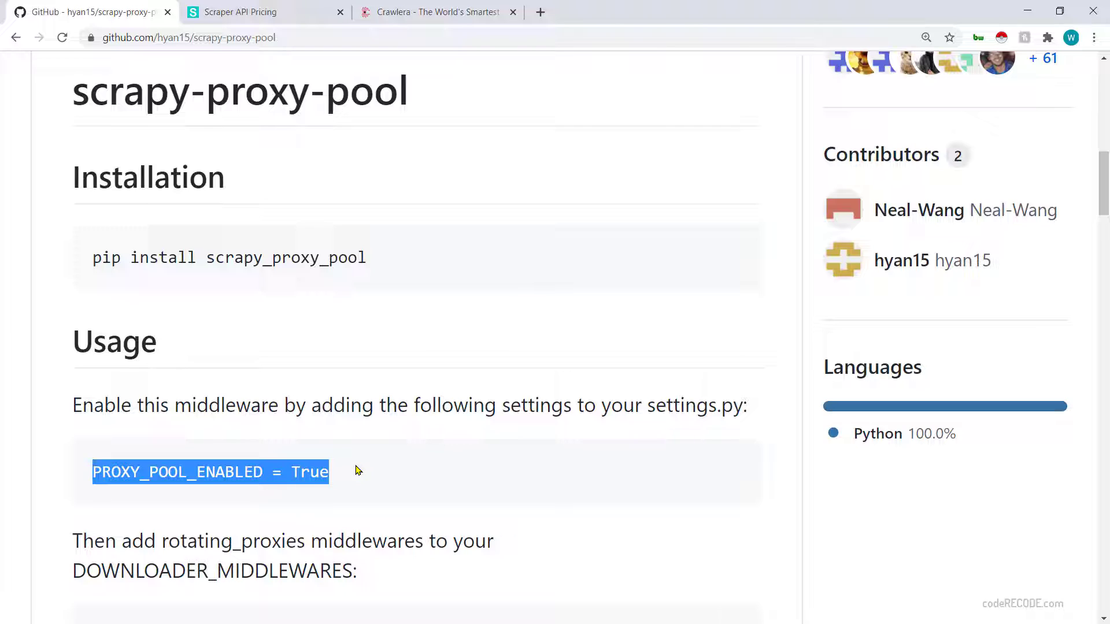
pyautogui.moveTo(370, 467)
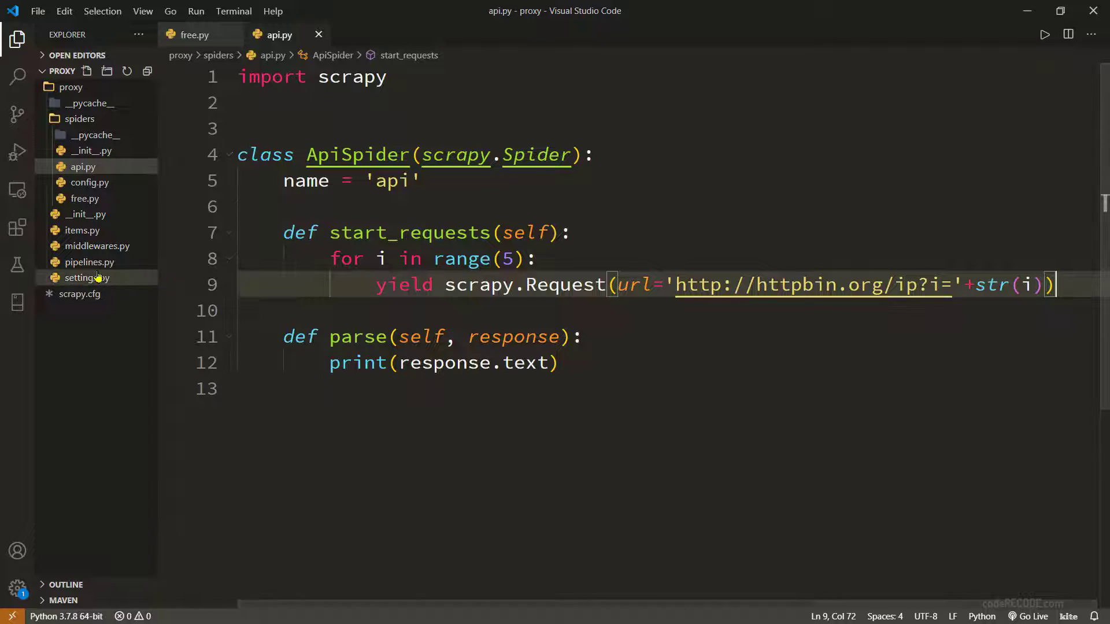
# Step: In settings.py set ROBOTSTXT_OBEY = False and add PROXY_POOL_ENABLED = True below it
pyautogui.click(87, 278)
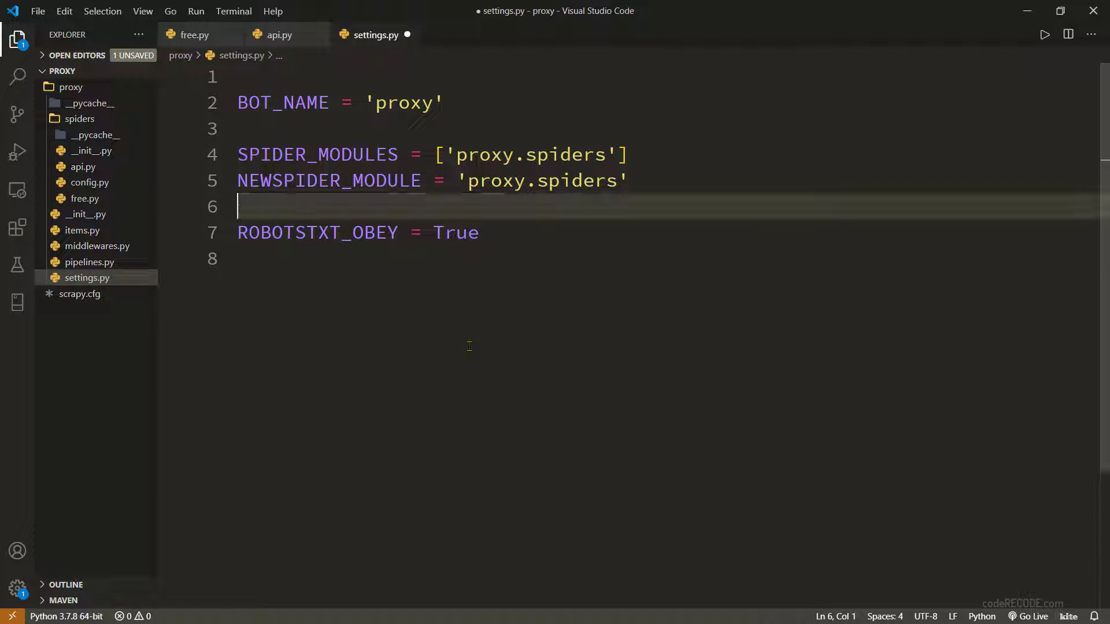
pyautogui.write('False')
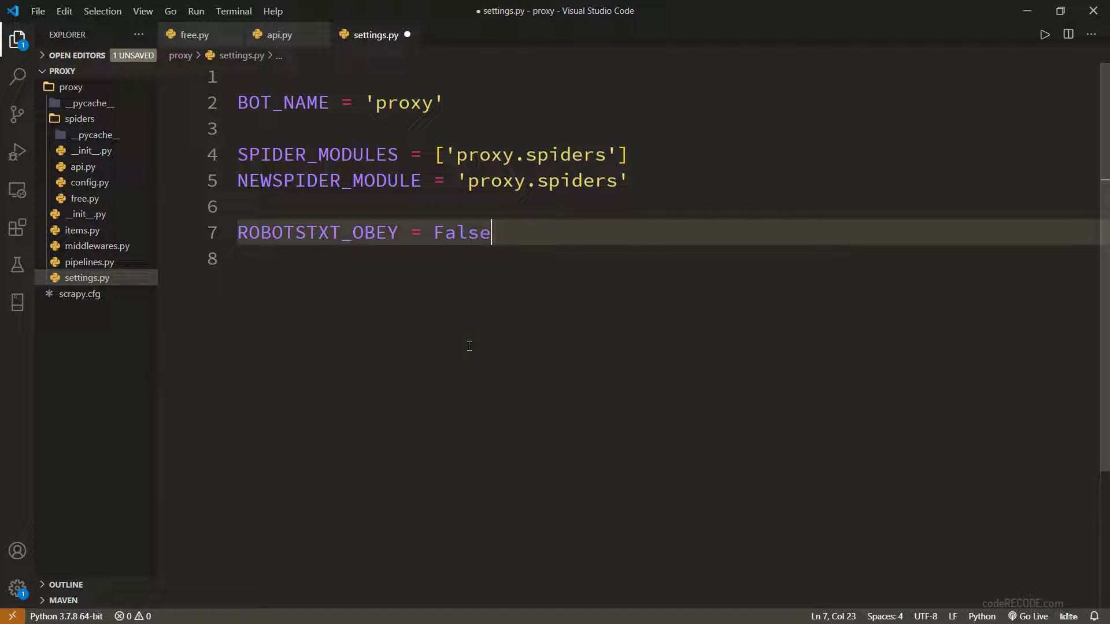
pyautogui.press('Enter')
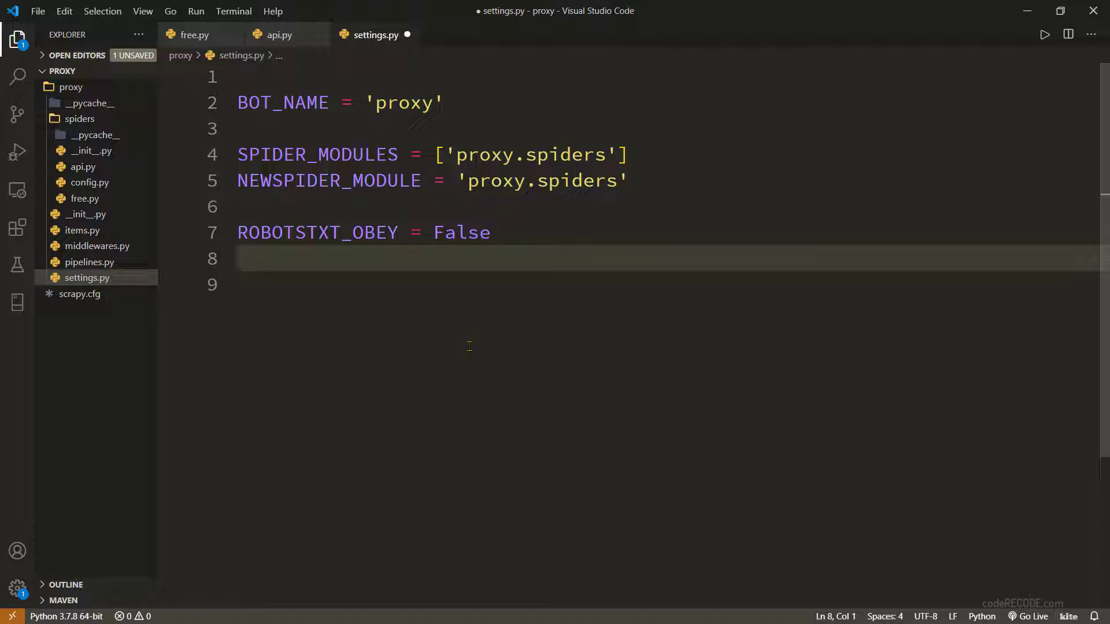
pyautogui.write('PROXY_POOL_ENABLED = True')
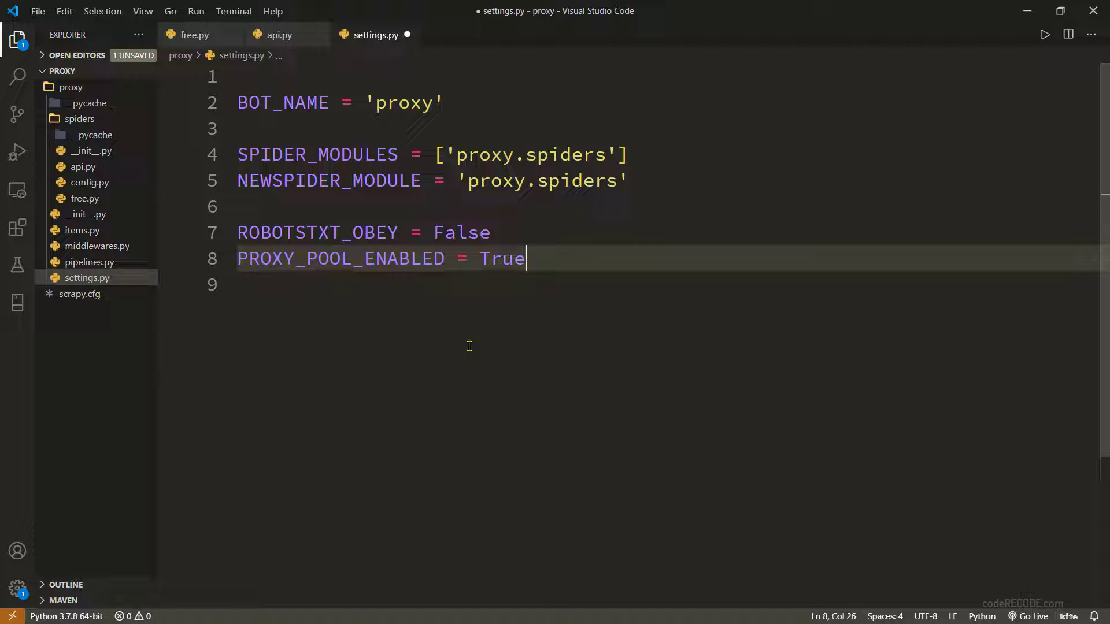
pyautogui.moveTo(591, 275)
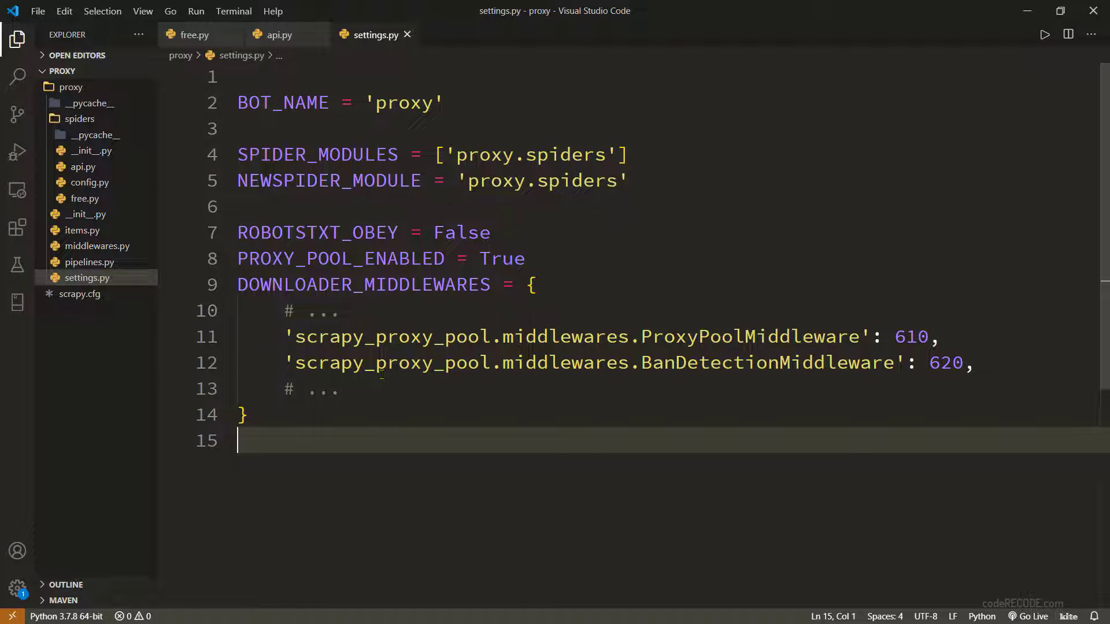
# Step: Scroll the crawl log to the ProxyChoosen lines and select the sslproxies.org host
pyautogui.moveTo(238, 232); pyautogui.dragTo(246, 415)
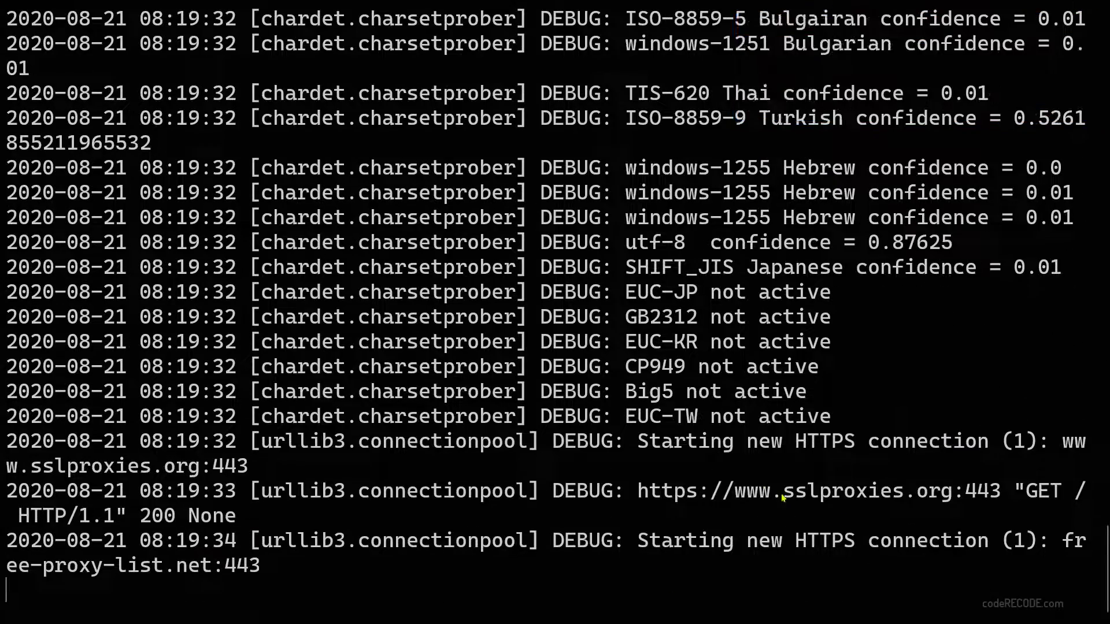
pyautogui.scroll(-3)
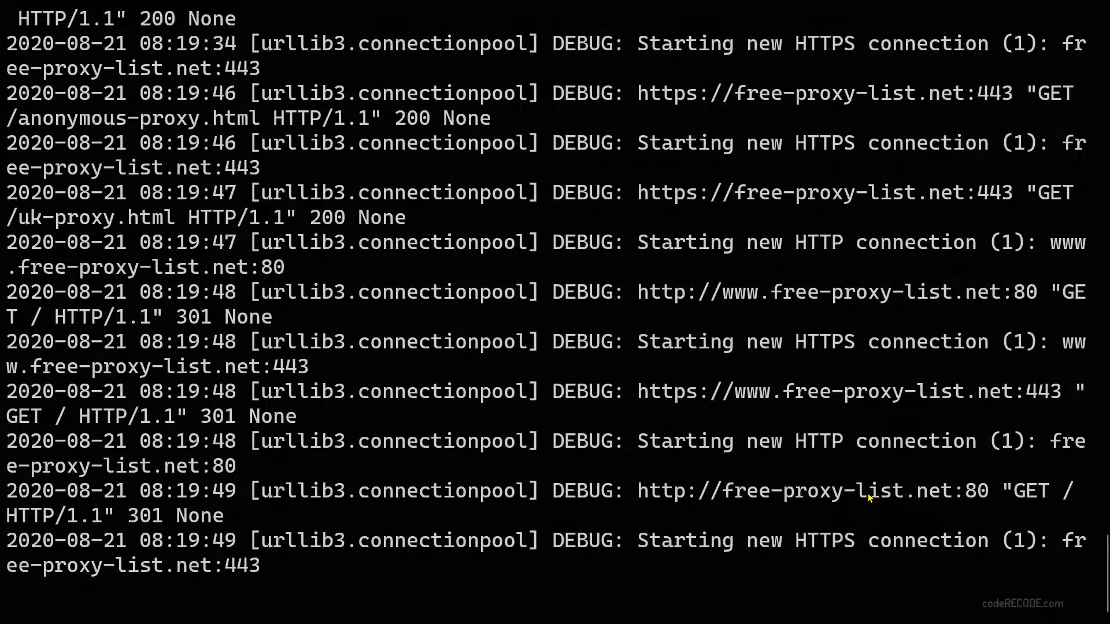
pyautogui.scroll(-3)
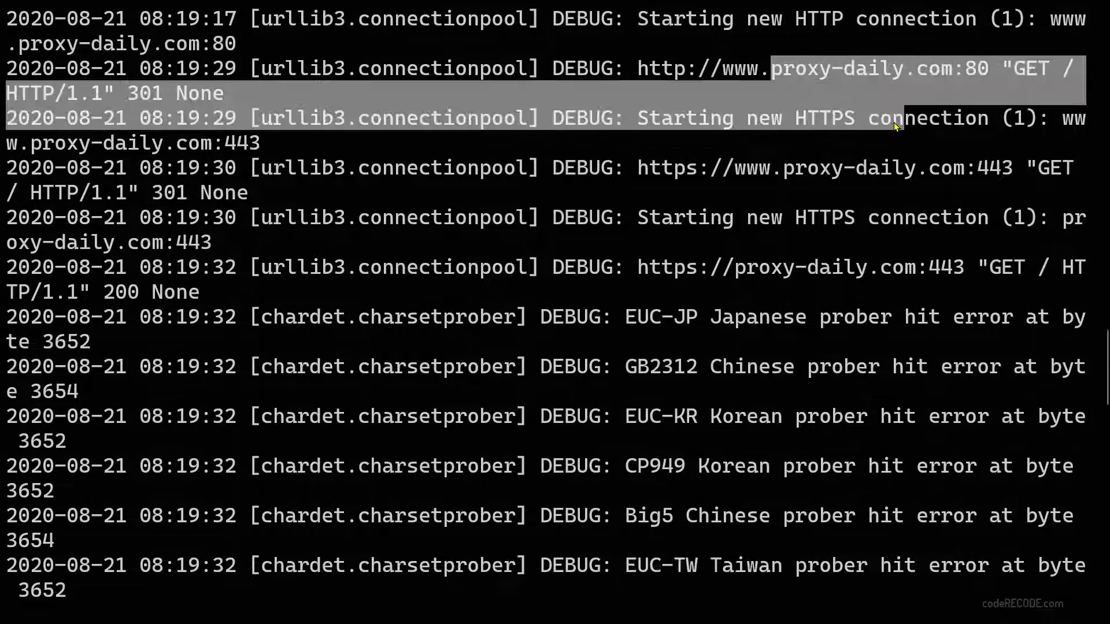
pyautogui.scroll(-3)
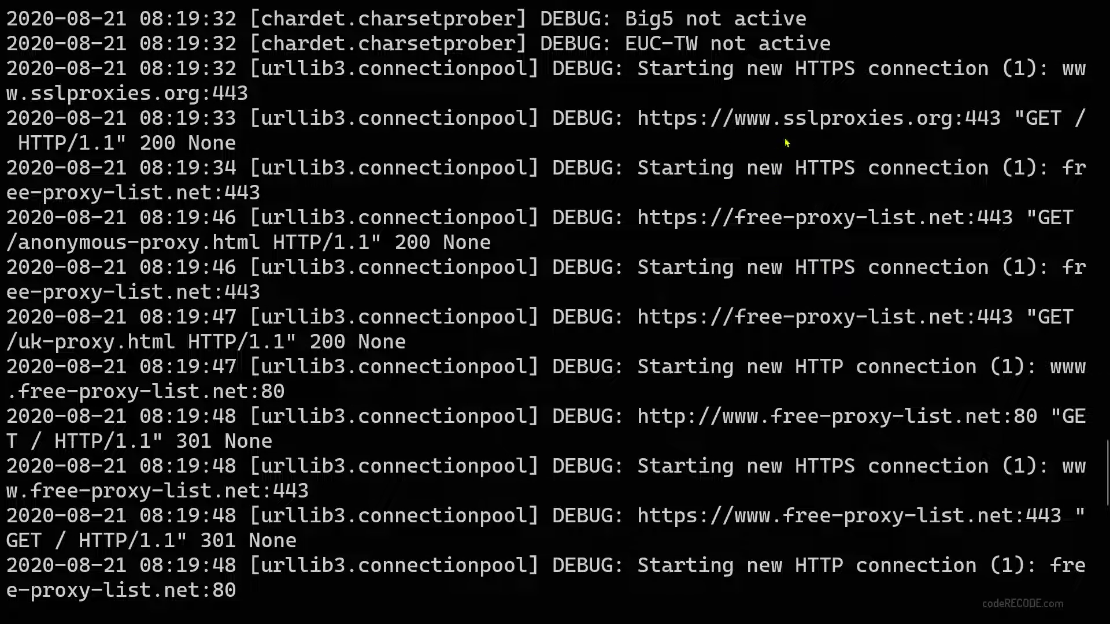
pyautogui.doubleClick(854, 118)
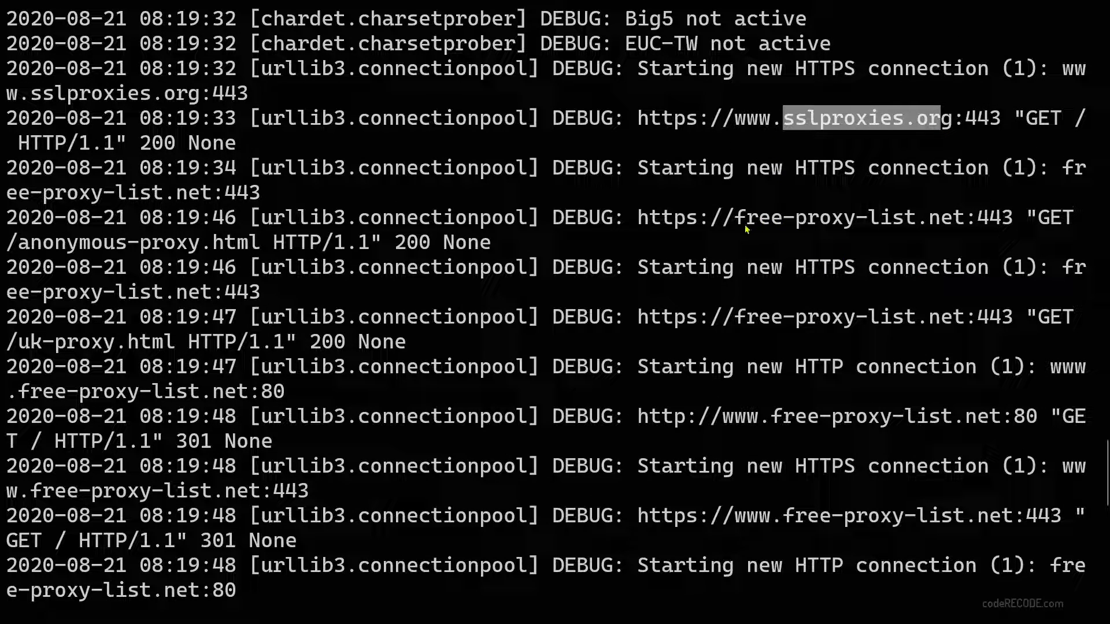
# Step: Continue to the httpbin origin IPs and the closing Scrapy stats dump
pyautogui.scroll(-3)
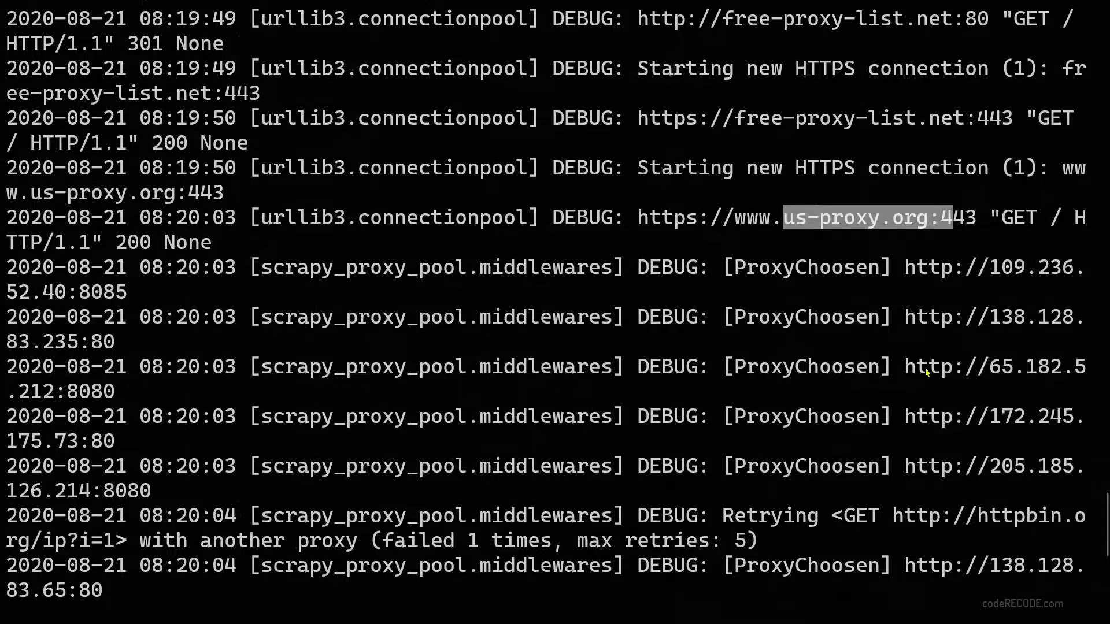
pyautogui.moveTo(918, 267)
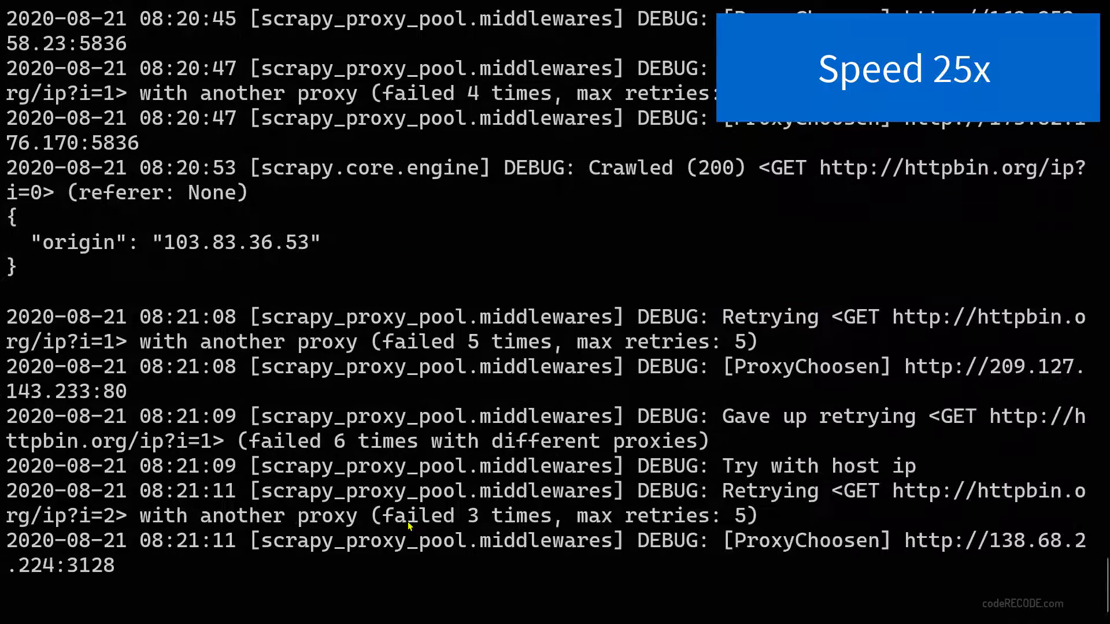
pyautogui.scroll(-3)
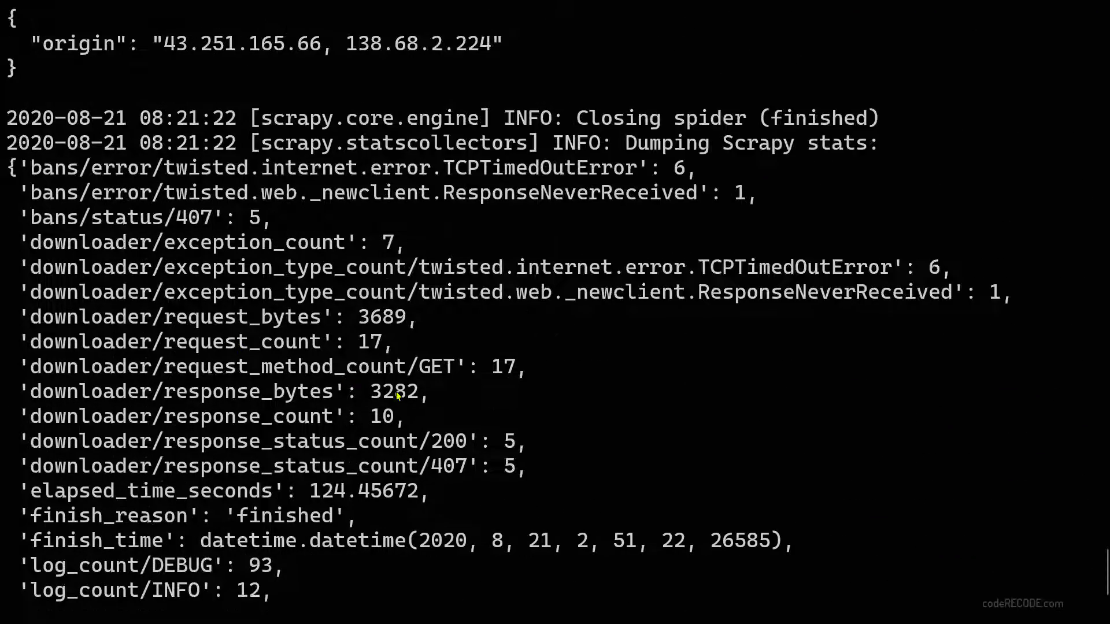
pyautogui.scroll(-3)
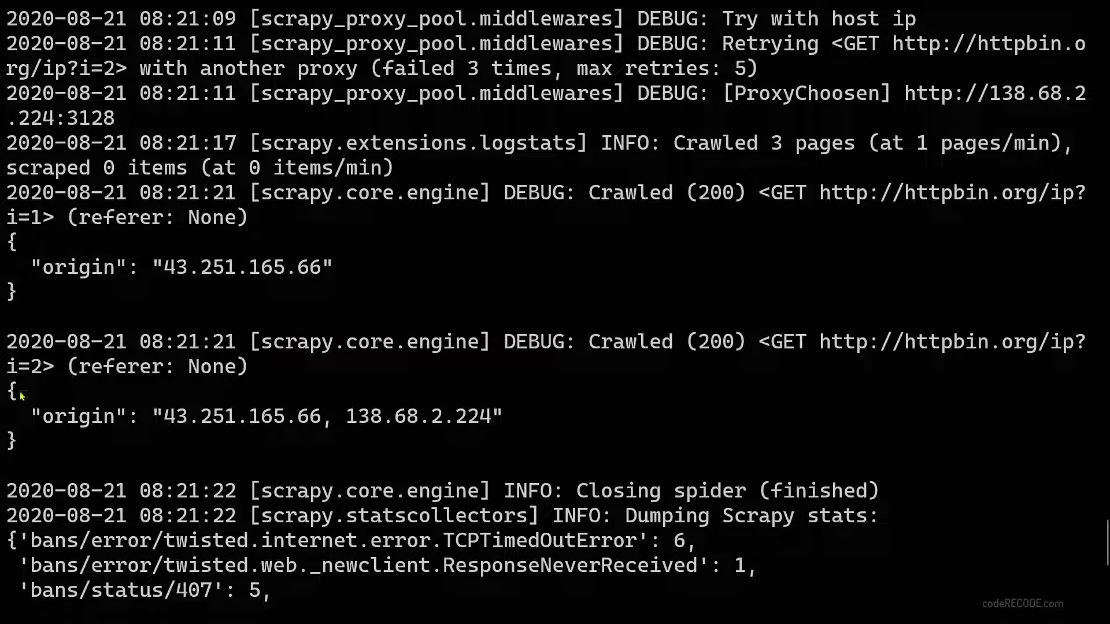
pyautogui.moveTo(14, 389); pyautogui.dragTo(14, 442)
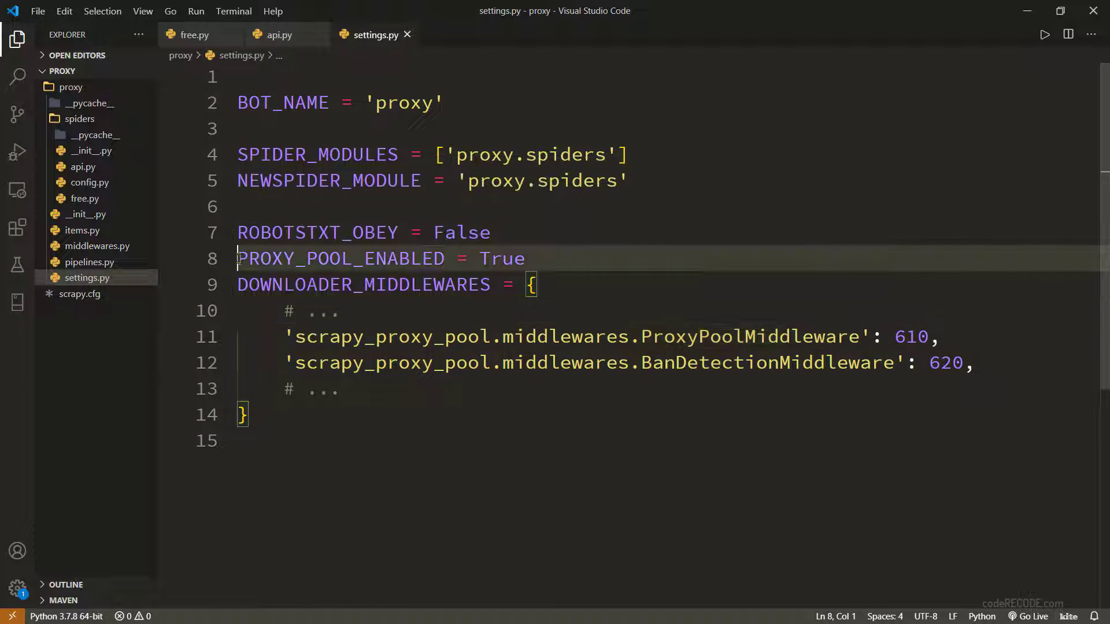
# Step: Delete lines 8–14, removing PROXY_POOL_ENABLED and the DOWNLOADER_MIDDLEWARES block from settings.py
pyautogui.moveTo(238, 258); pyautogui.dragTo(244, 415)
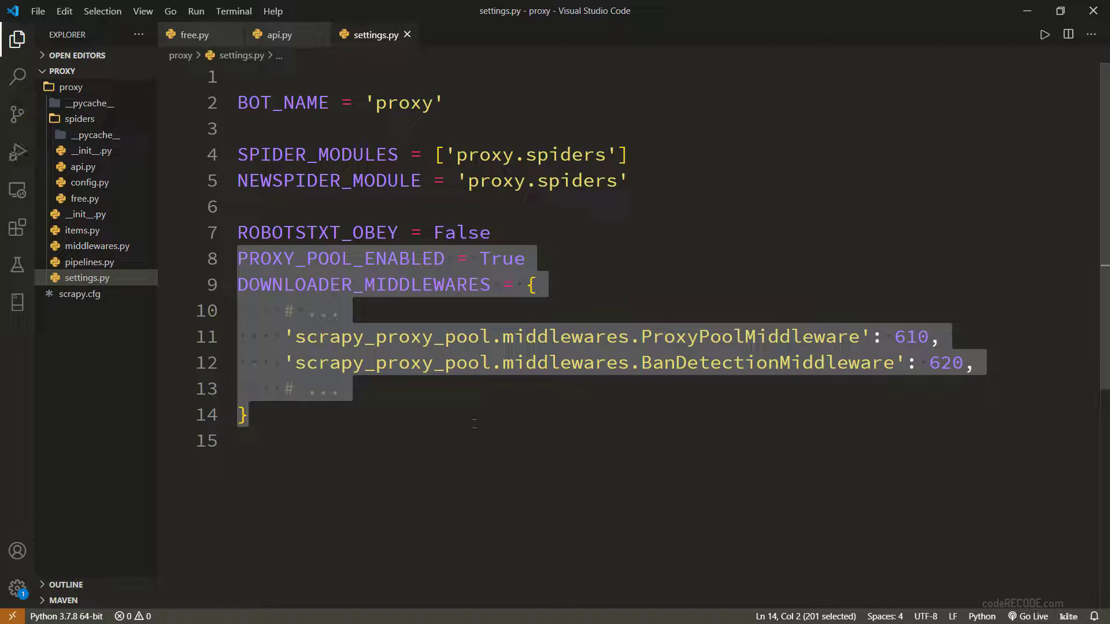
pyautogui.moveTo(475, 429)
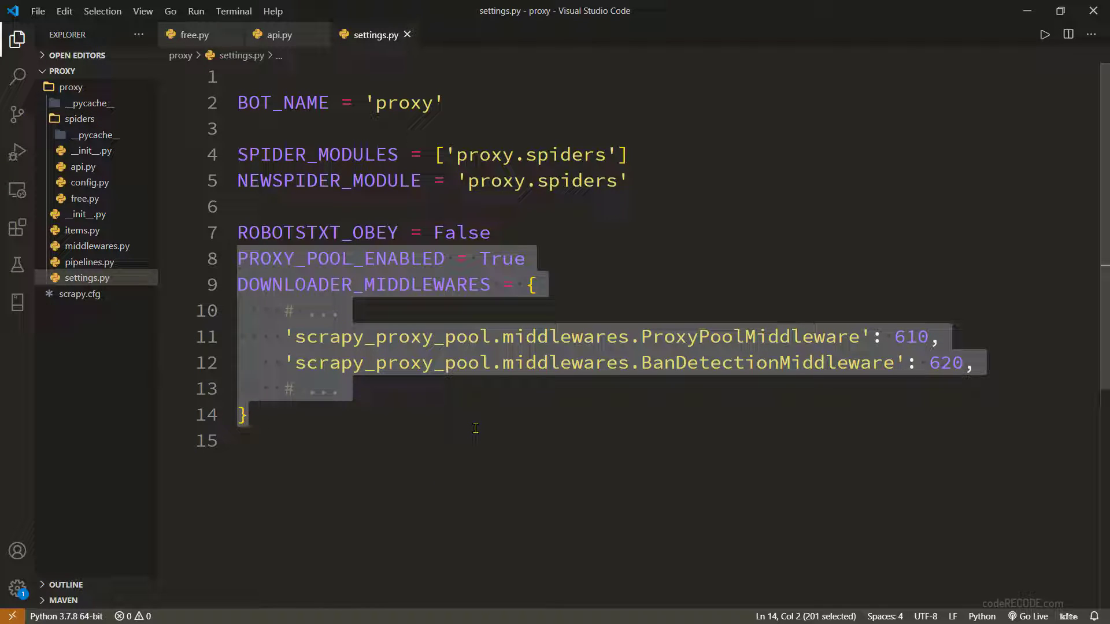
pyautogui.press('Delete')
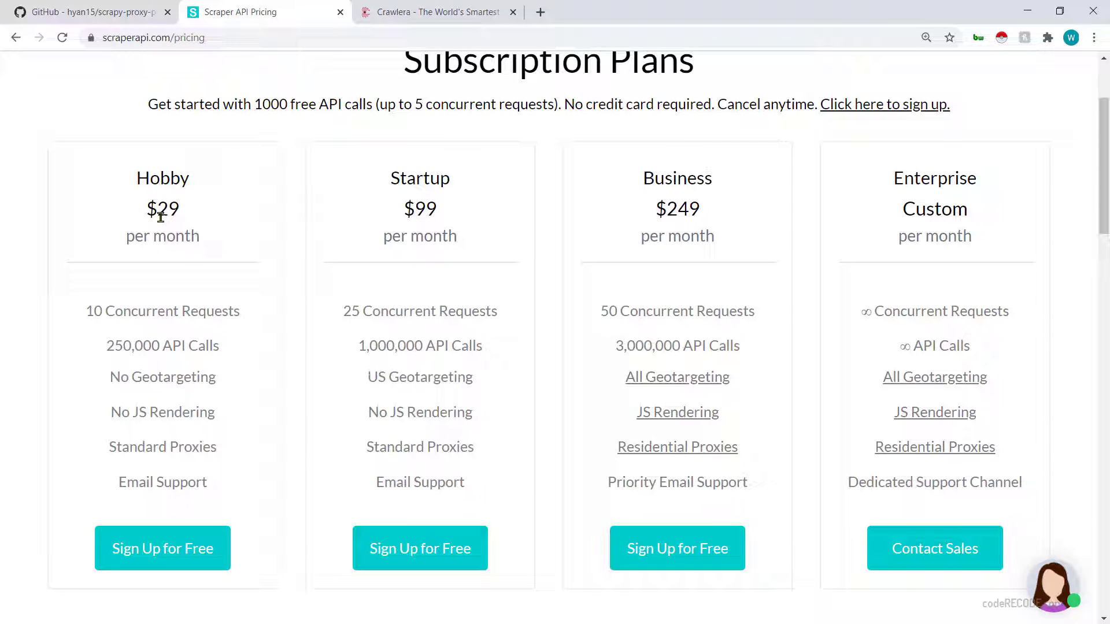
# Step: Check the Hobby plan's 250,000 API calls, then the dashboard's 2715 of 1000 requests used
pyautogui.doubleClick(162, 207)
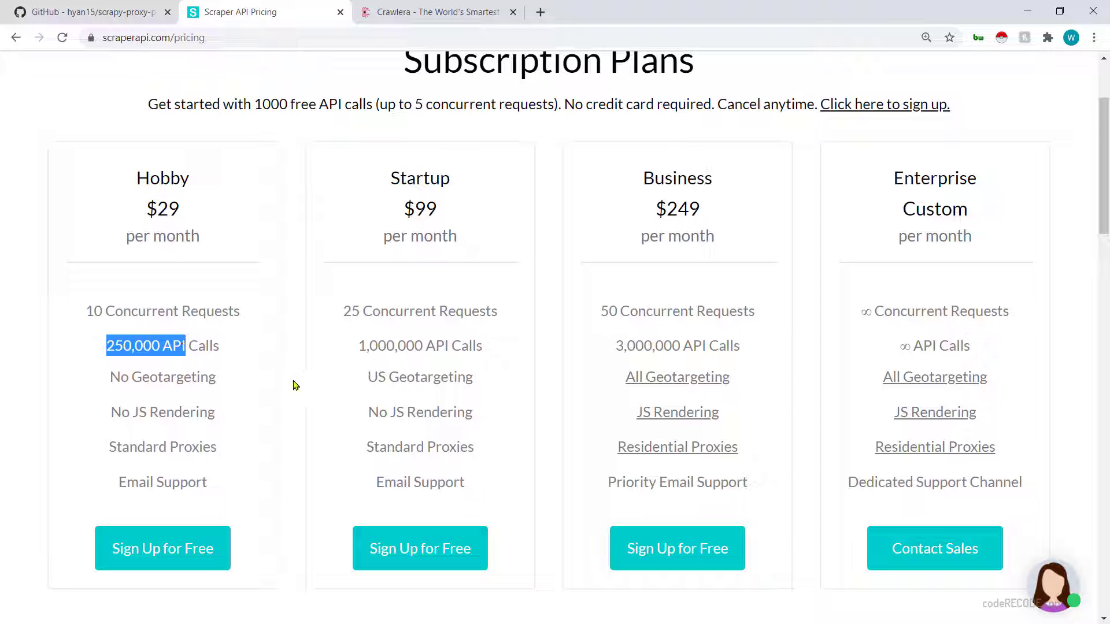
pyautogui.scroll(-3)
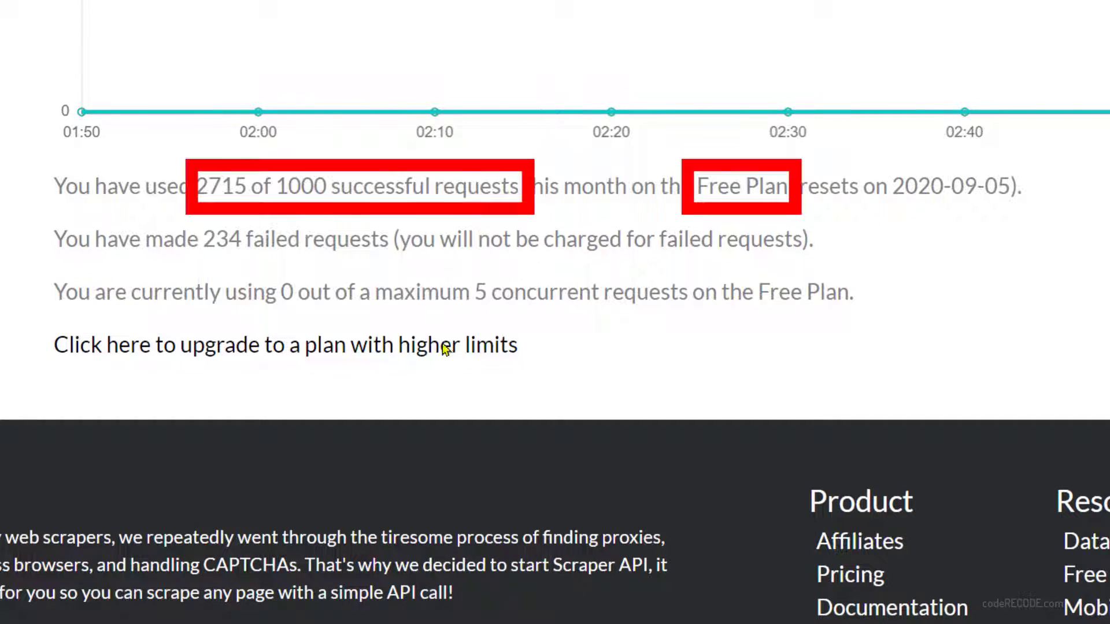
pyautogui.doubleClick(717, 186)
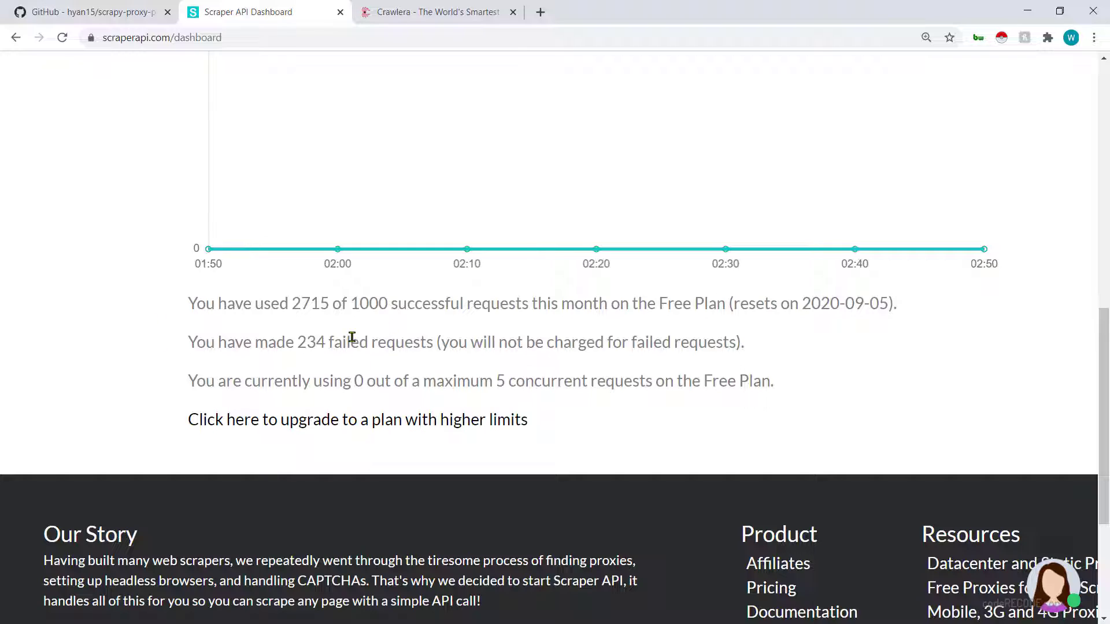
pyautogui.moveTo(399, 343)
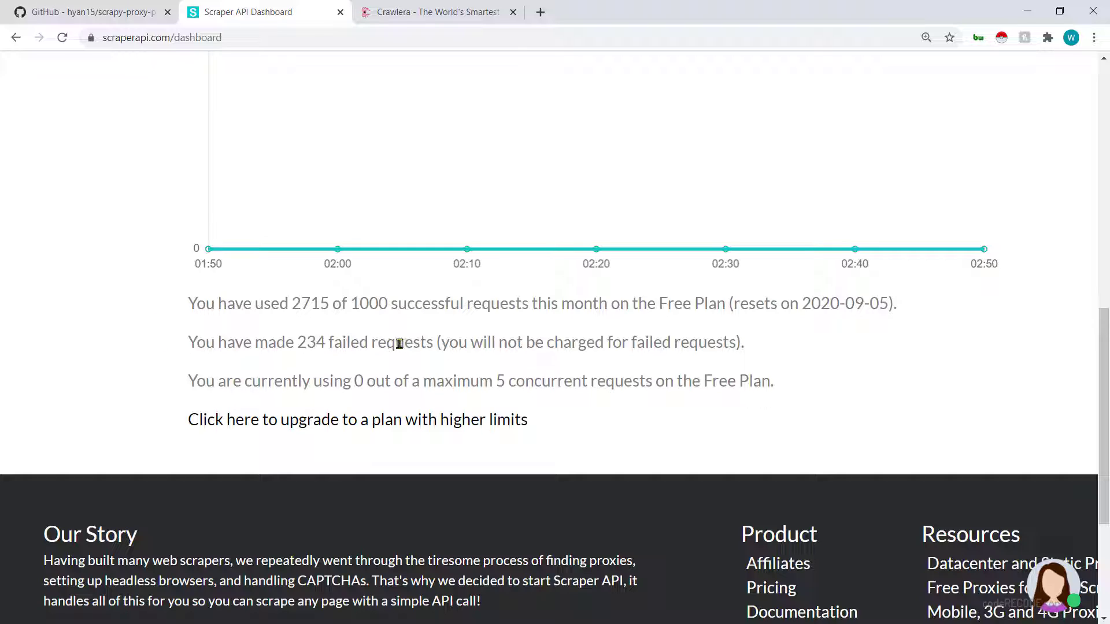
pyautogui.moveTo(643, 486)
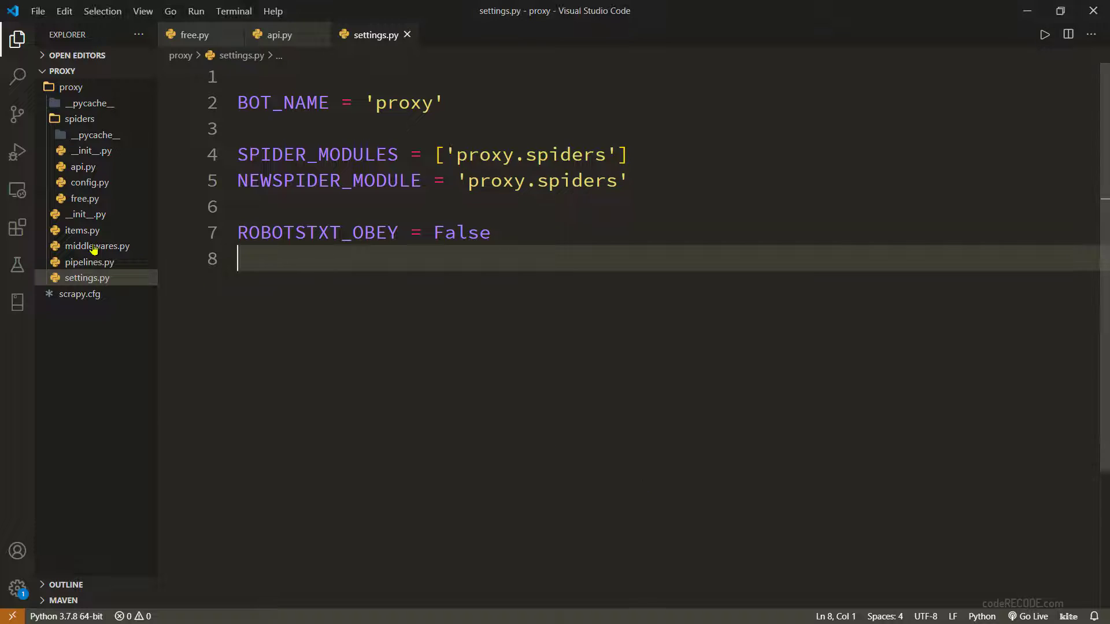
pyautogui.moveTo(97, 192)
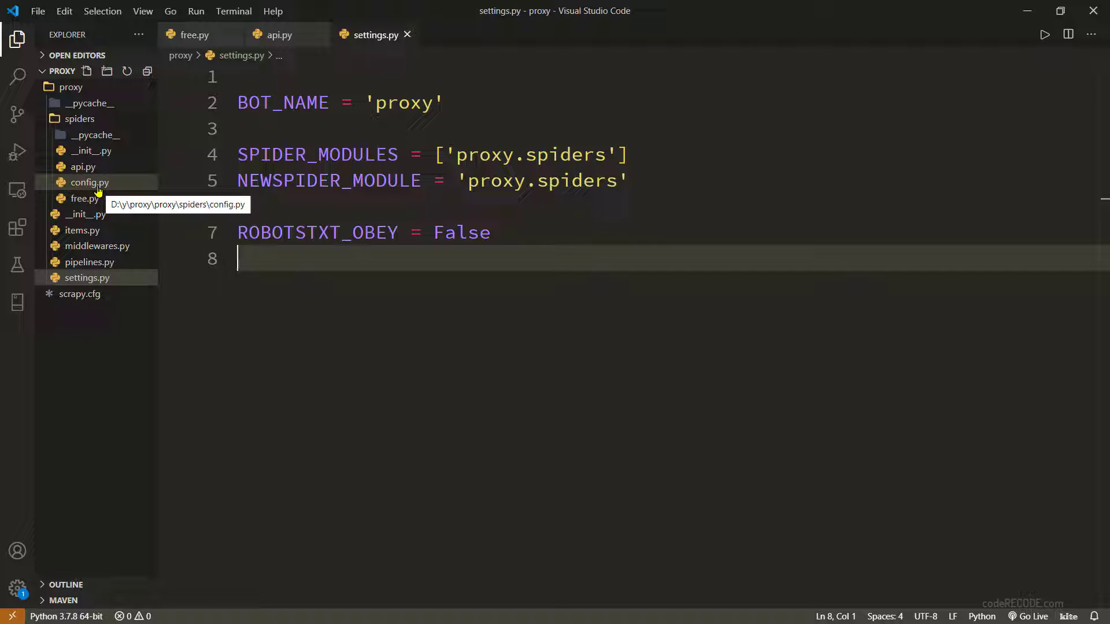
# Step: In api.py add 'from .config import API' on line 2 beneath import scrapy
pyautogui.click(278, 35)
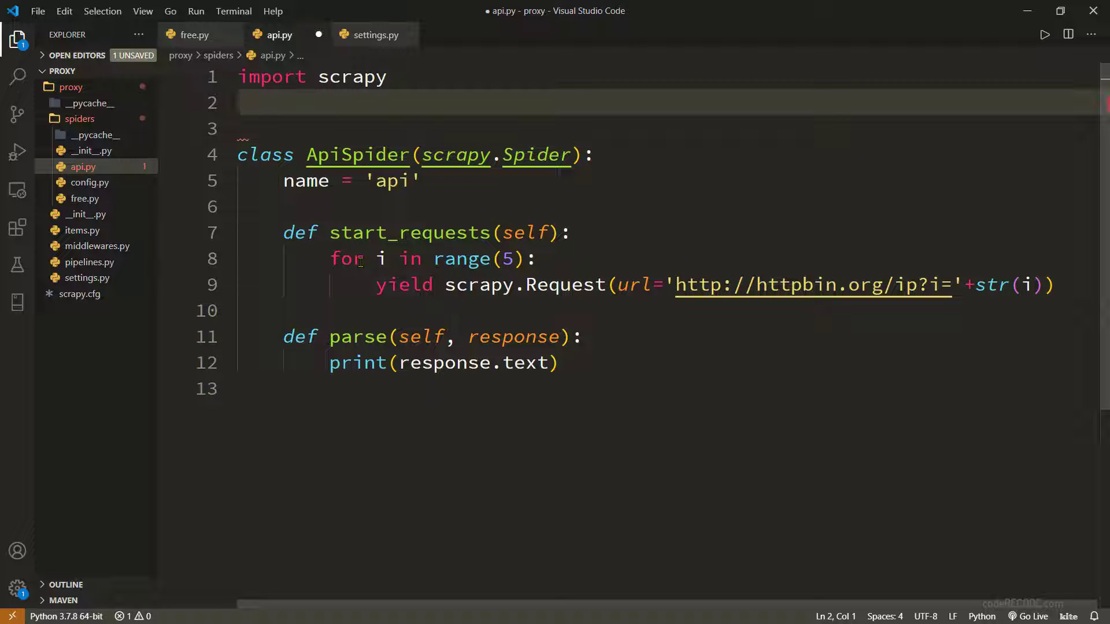
pyautogui.write('from')
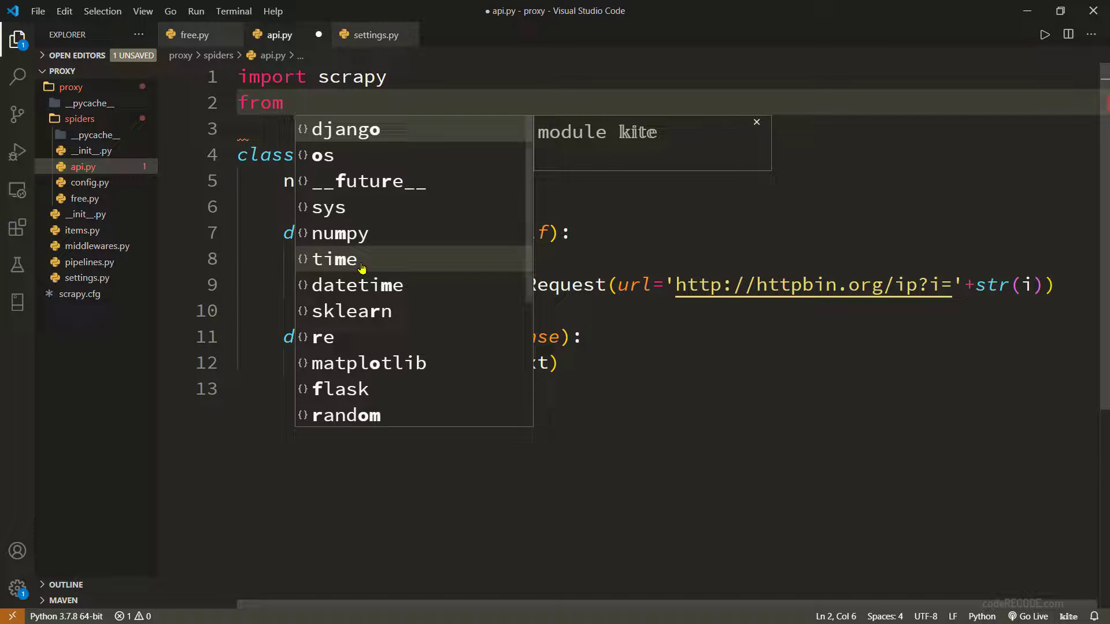
pyautogui.write('.config fr')
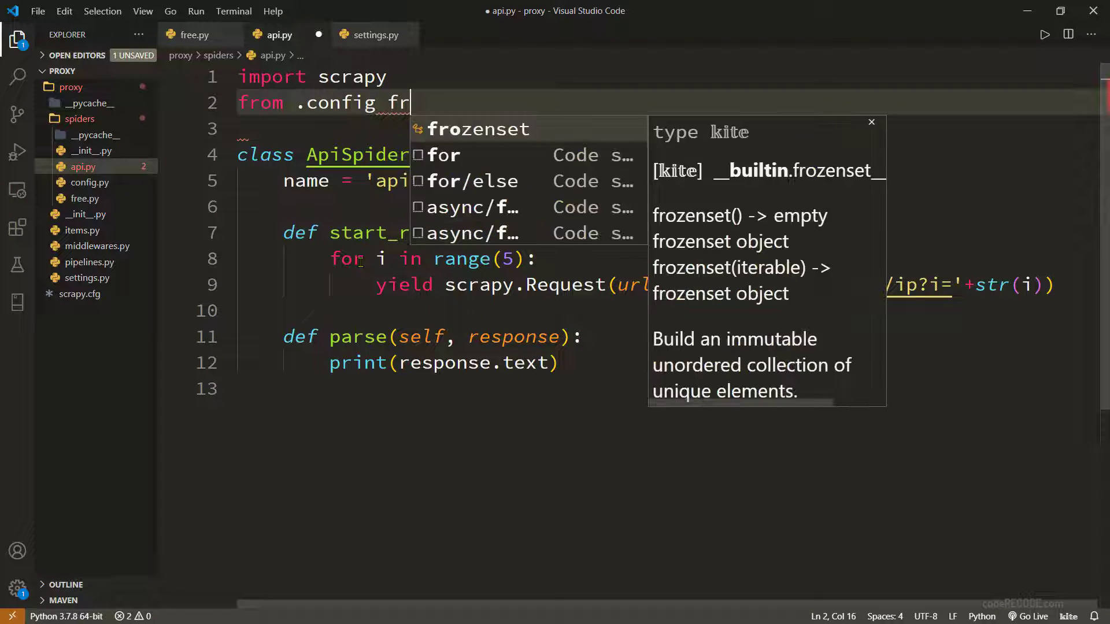
pyautogui.write('import')
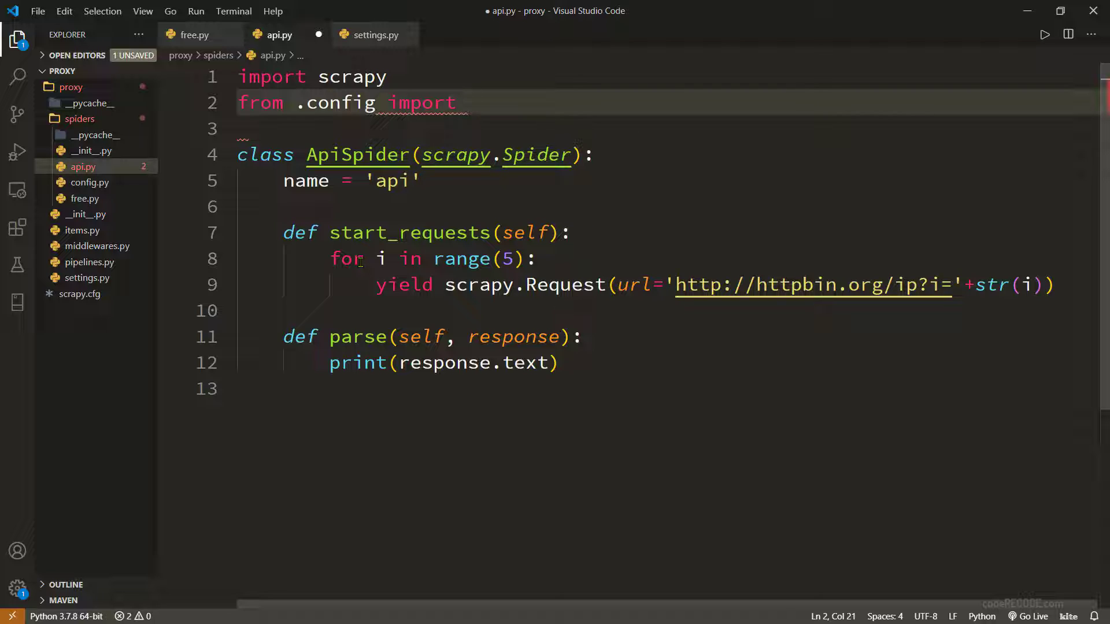
pyautogui.write('API')
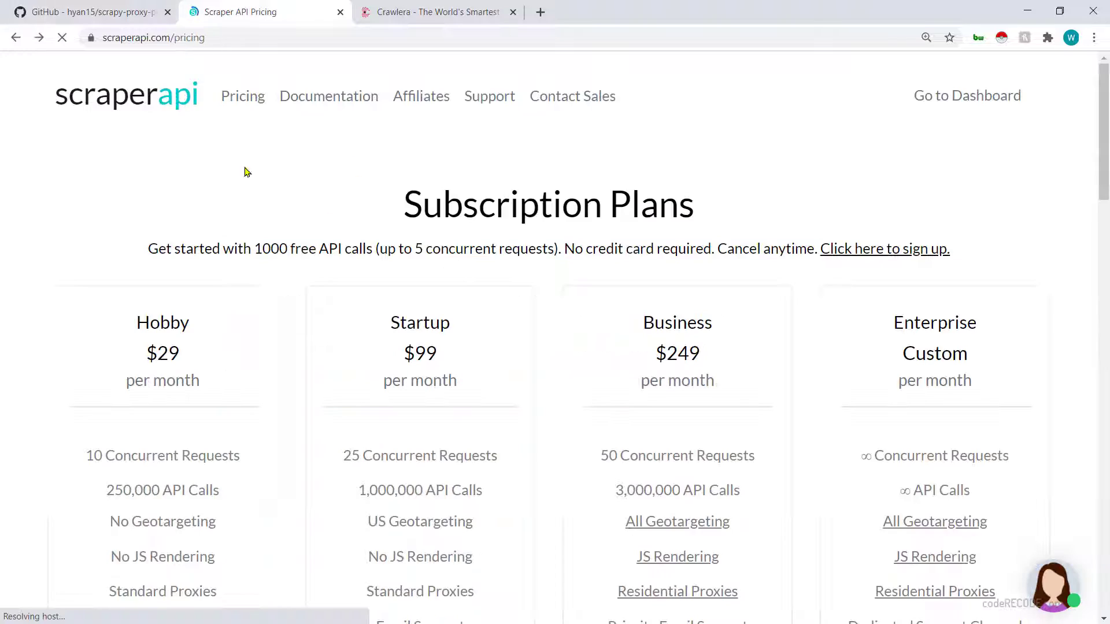
pyautogui.moveTo(315, 107)
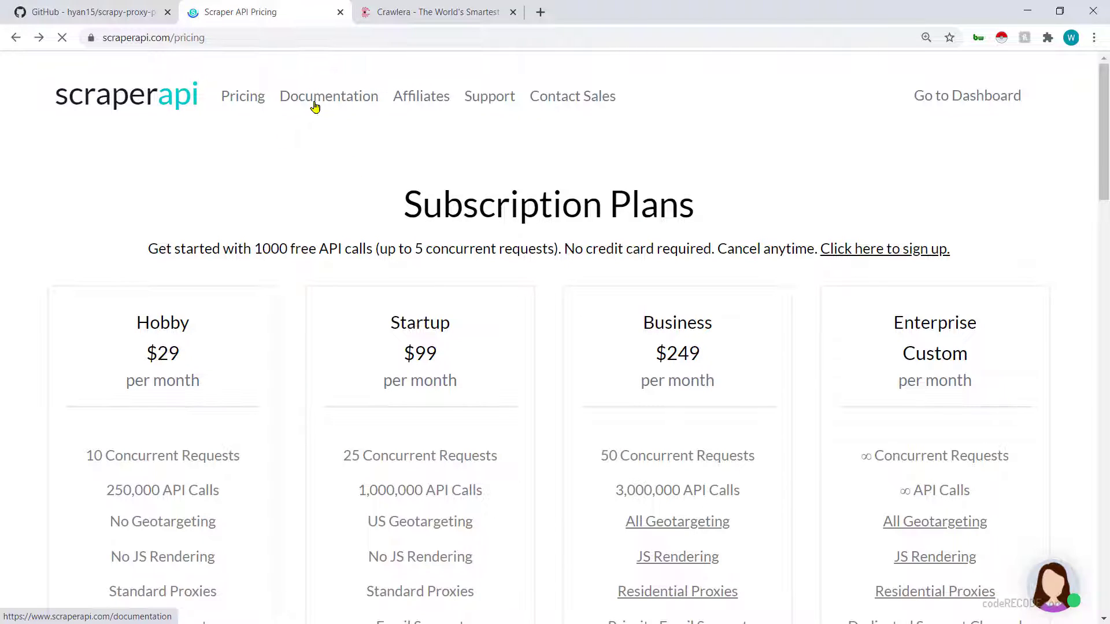
# Step: Bring up the Scraper API documentation's Python/Scrapy sample code section
pyautogui.click(329, 96)
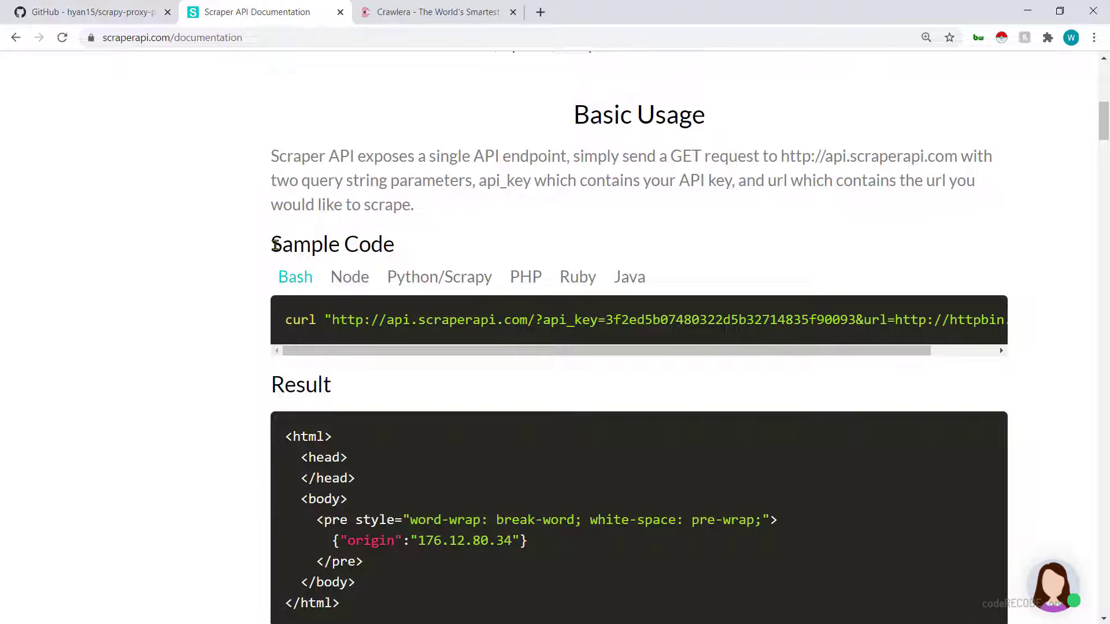
pyautogui.doubleClick(330, 244)
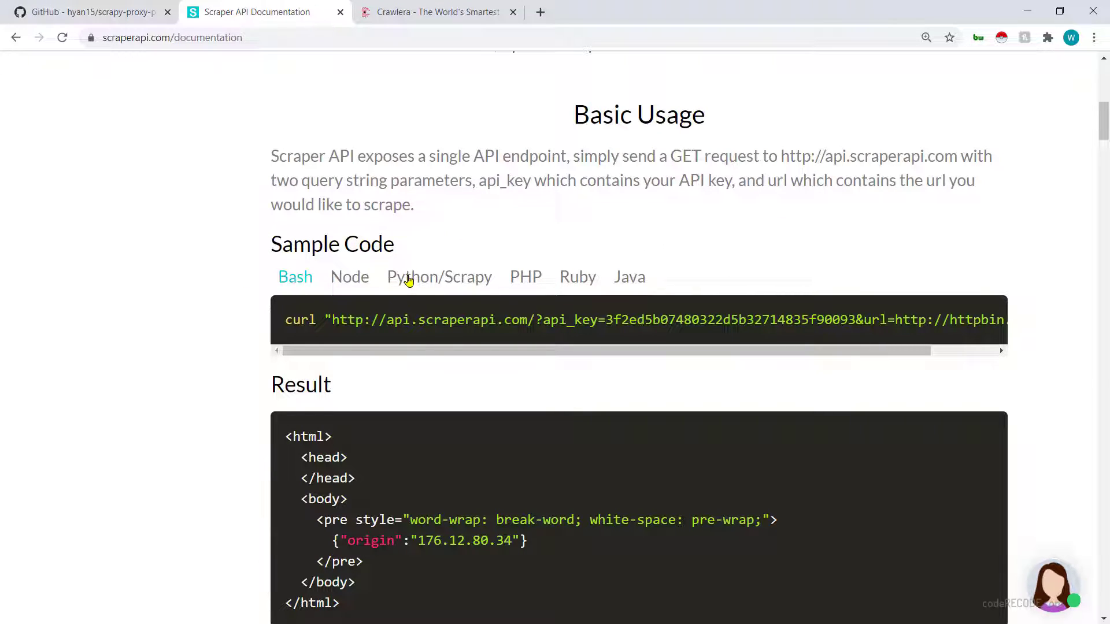
pyautogui.click(408, 278)
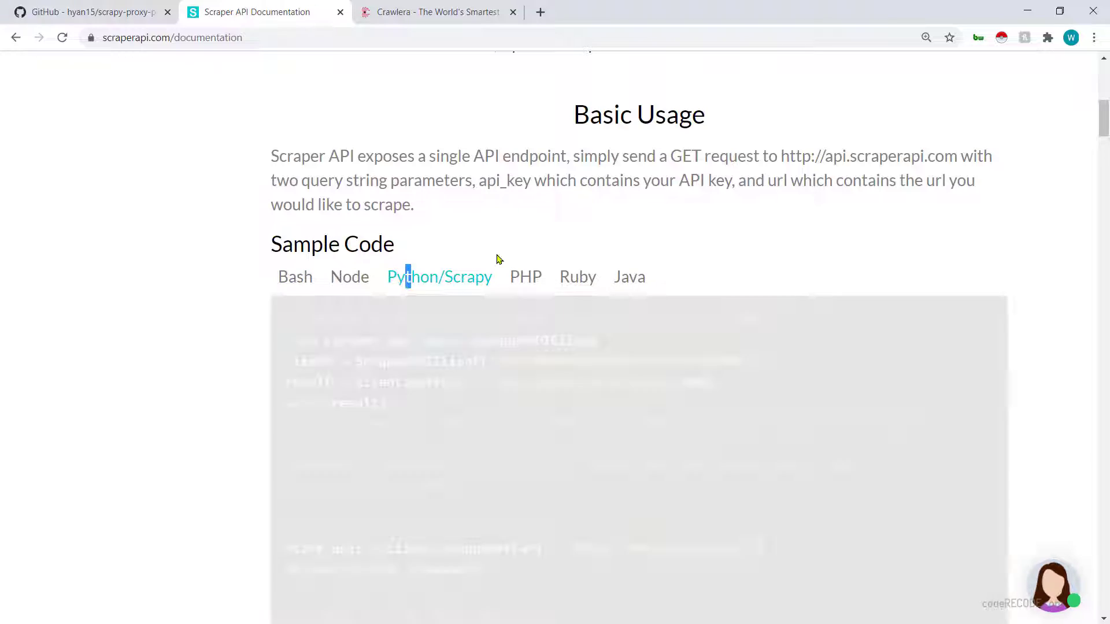
pyautogui.scroll(-3)
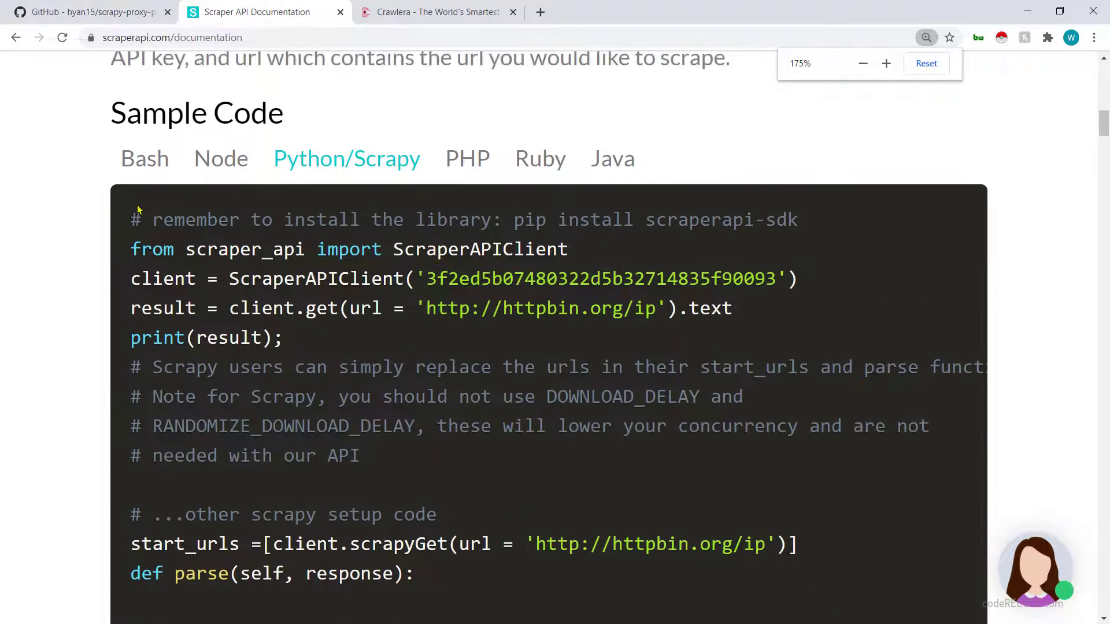
pyautogui.moveTo(130, 220); pyautogui.dragTo(297, 308)
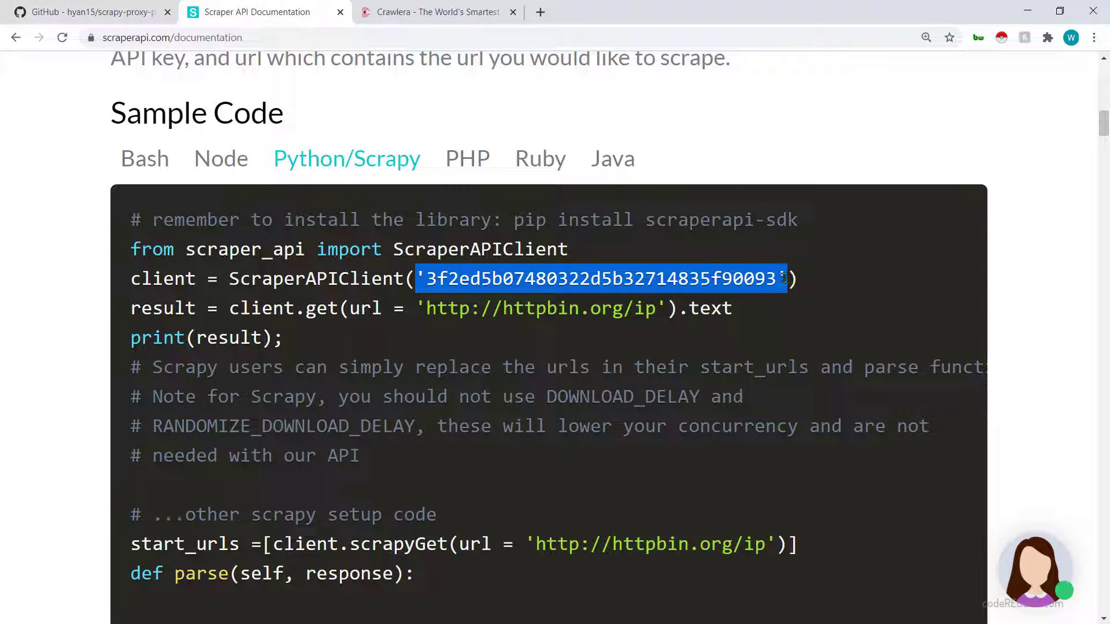
pyautogui.click(344, 337)
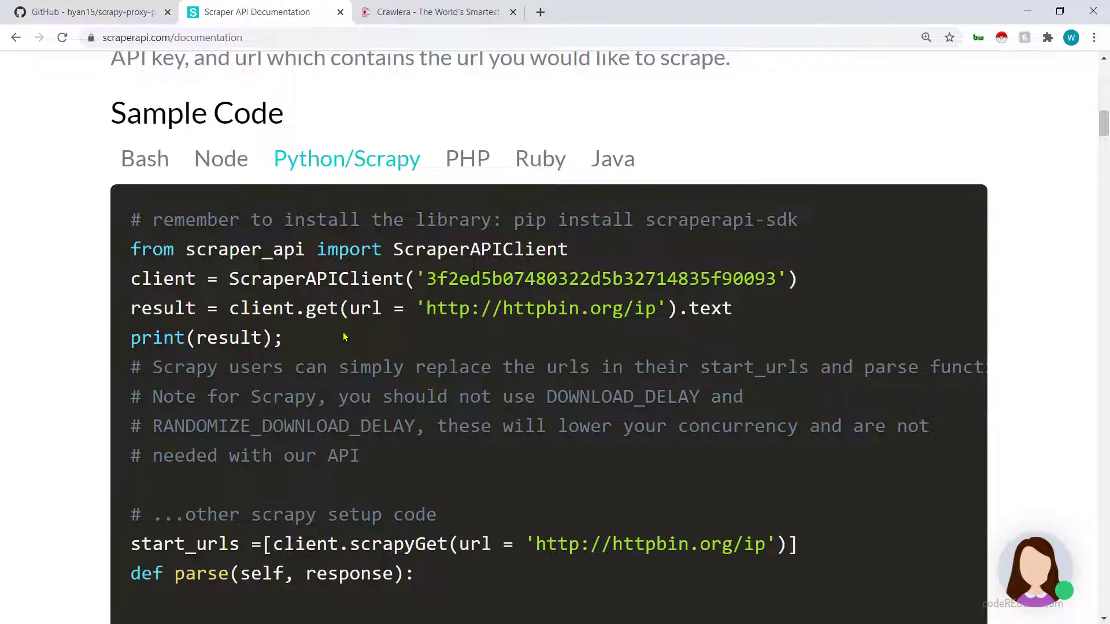
# Step: Review the client.scrapyGet start_urls line and select the ScraperAPIClient import line to copy
pyautogui.scroll(-3)
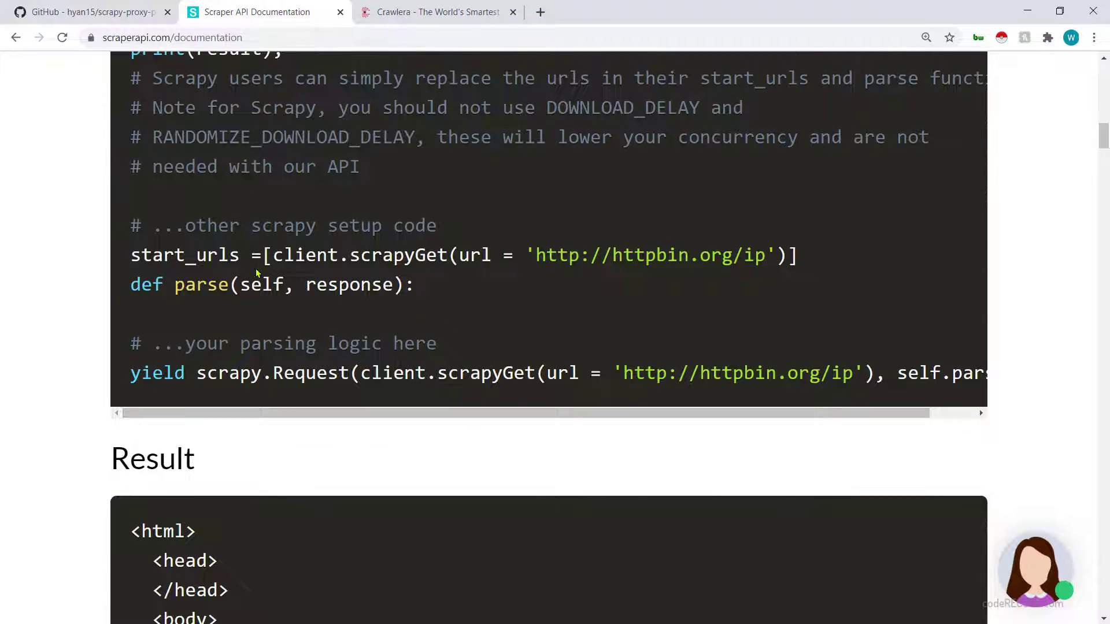
pyautogui.moveTo(196, 224)
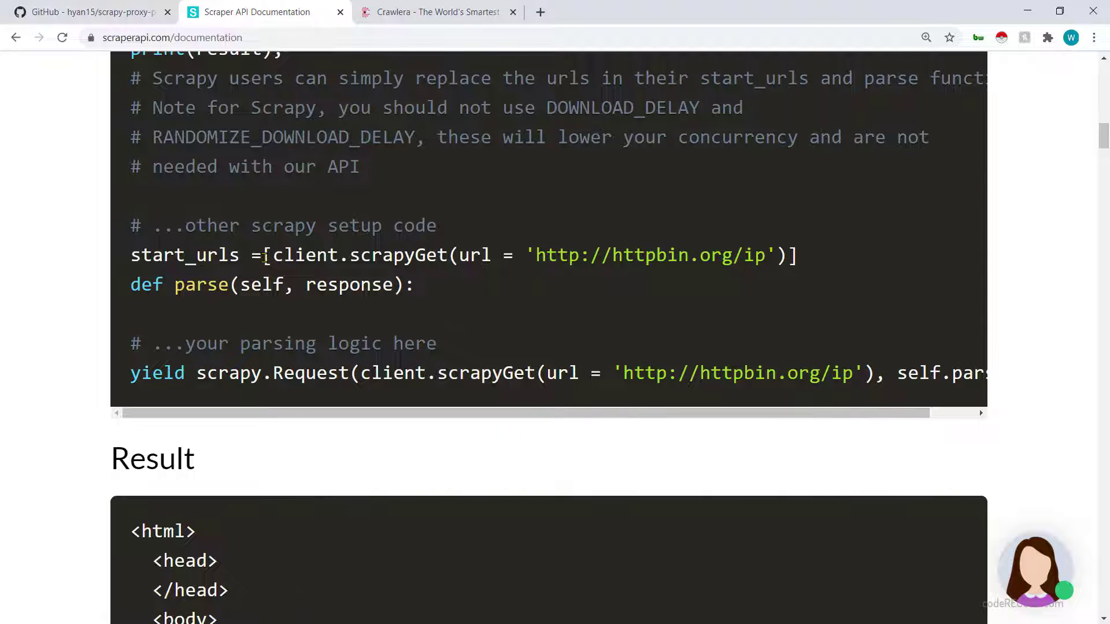
pyautogui.moveTo(266, 255); pyautogui.dragTo(404, 254)
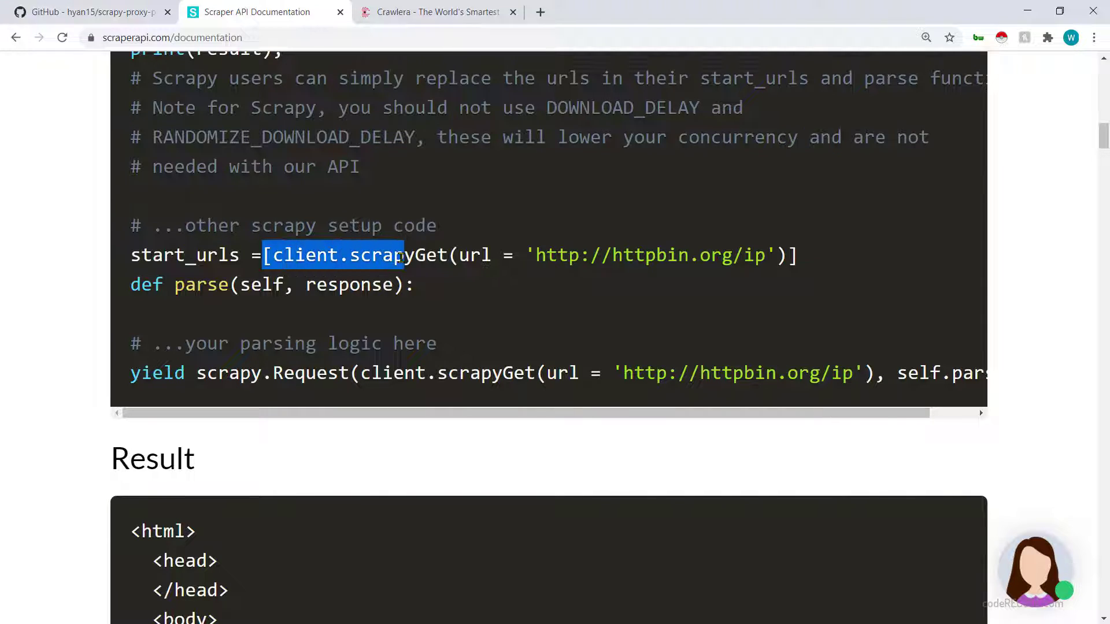
pyautogui.doubleClick(305, 254)
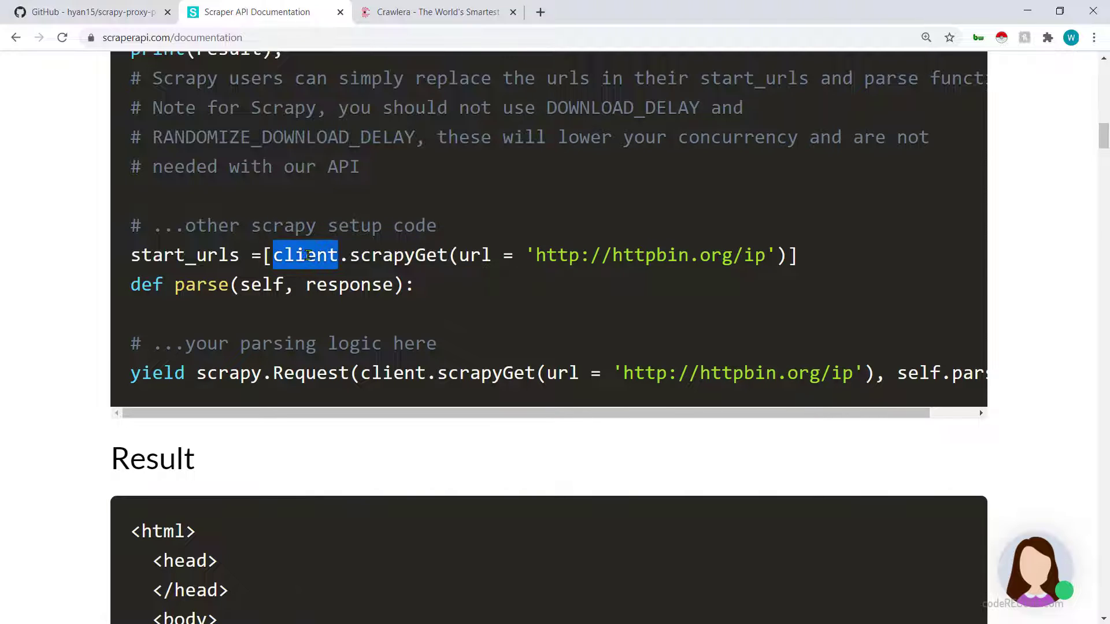
pyautogui.moveTo(368, 256)
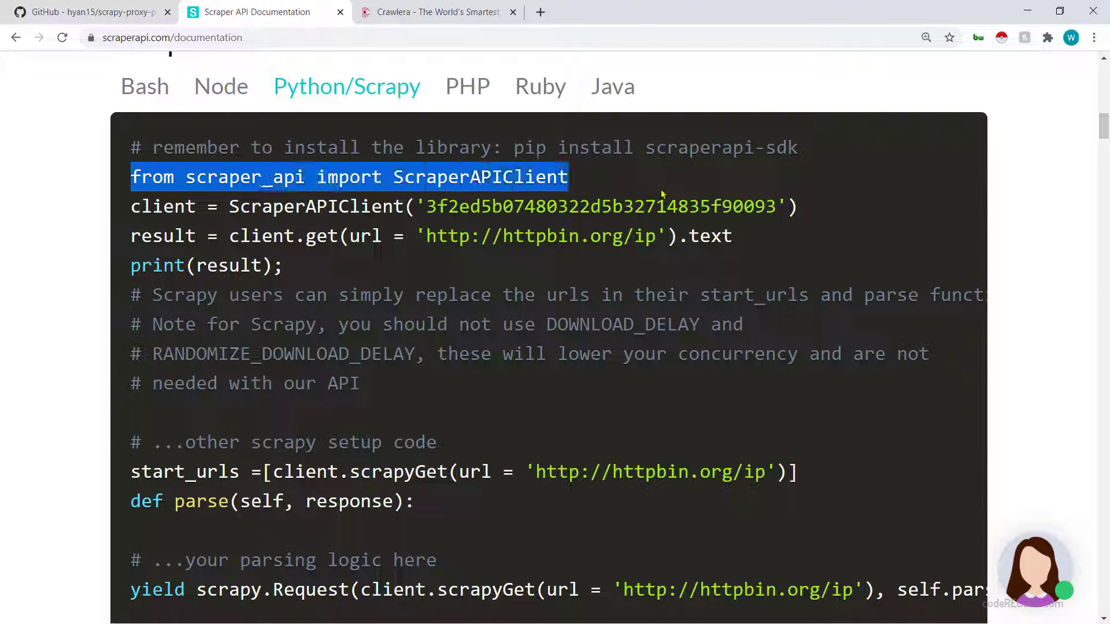
pyautogui.moveTo(131, 176); pyautogui.dragTo(796, 206)
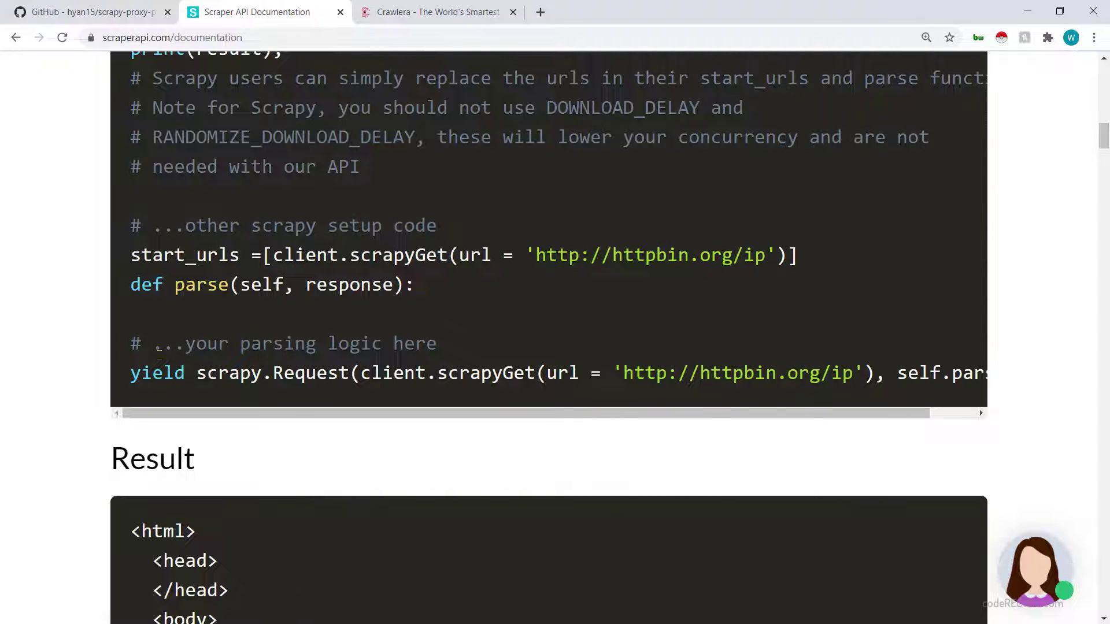
pyautogui.doubleClick(156, 373)
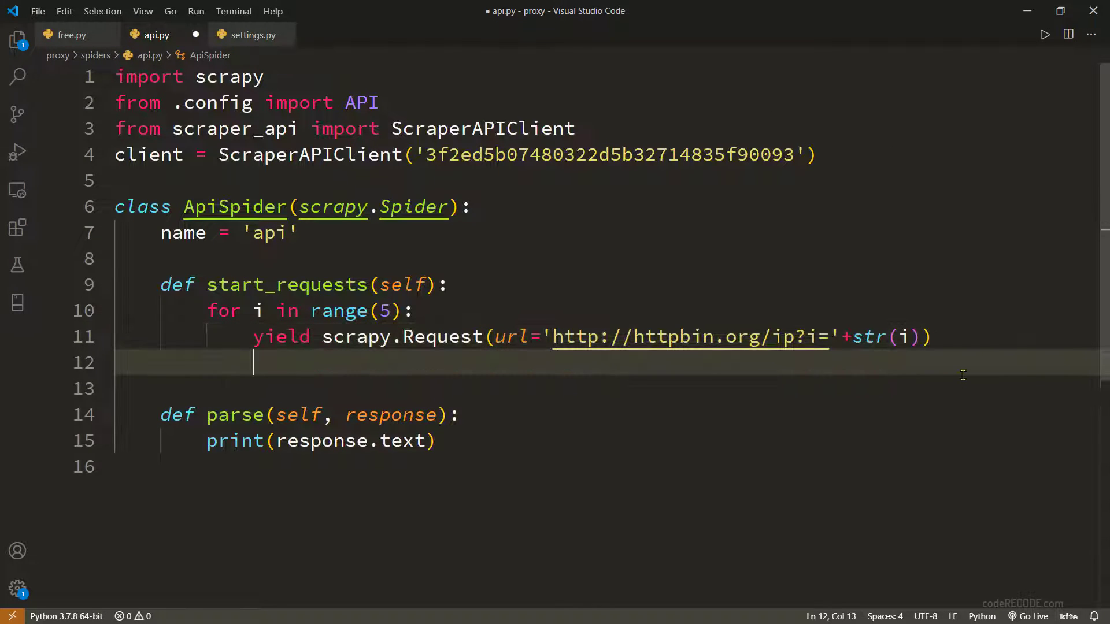
pyautogui.write("yield scrapy.Request(client.scrapyGet(url = 'http://httpbin.org/ip'), self.parse)")
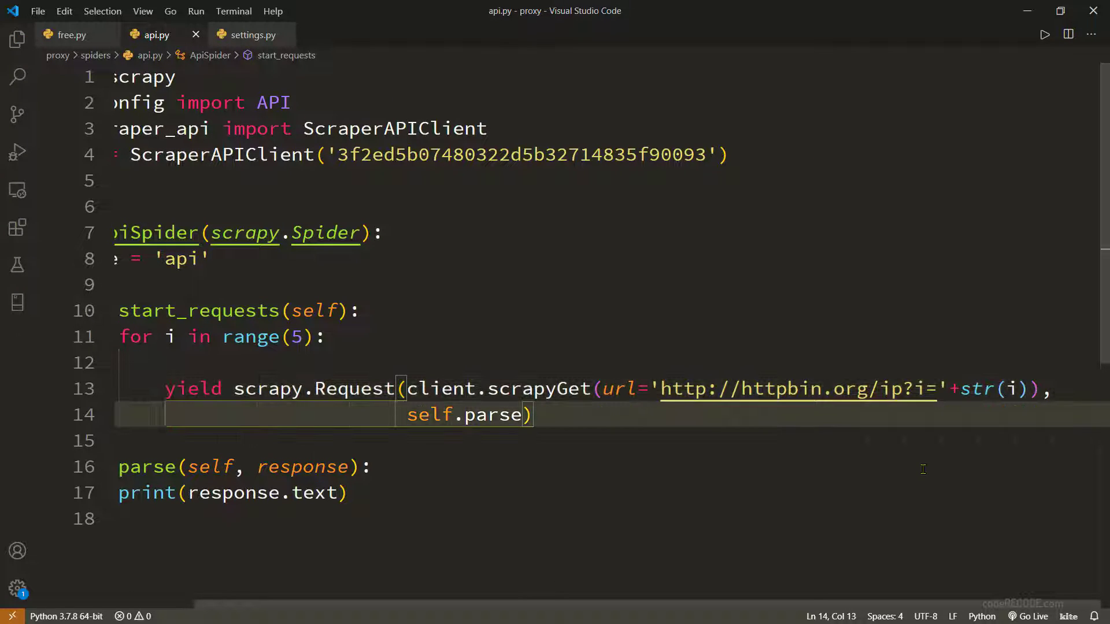
pyautogui.moveTo(407, 415); pyautogui.dragTo(522, 415)
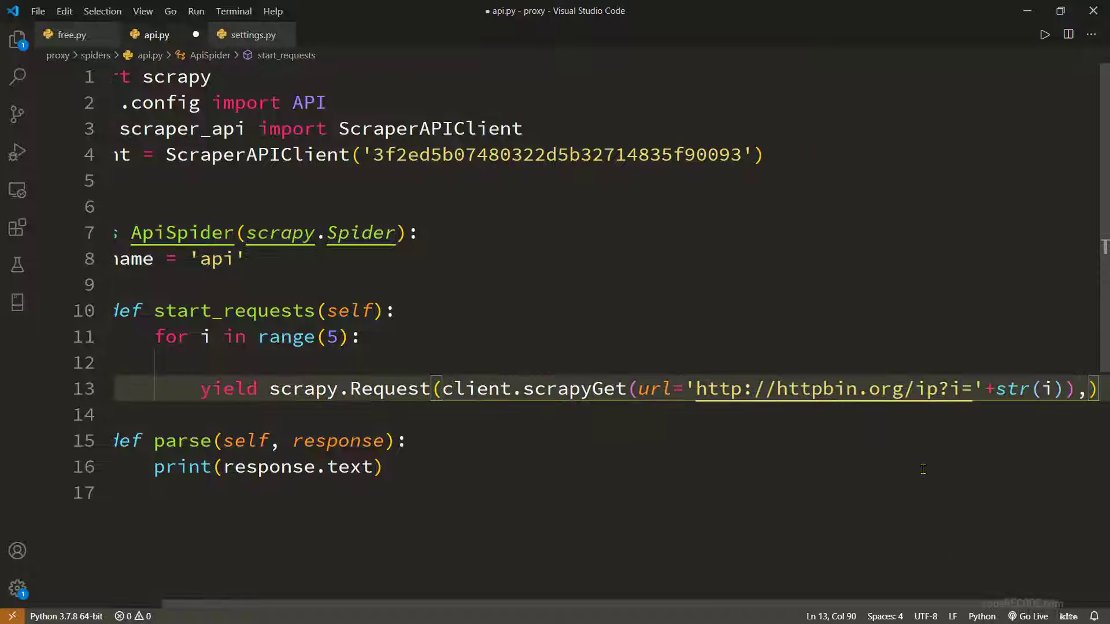
pyautogui.press('Backspace')
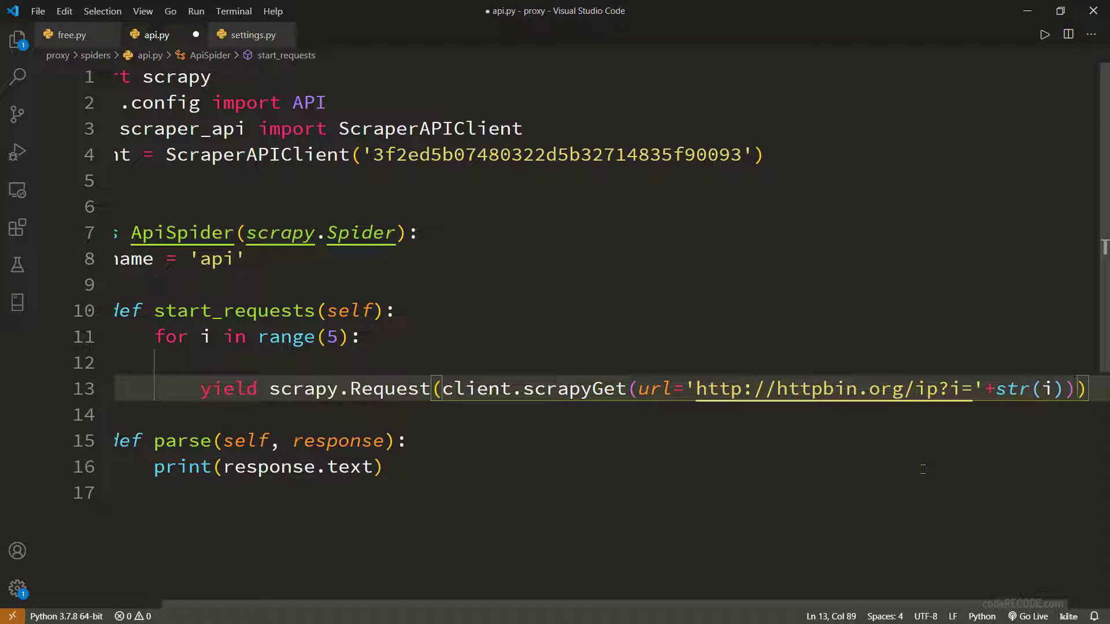
pyautogui.press('Ctrl+s')
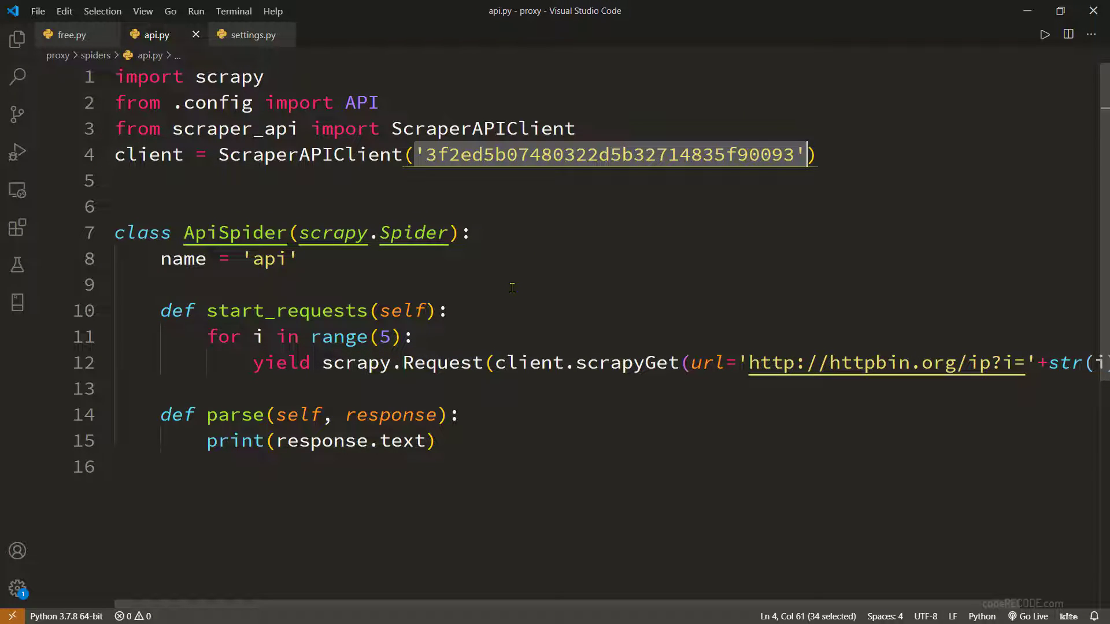
# Step: Replace the hardcoded key in ScraperAPIClient() with the imported API variable
pyautogui.press('Delete')
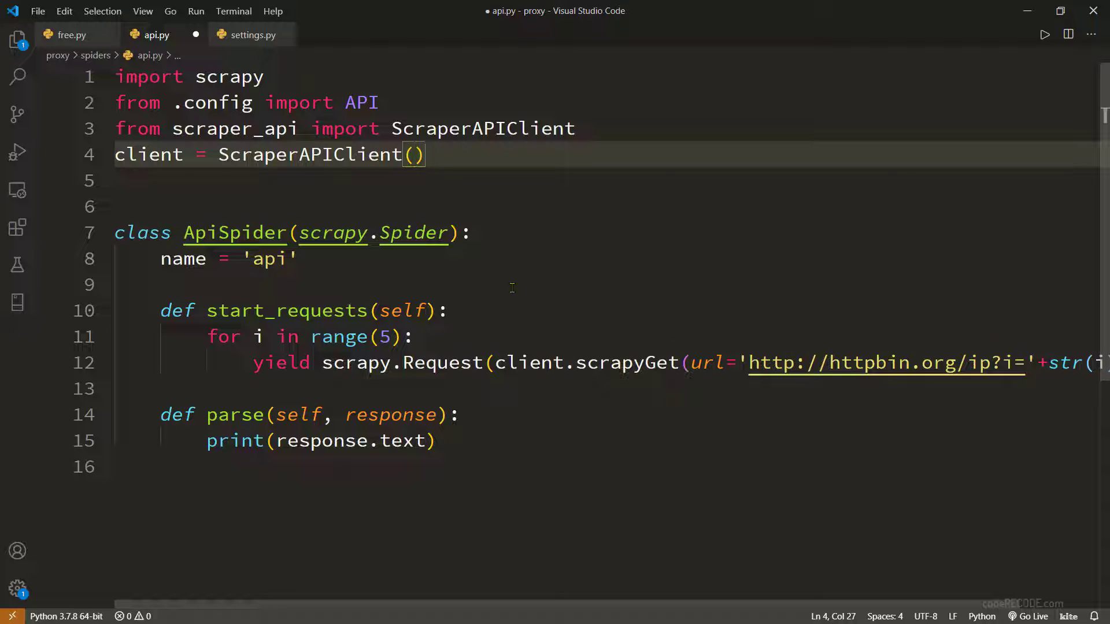
pyautogui.write('API')
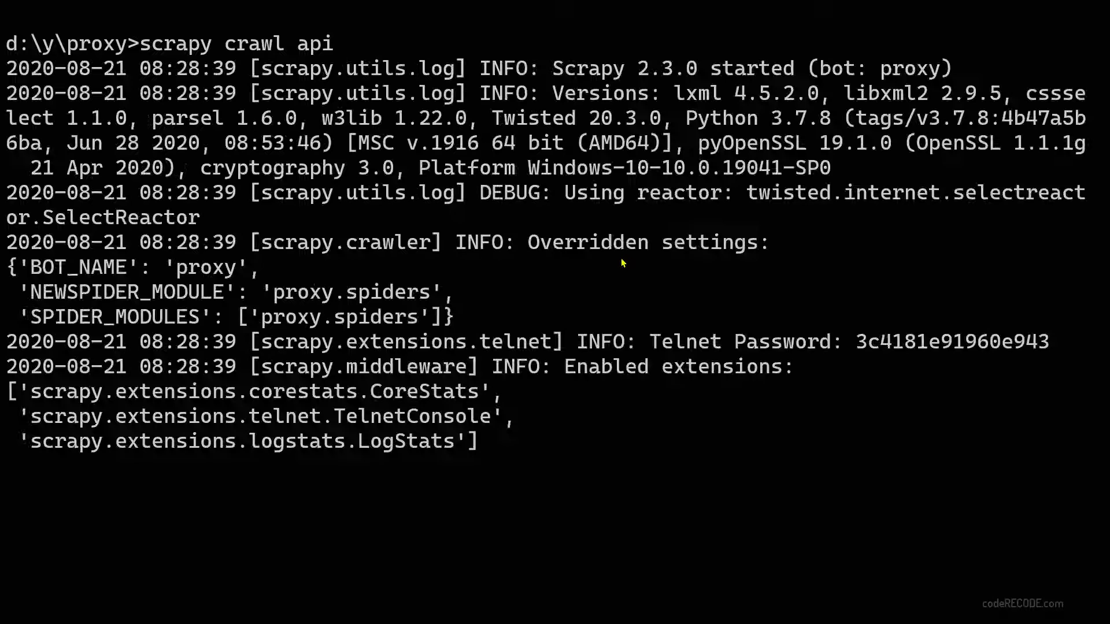
# Step: Scroll the scrapy crawl api log through the differing origin IPs to the Closing spider line
pyautogui.scroll(-3)
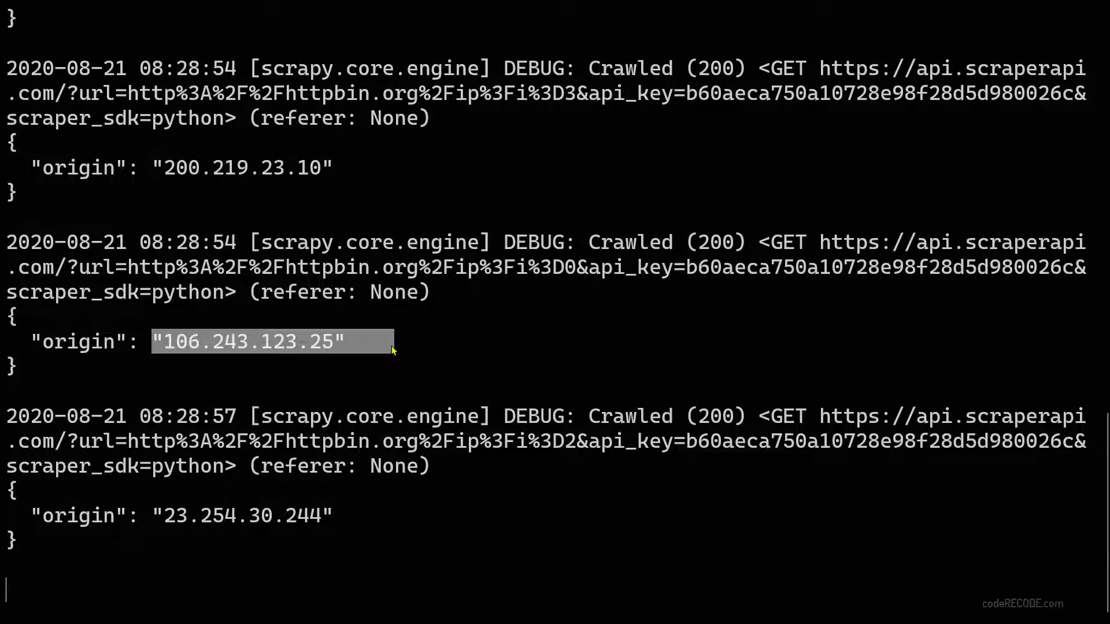
pyautogui.scroll(-3)
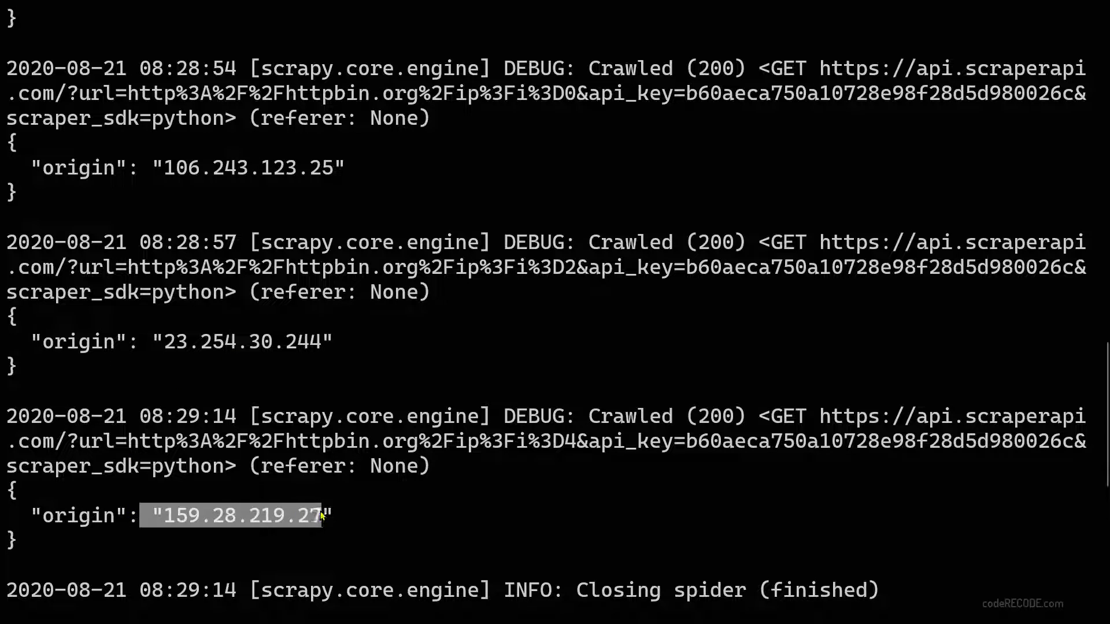
pyautogui.scroll(-3)
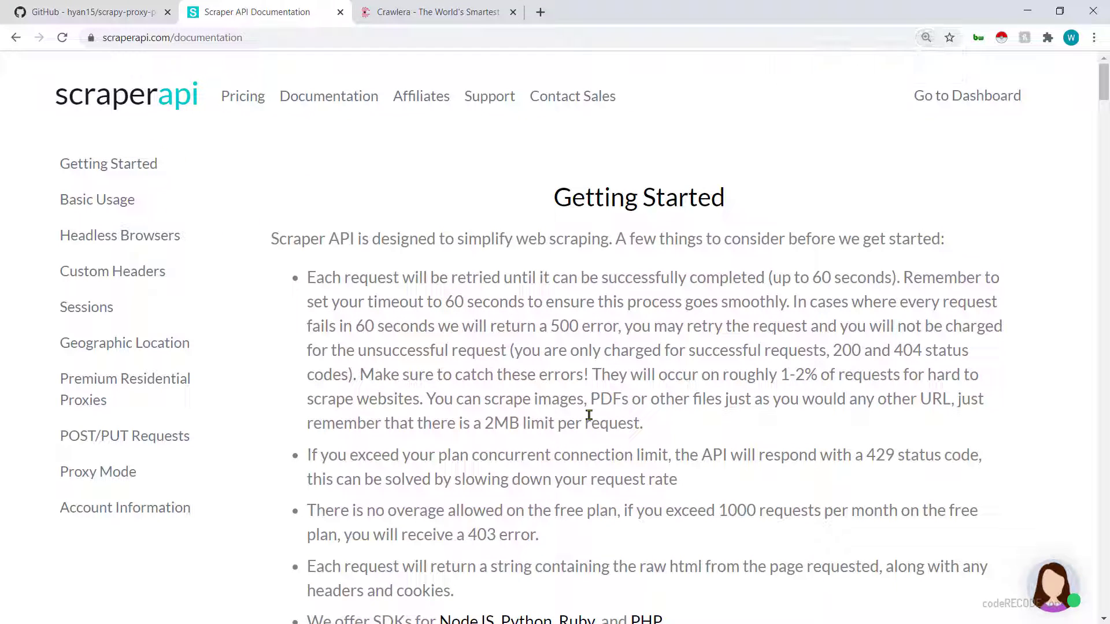
pyautogui.moveTo(398, 356)
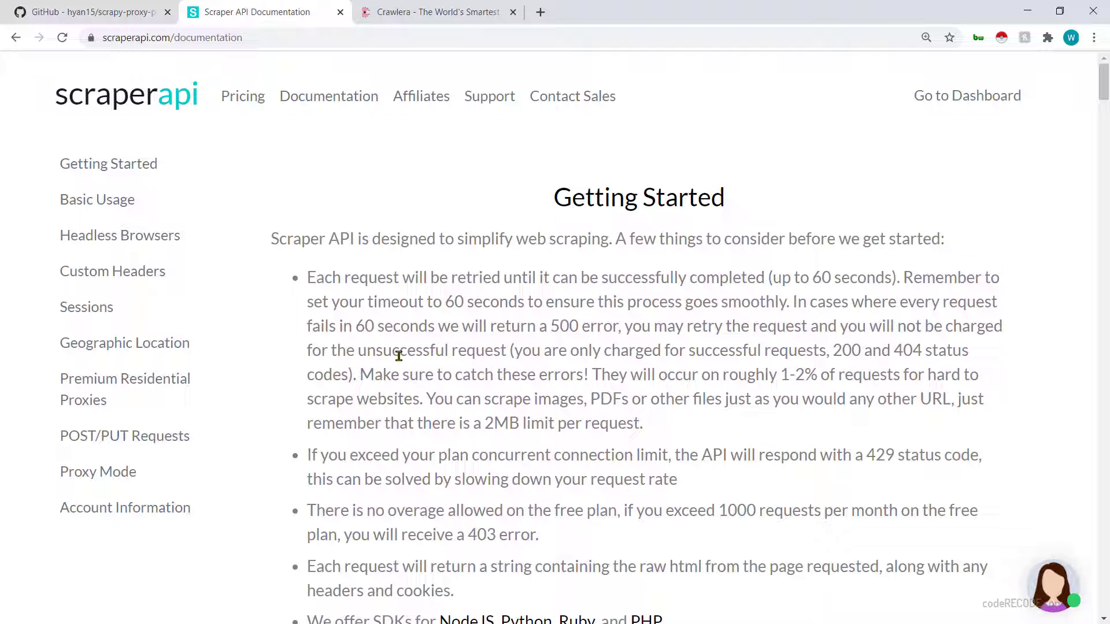
pyautogui.moveTo(425, 342)
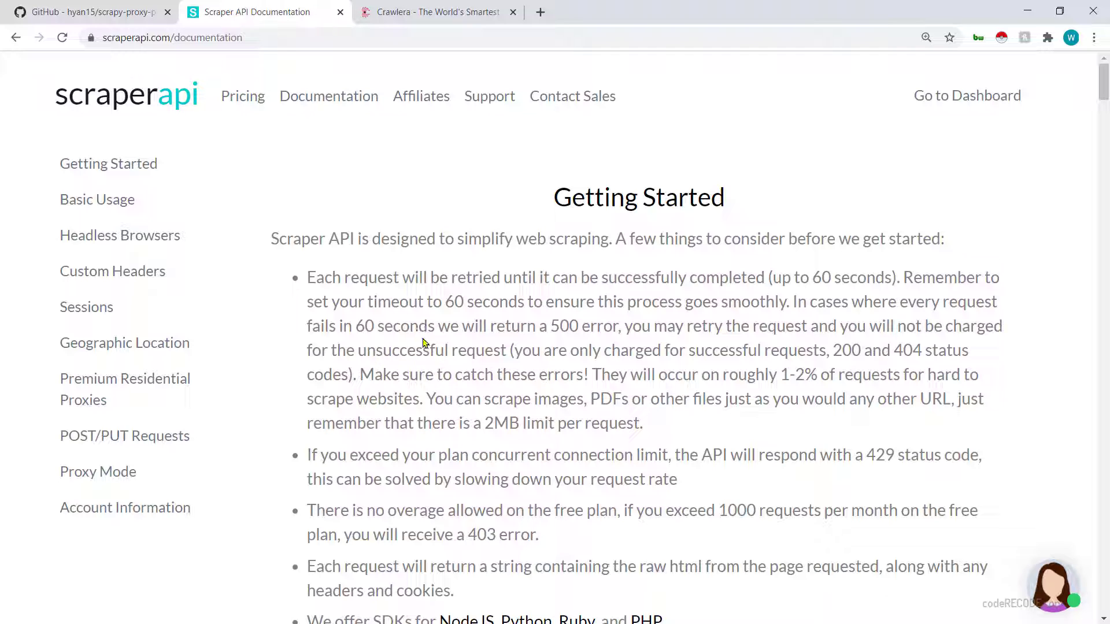
# Step: Review the Crawlera CRAWLERA_ENABLED settings table, then return to the Scraper API Getting Started page
pyautogui.click(437, 11)
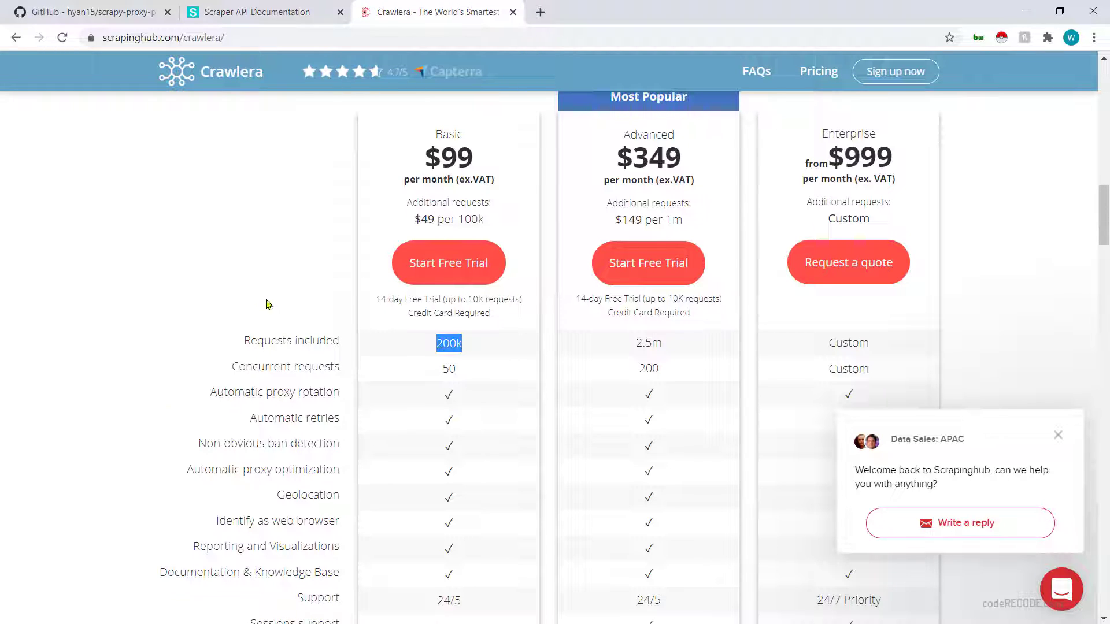
pyautogui.scroll(-3)
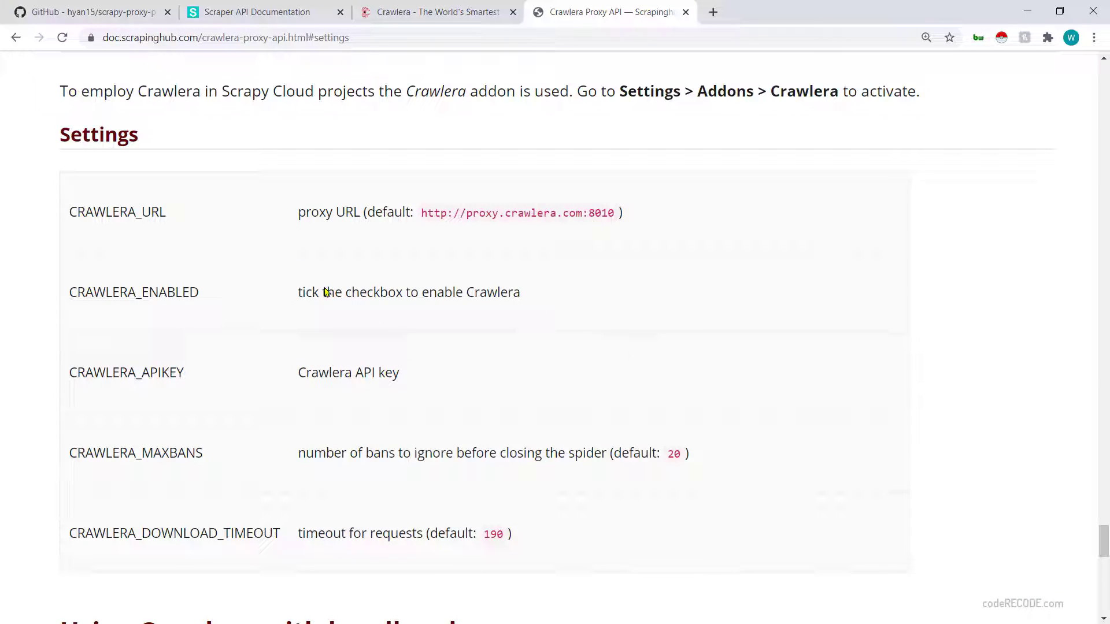
pyautogui.doubleClick(133, 292)
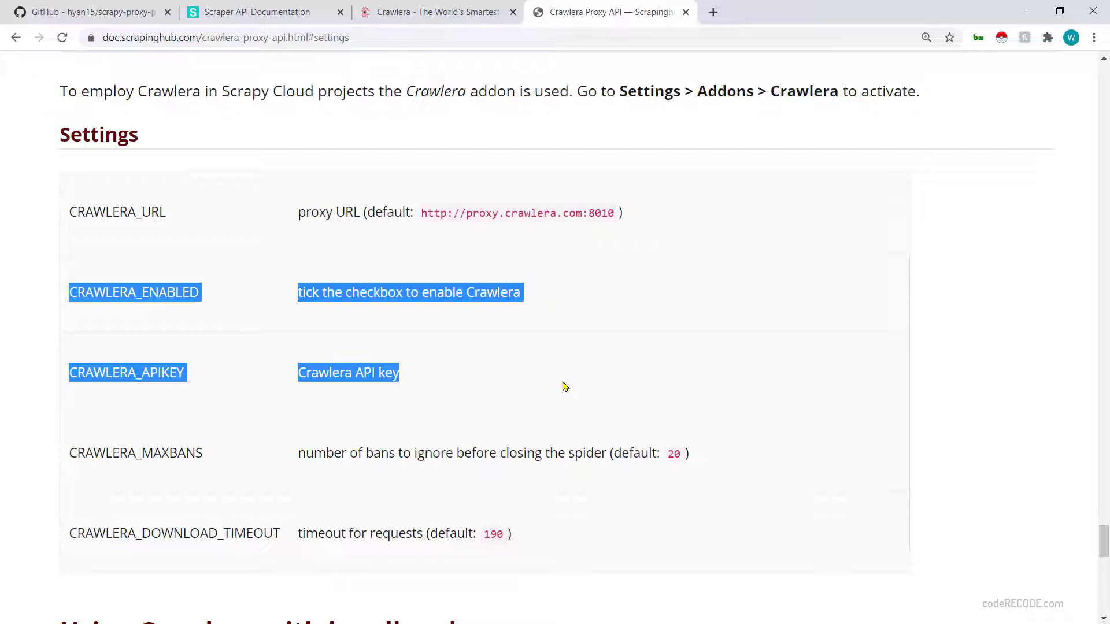
pyautogui.moveTo(875, 429)
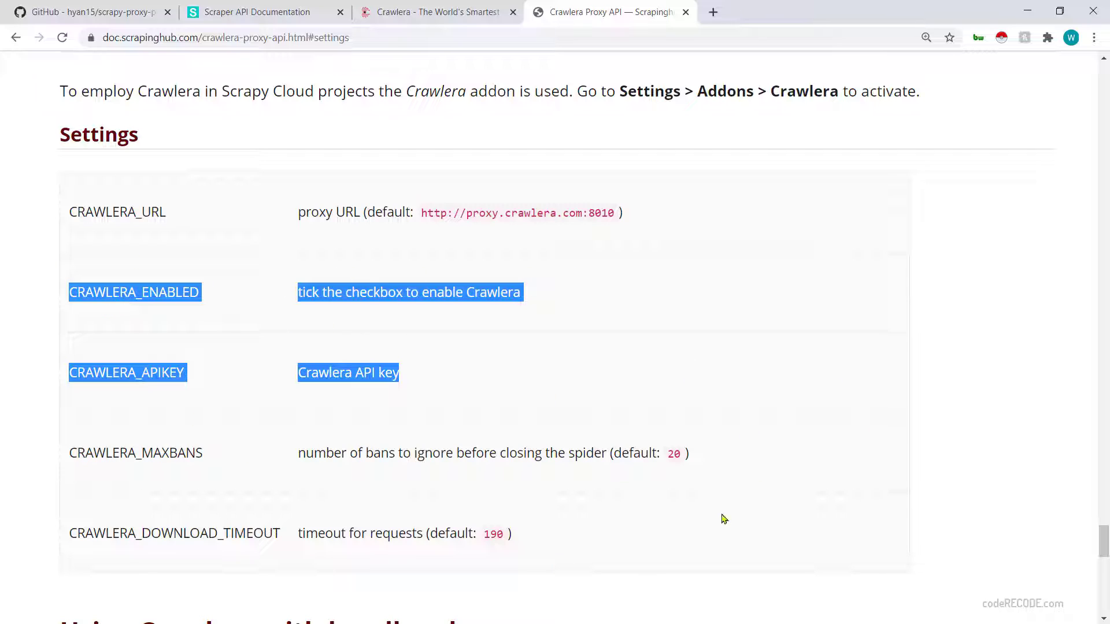
pyautogui.moveTo(546, 380)
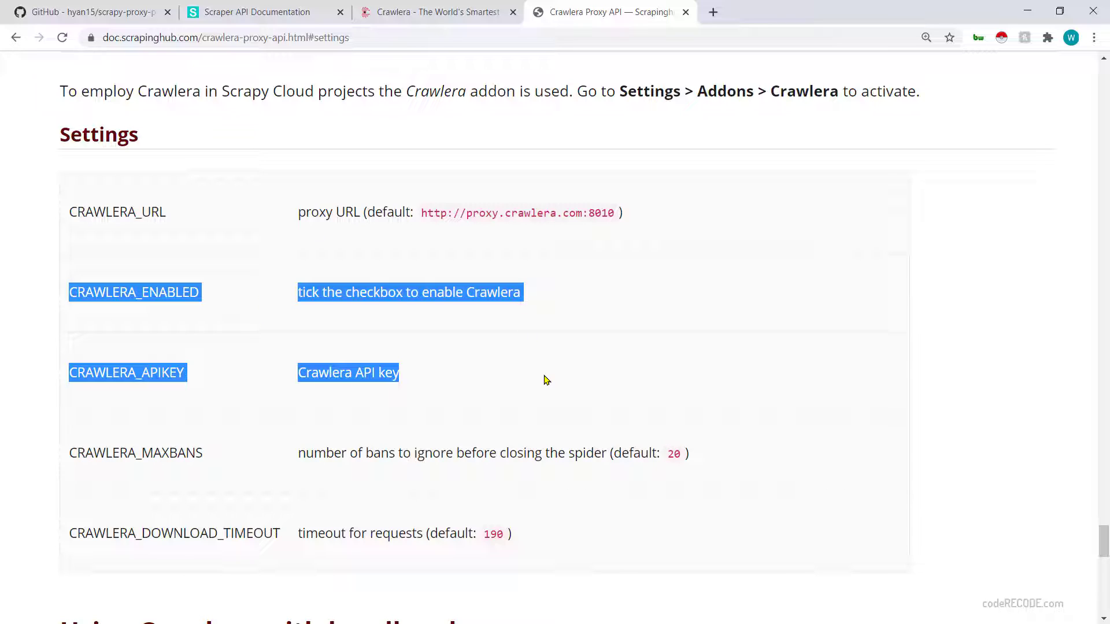
pyautogui.moveTo(685, 44)
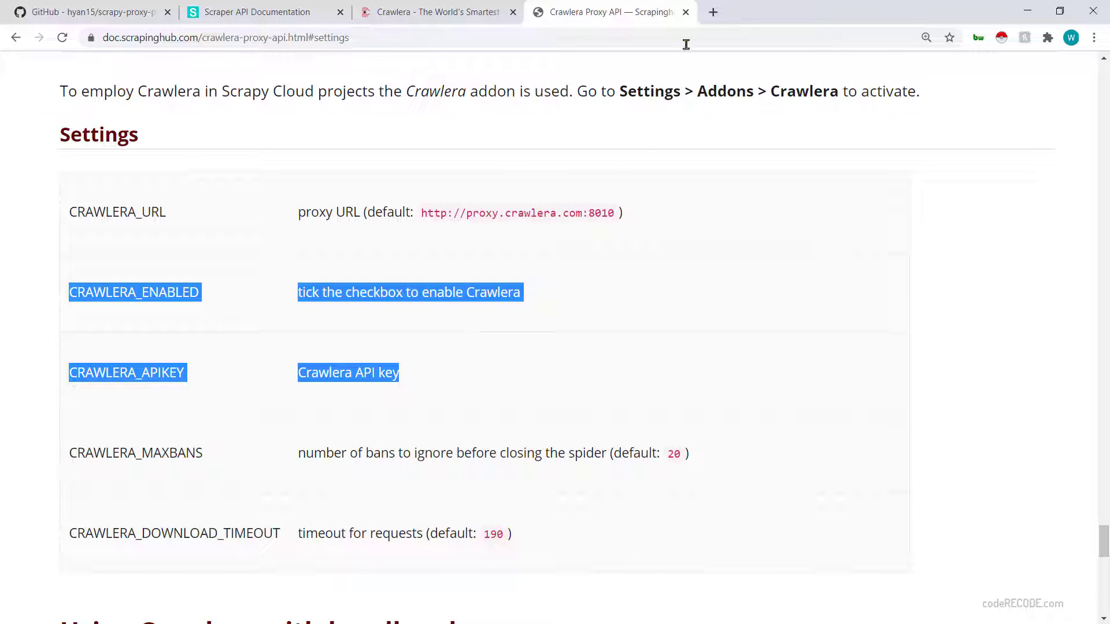
pyautogui.moveTo(710, 21)
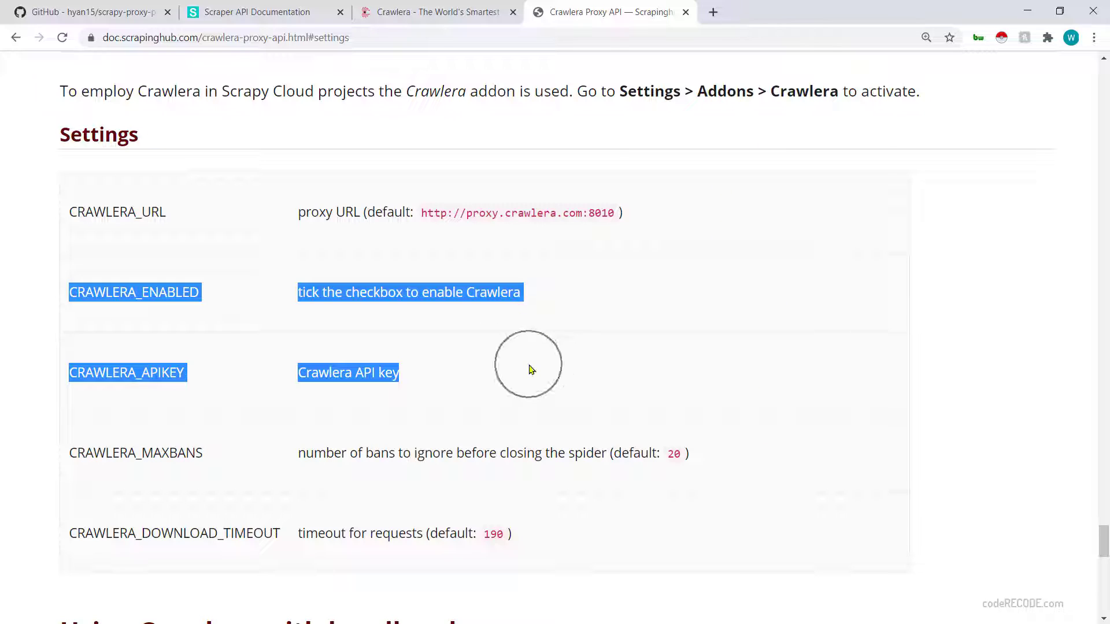
pyautogui.click(87, 11)
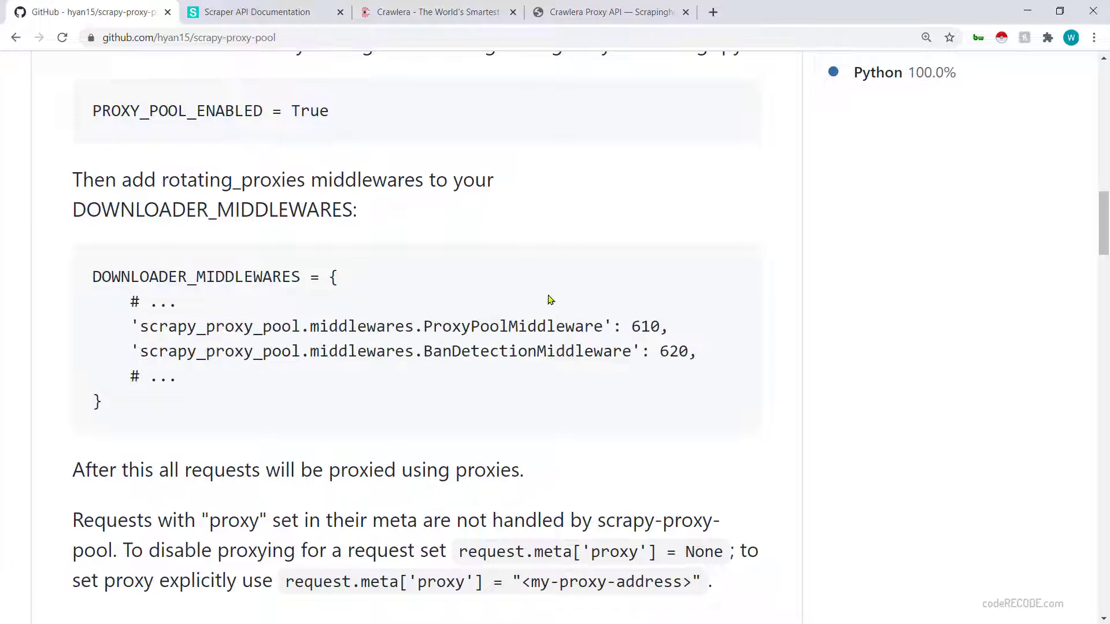
pyautogui.click(258, 12)
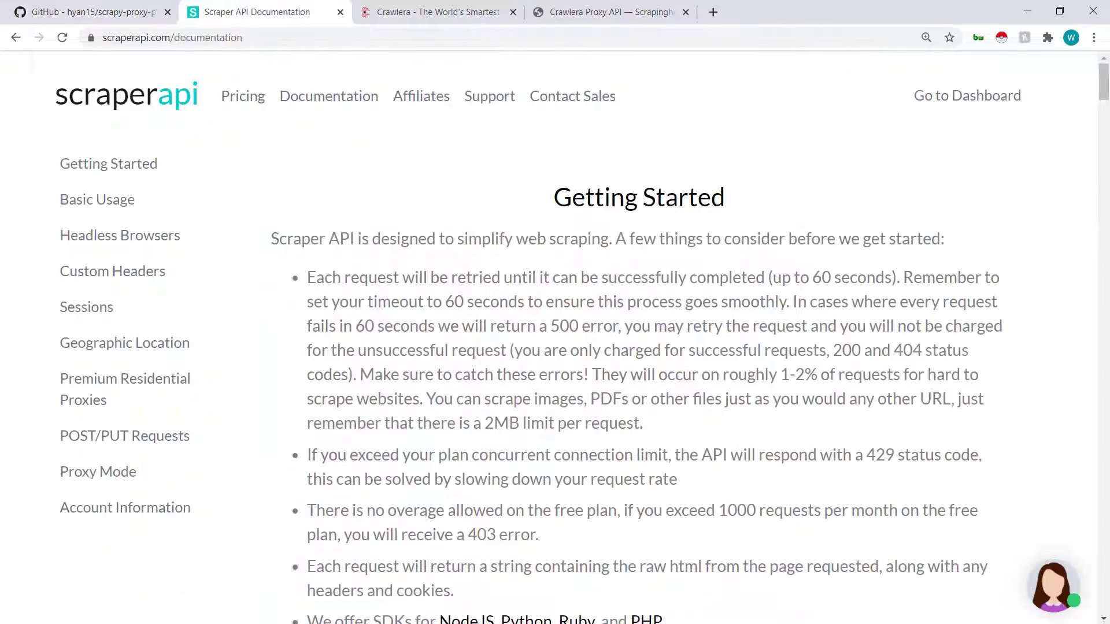